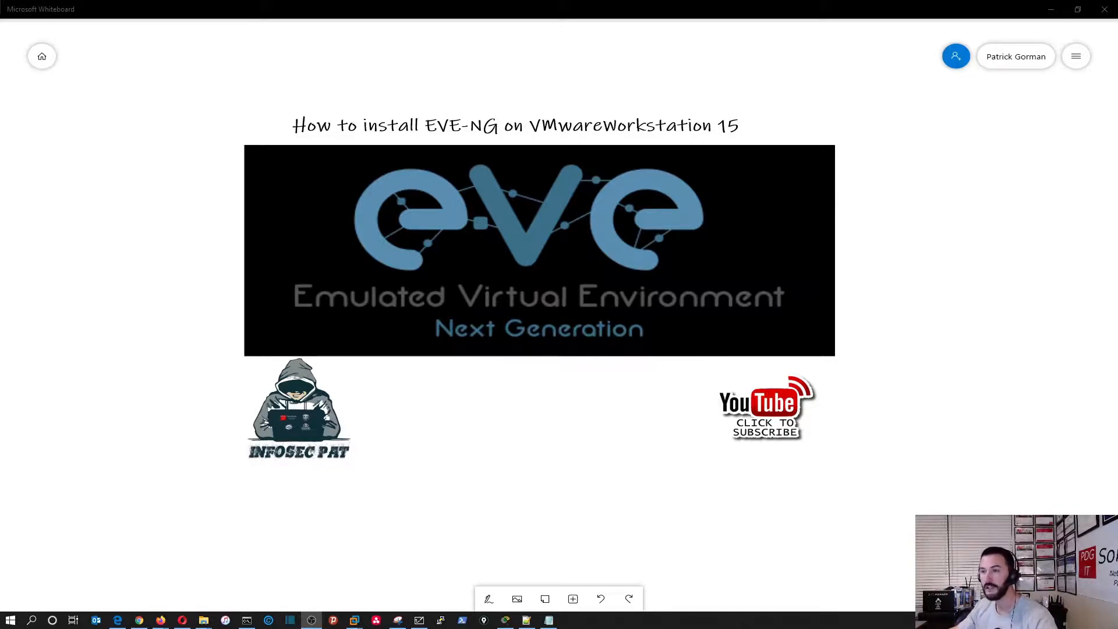
mouse_move(332, 340)
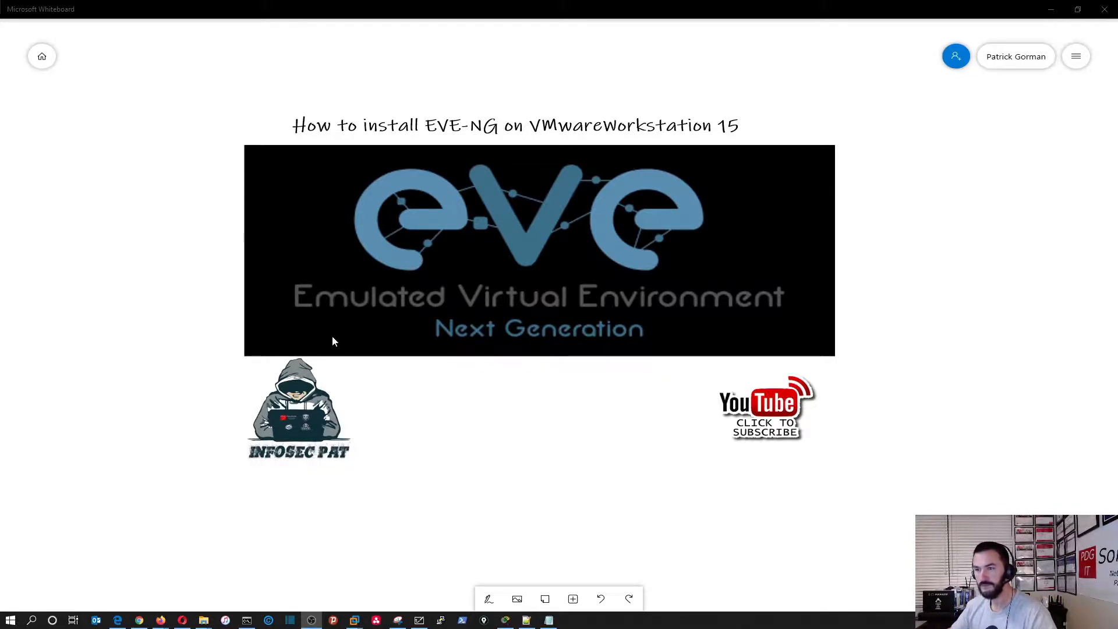
mouse_move(139, 620)
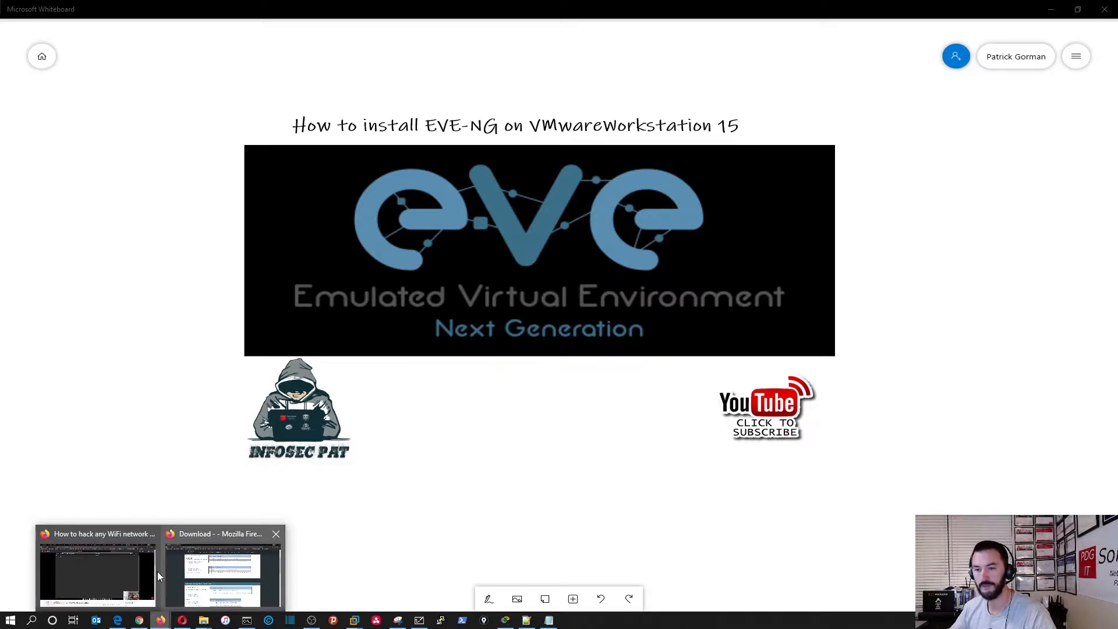
Step: In Firefox, run a Google search for 'eve-ng download'
left_click(222, 567)
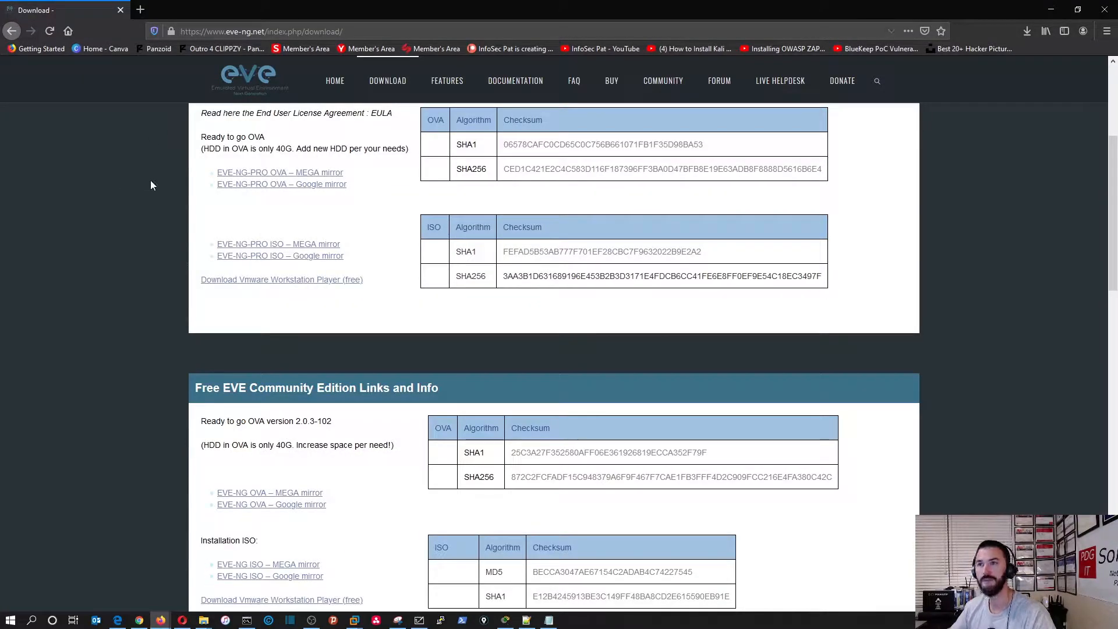
scroll("up", 3)
type("https://www.google.com")
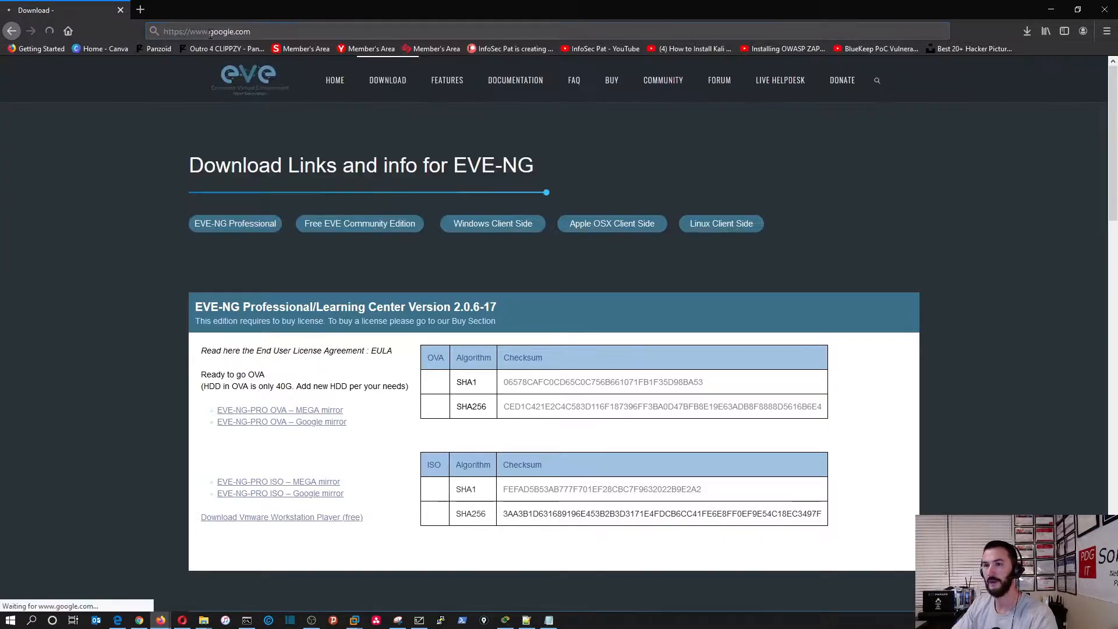
type("e")
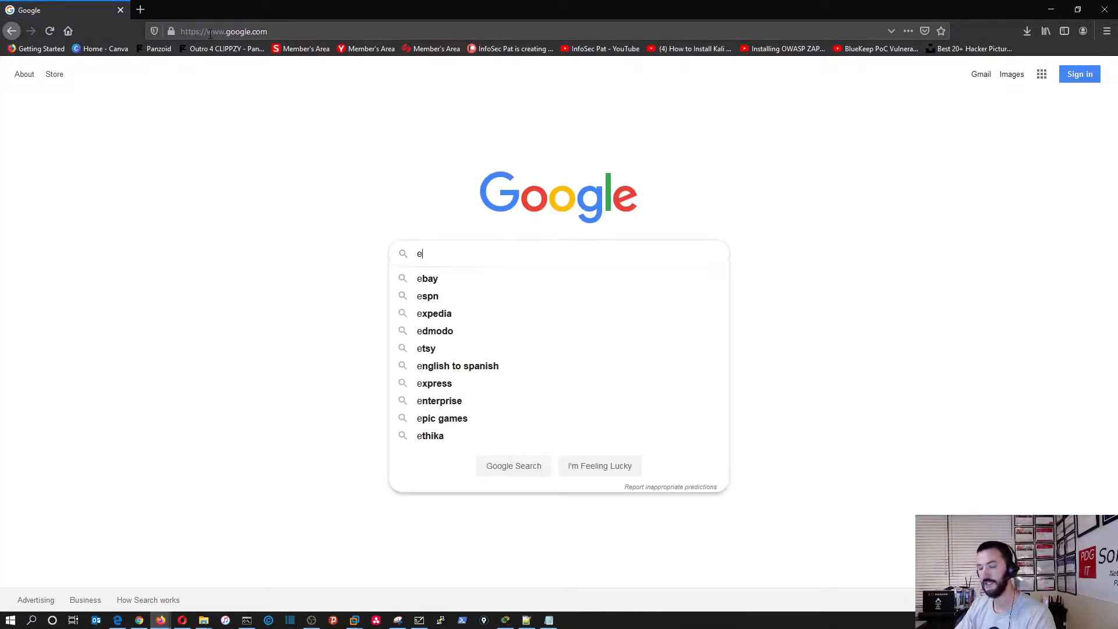
type("ve=")
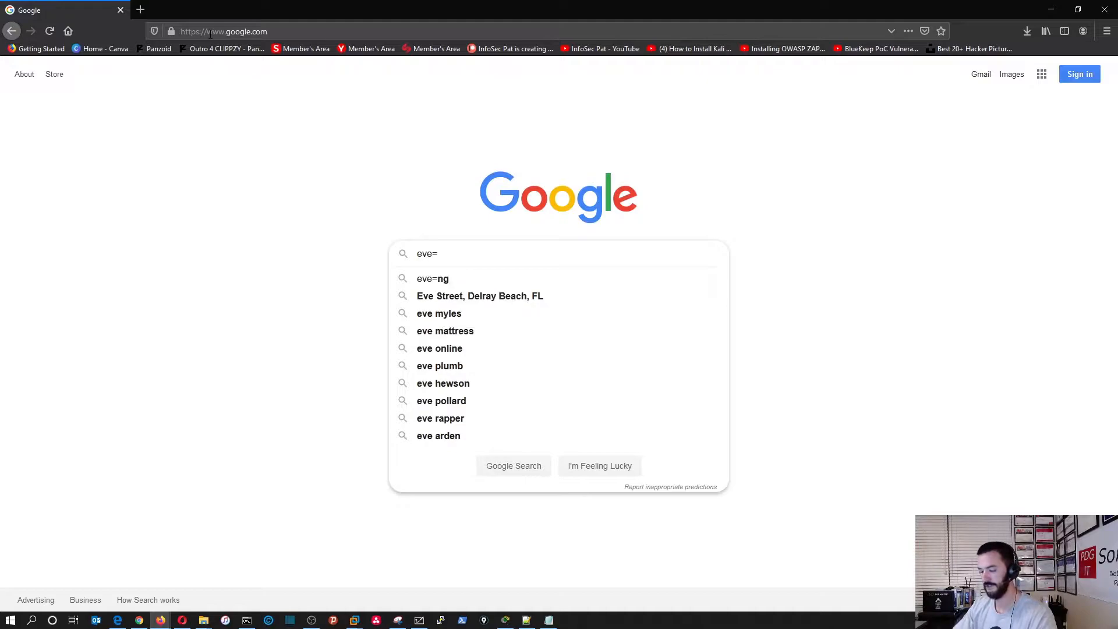
type("ng do")
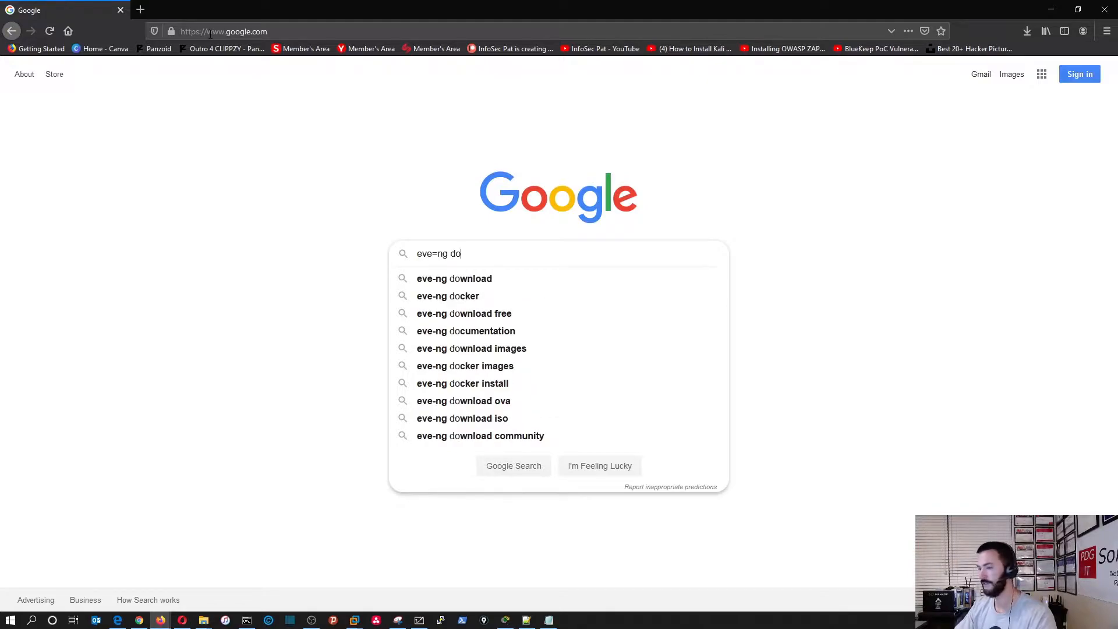
left_click(454, 279)
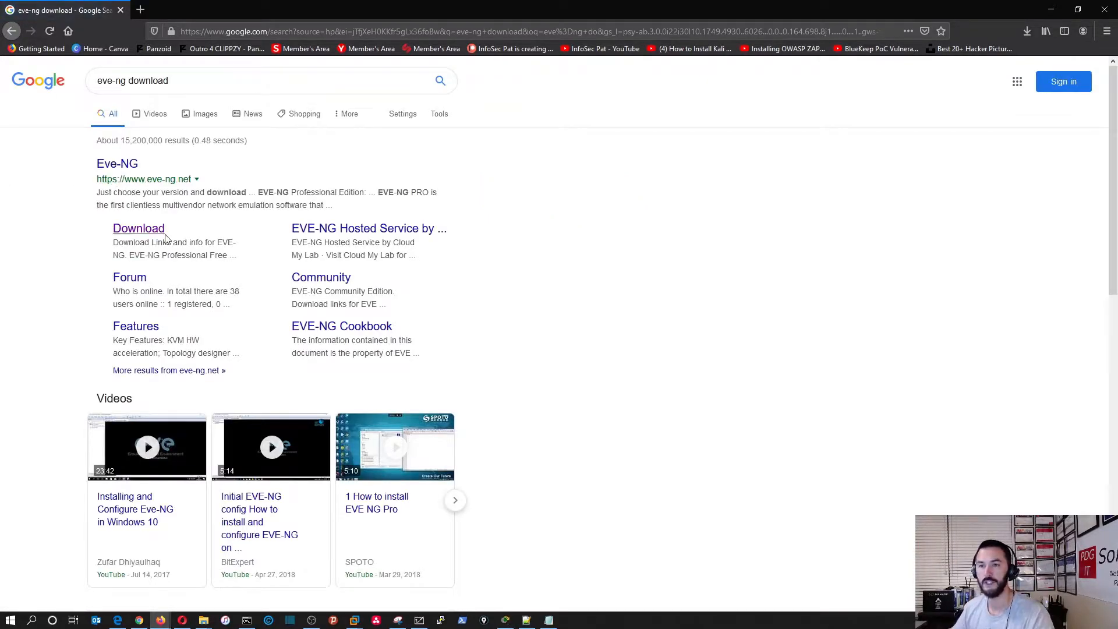
Step: Open the EVE-NG Download result and scroll to the Free EVE Community Edition section
left_click(138, 229)
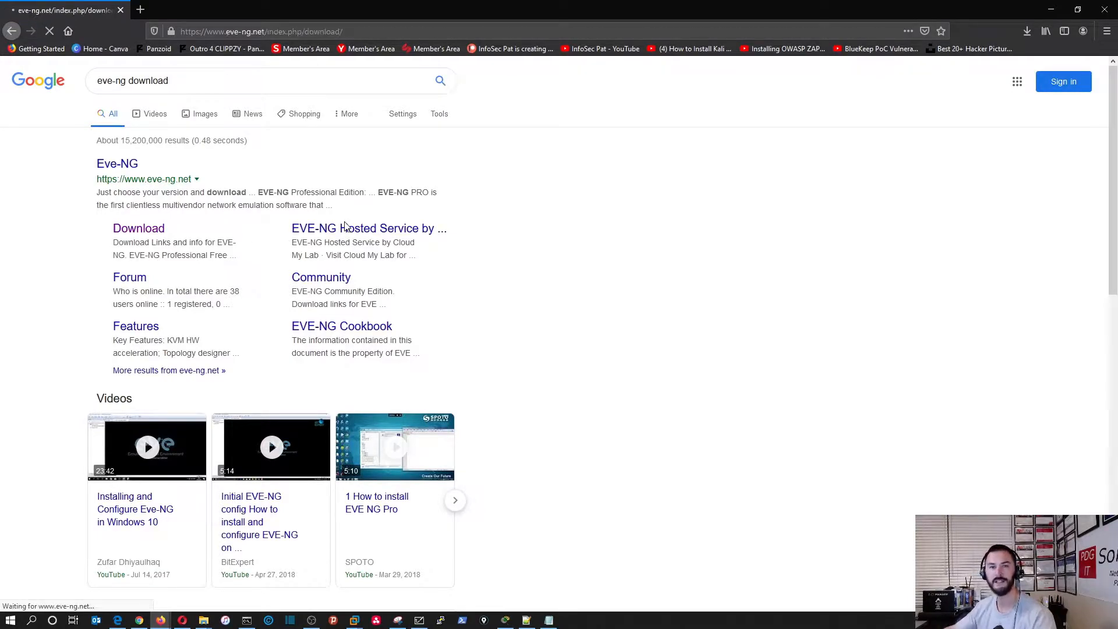
left_click(138, 229)
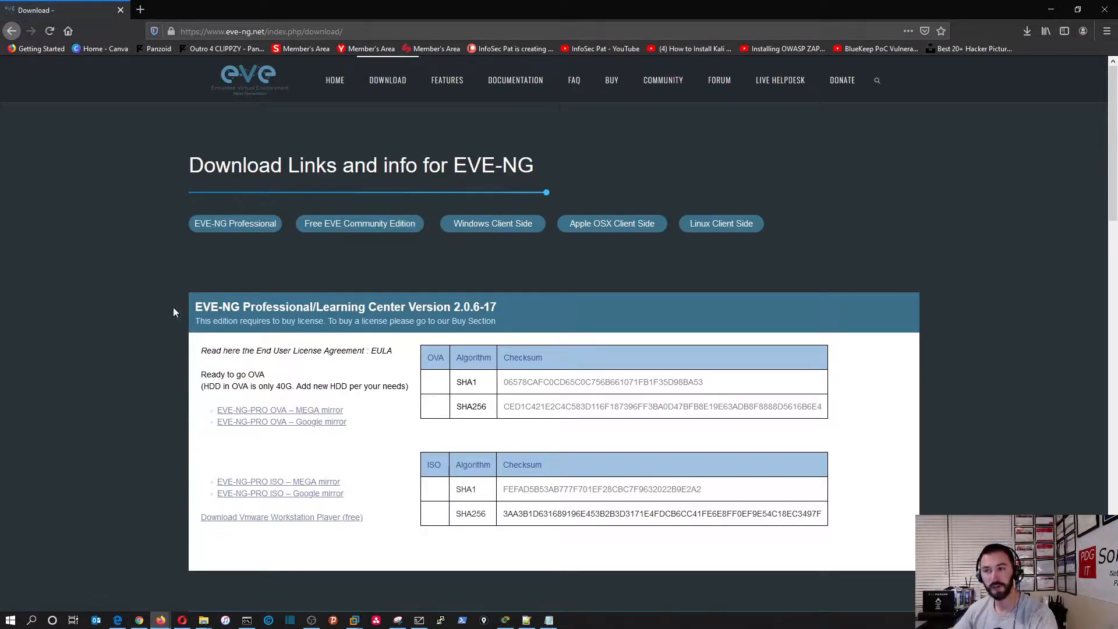
scroll("down", 3)
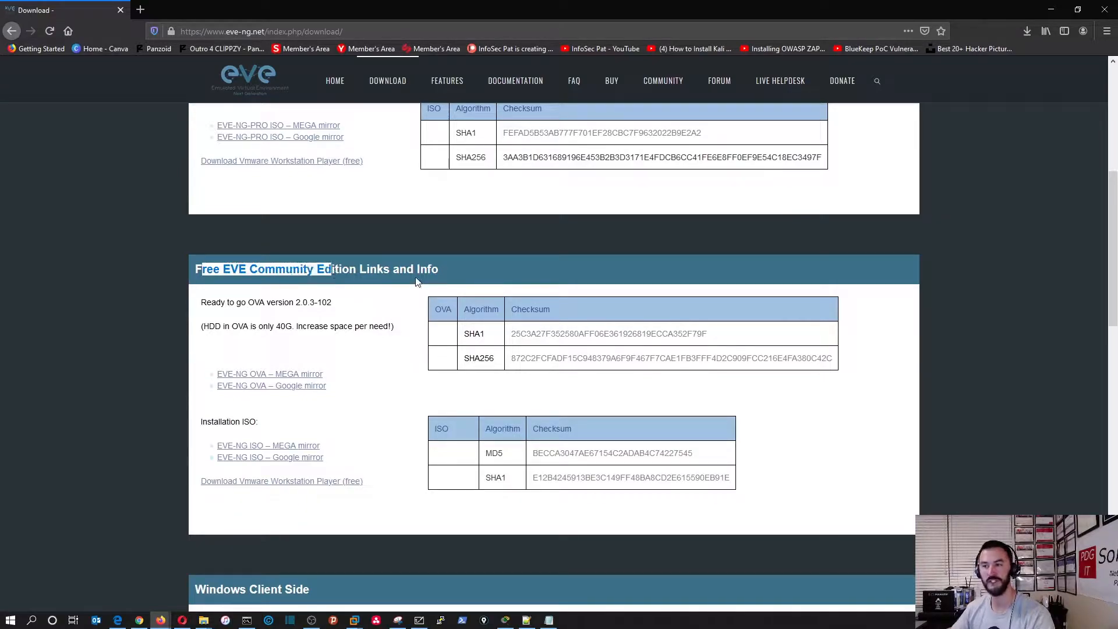
mouse_move(270, 377)
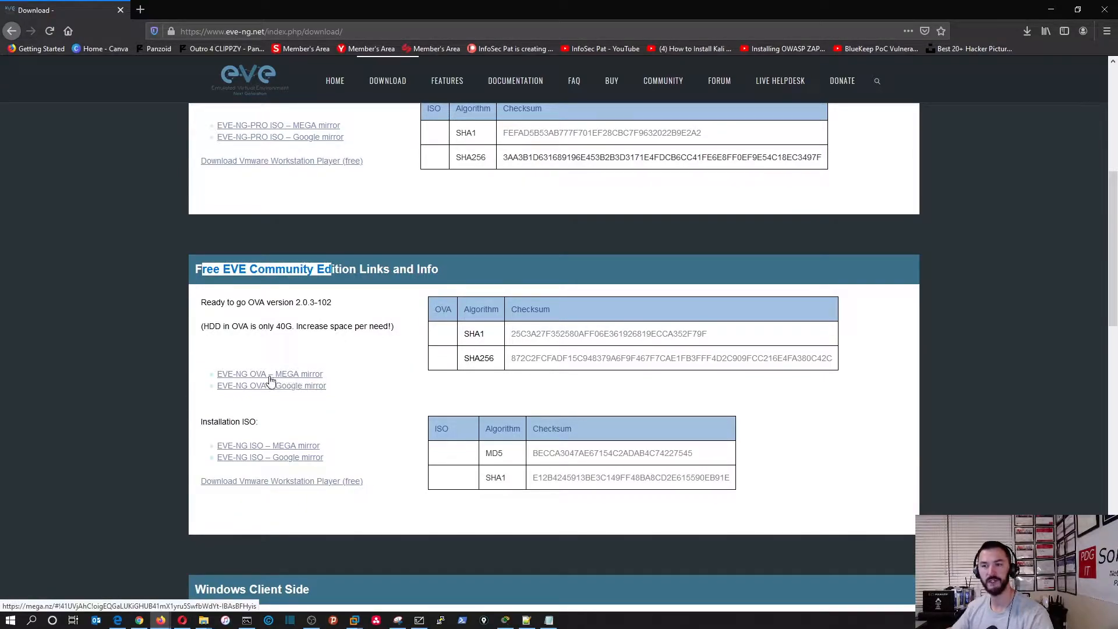
mouse_move(289, 398)
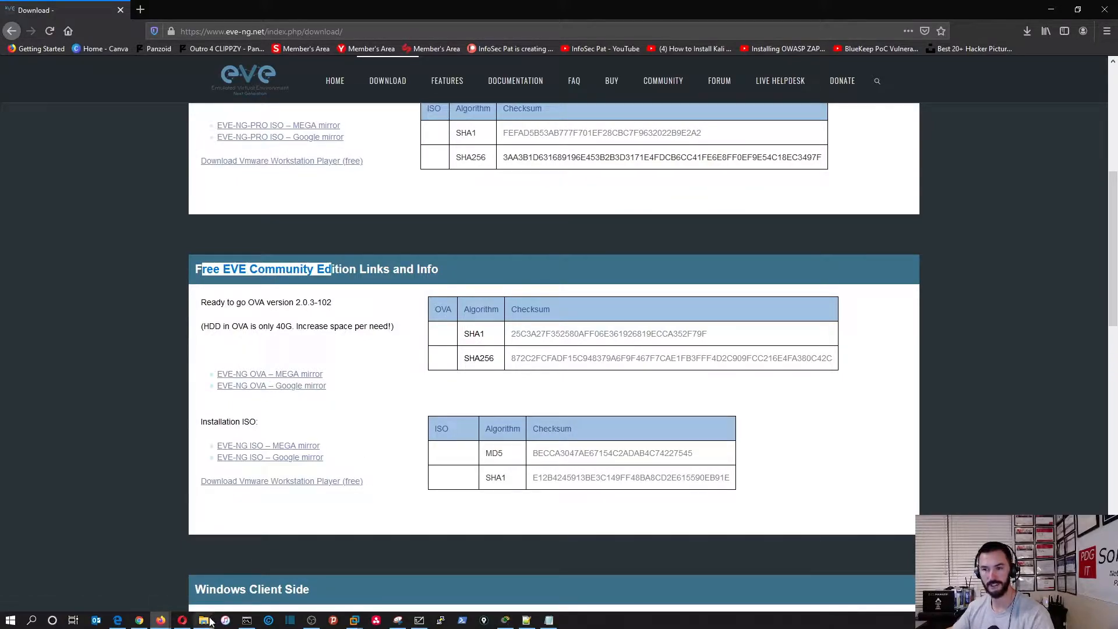
Step: Show the MEGAsync Downloads folder containing the EVE Community VM OVA file
left_click(204, 619)
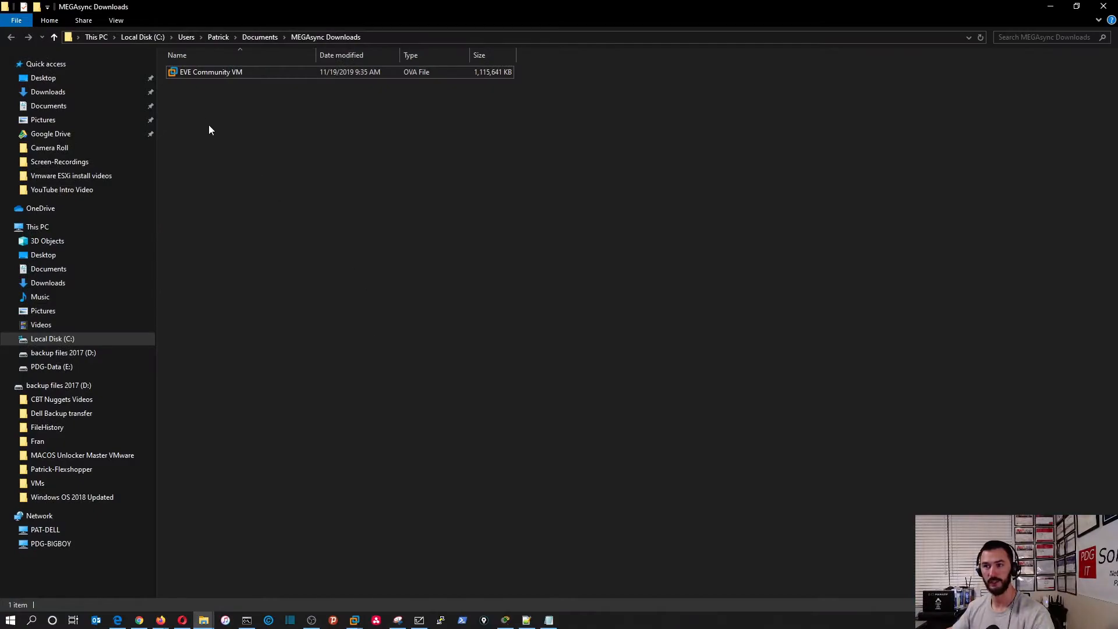
mouse_move(210, 71)
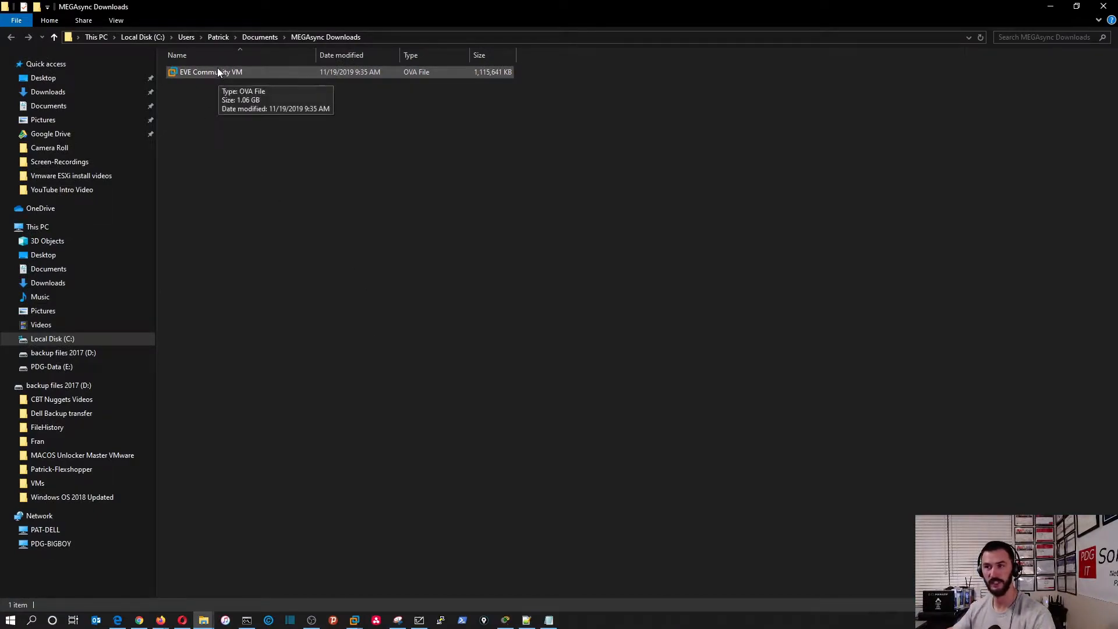
mouse_move(250, 183)
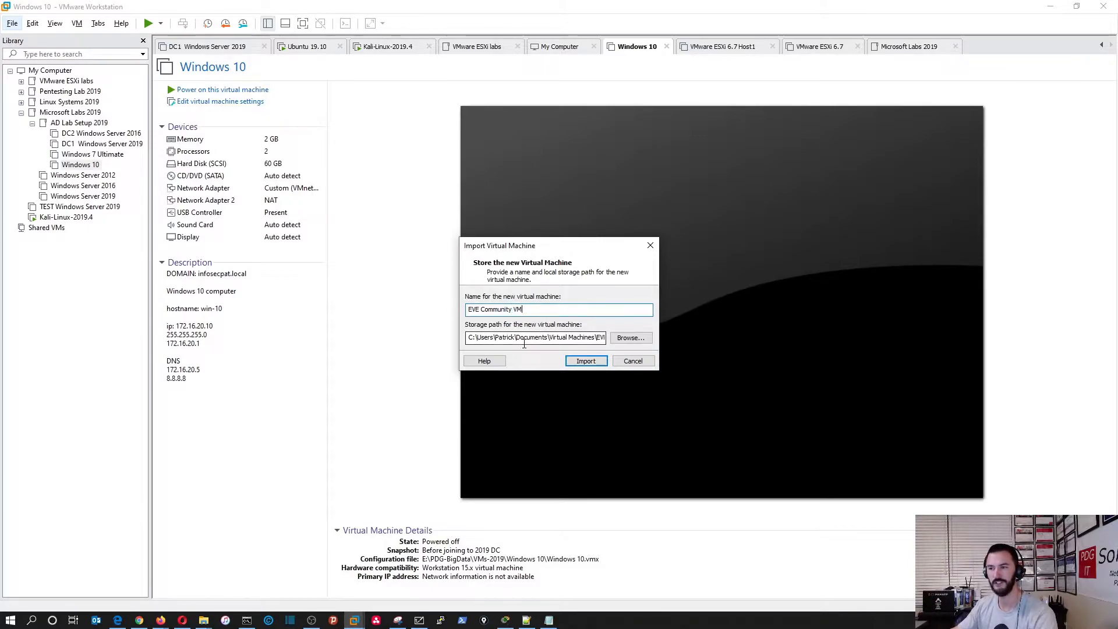
mouse_move(544, 356)
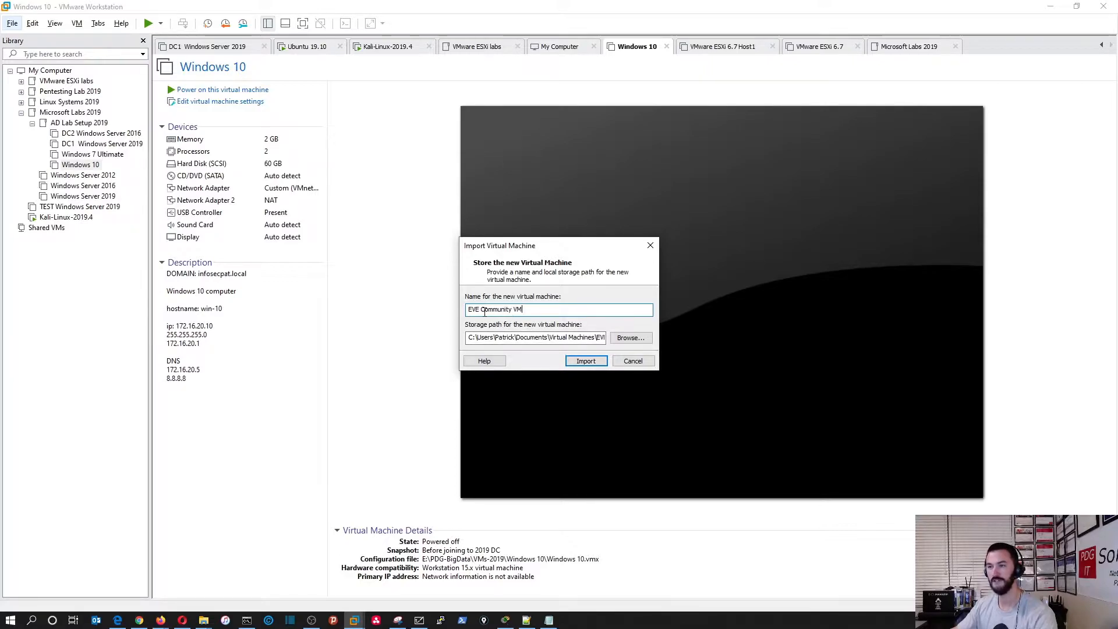
Step: Name the imported virtual machine EVE-NG and start the OVA import
key("BackSpace")
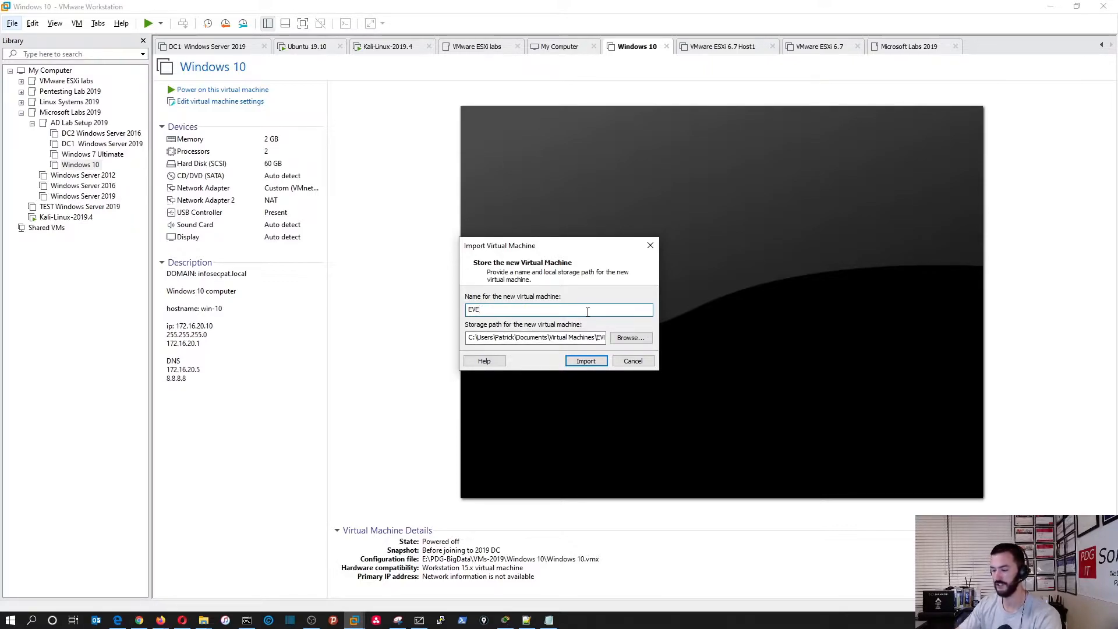
type("-NG")
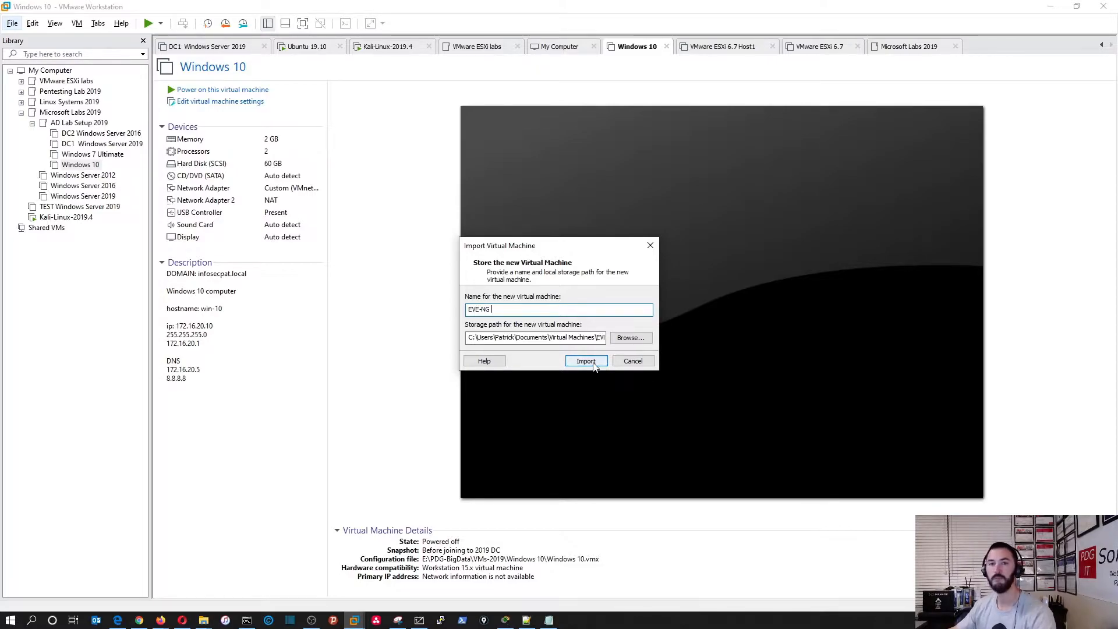
left_click(585, 361)
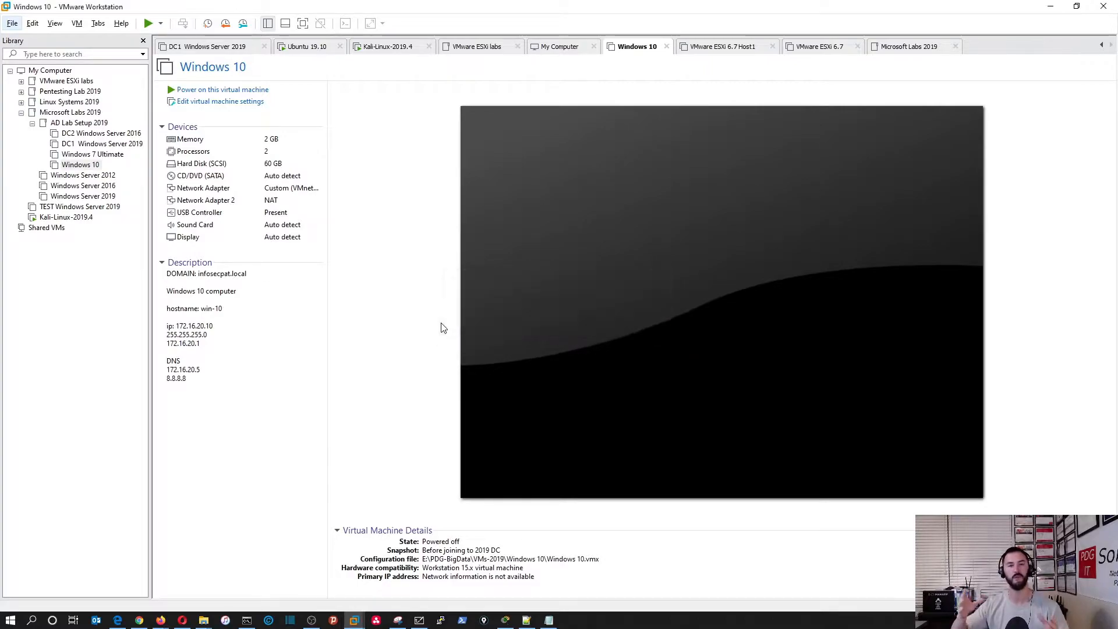
Step: Select EVE-NG in the library and show its Network Adapter settings
left_click(988, 47)
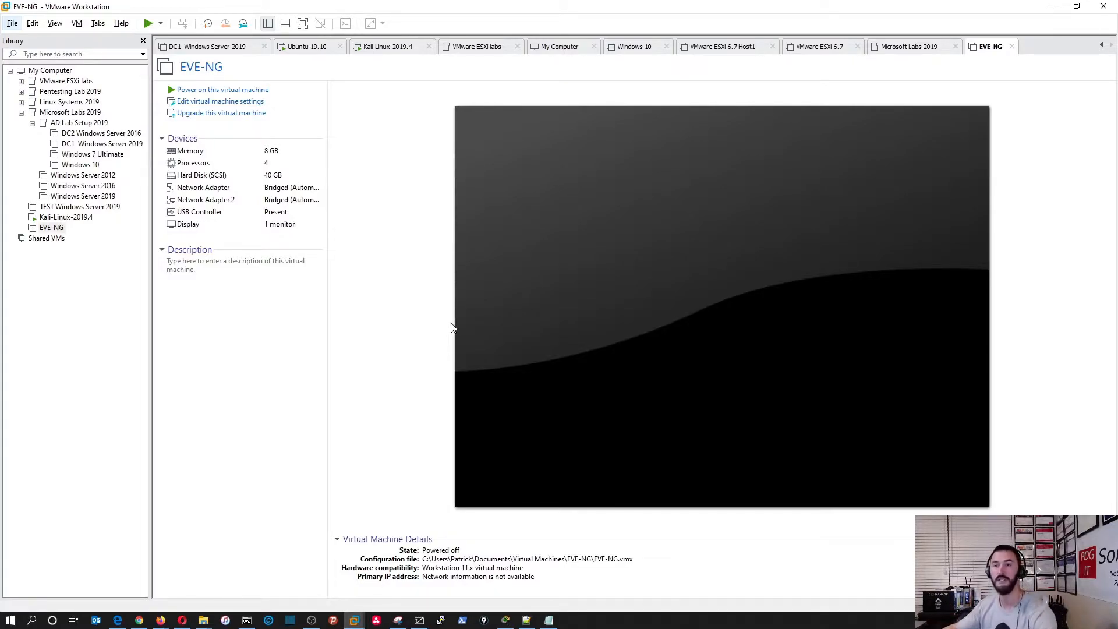
mouse_move(52, 227)
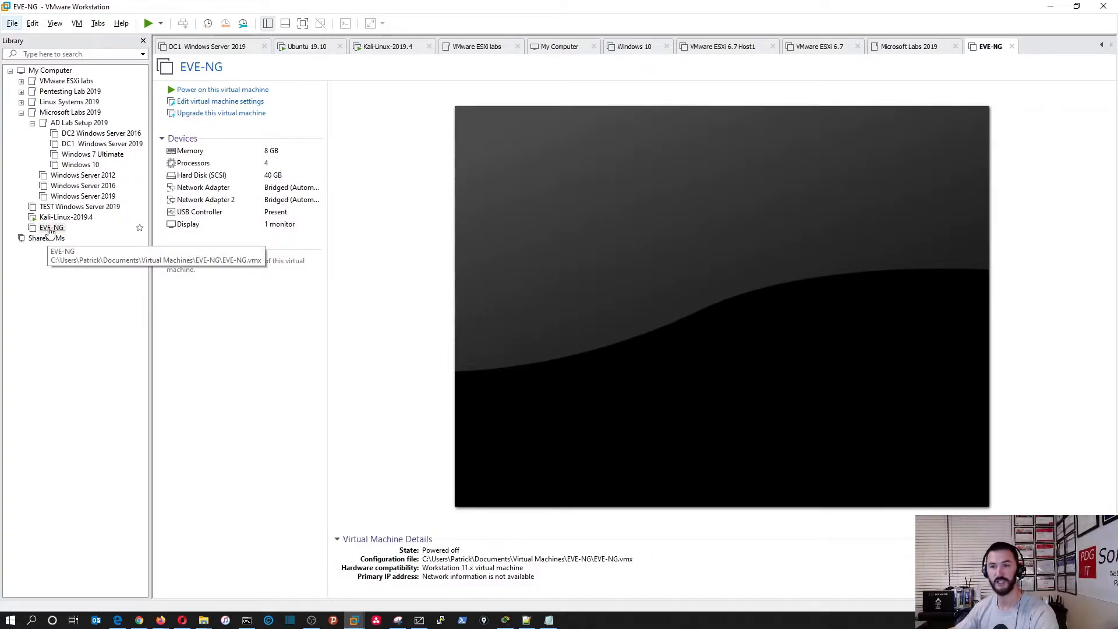
left_click(51, 227)
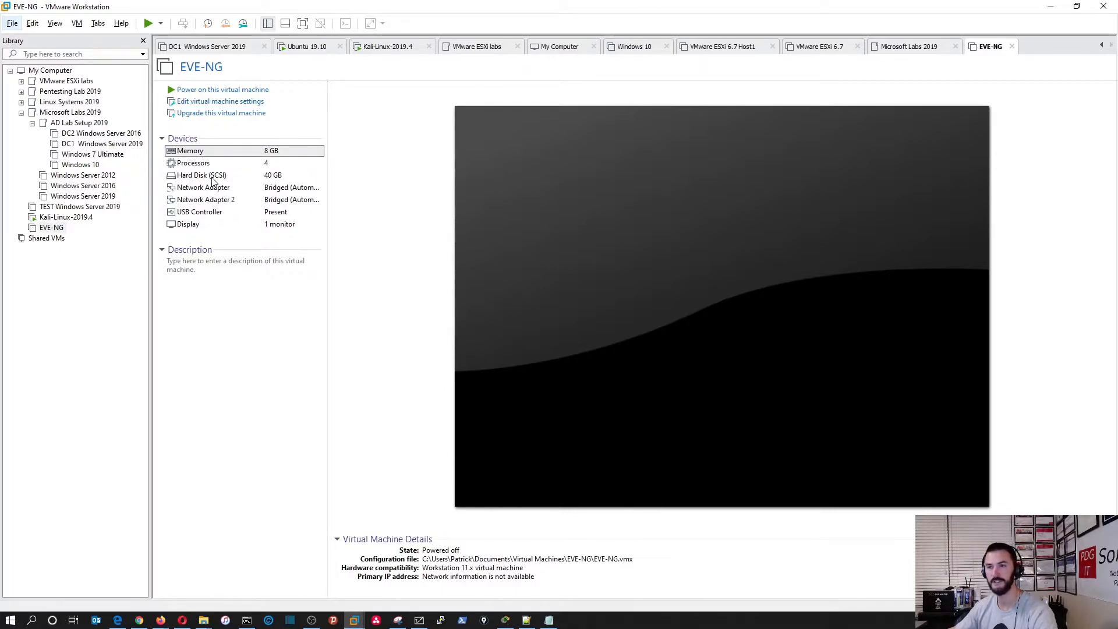
left_click(222, 101)
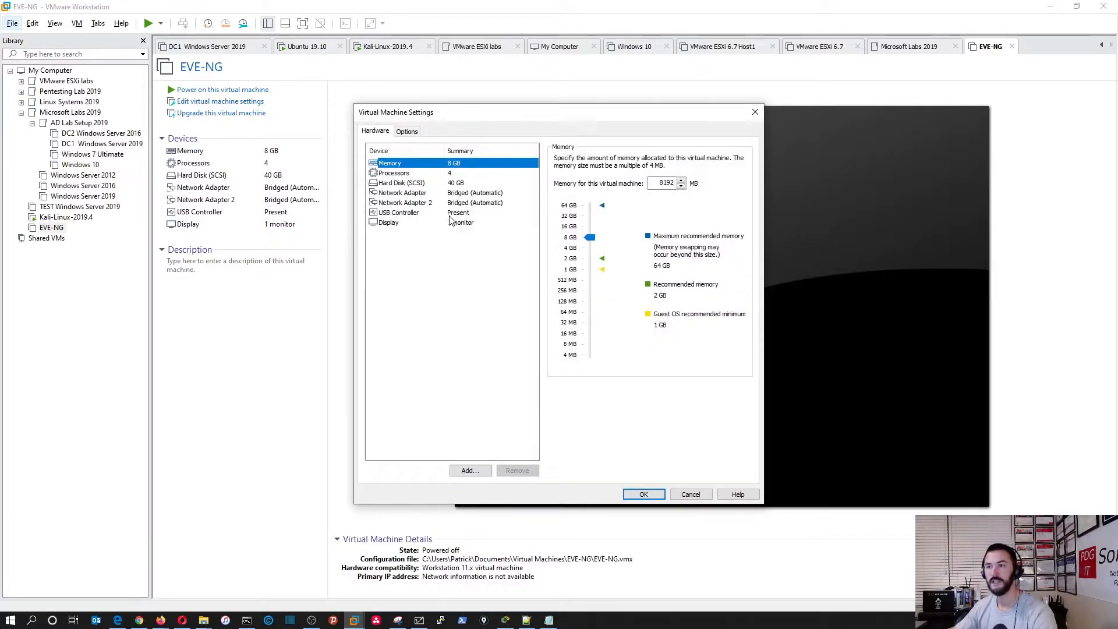
left_click(402, 192)
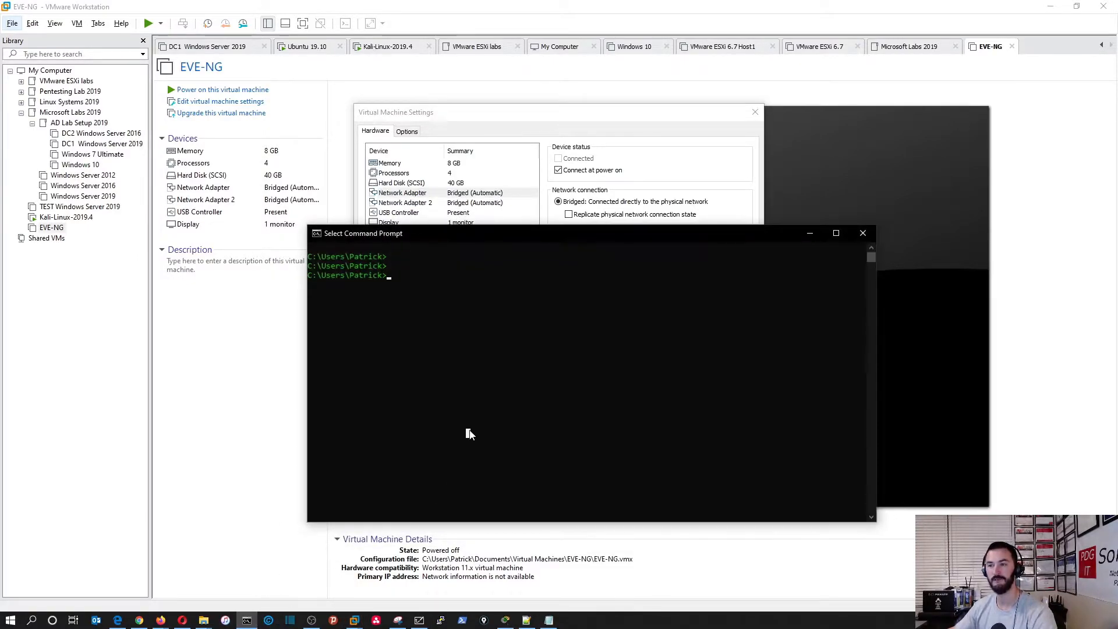
Step: Run ipconfig to see the host Ethernet adapter's 192.168.50.x address and gateway 192.168.50.1
type("ipconfig")
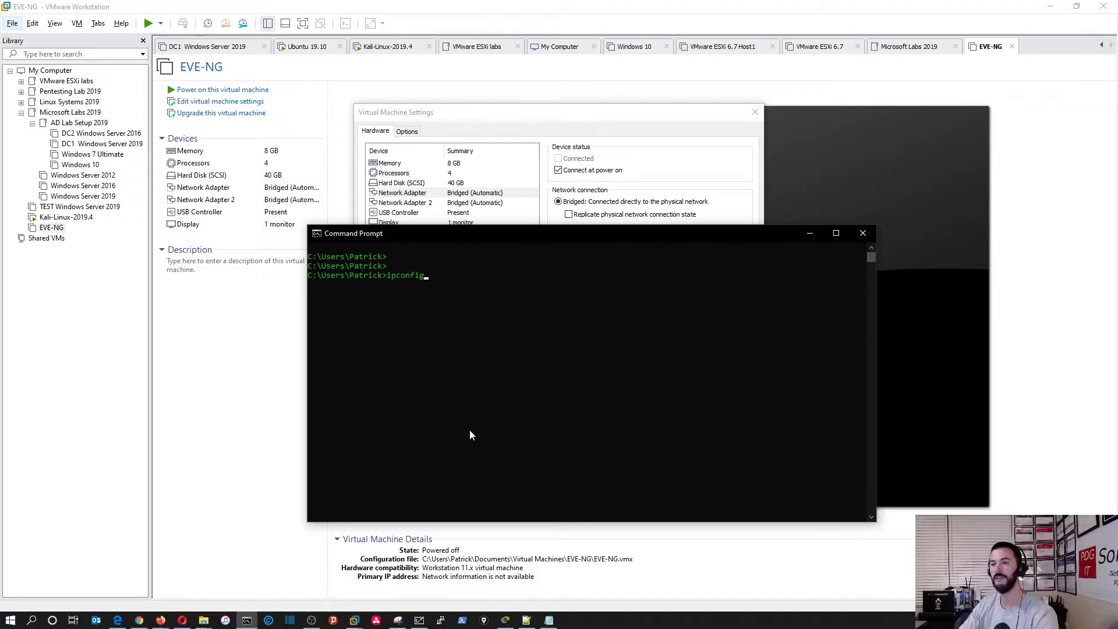
key("Return")
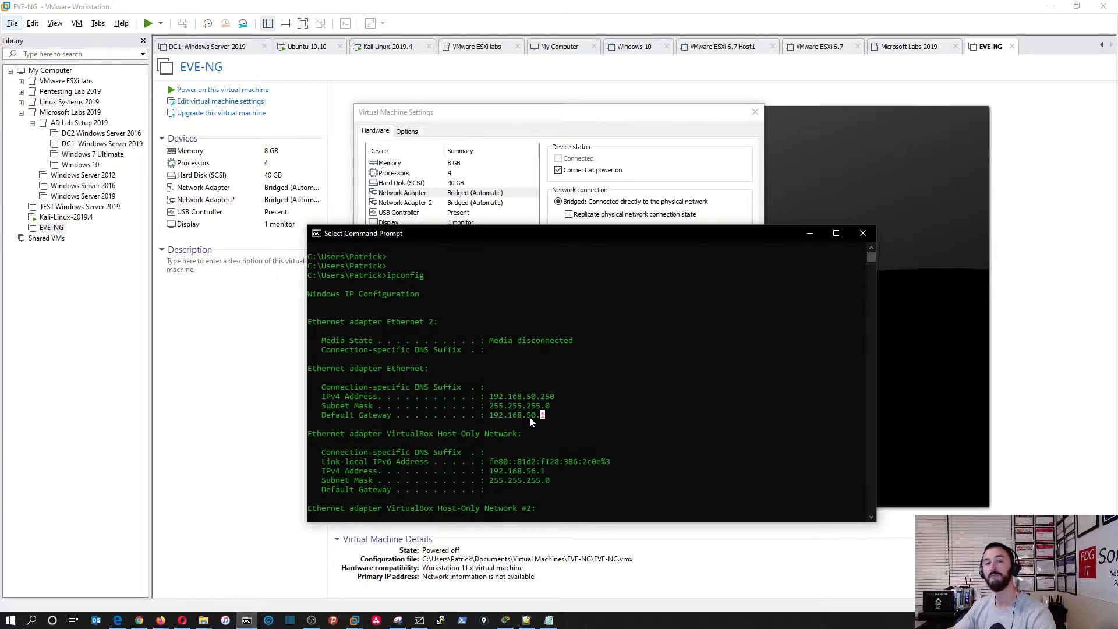
mouse_move(534, 433)
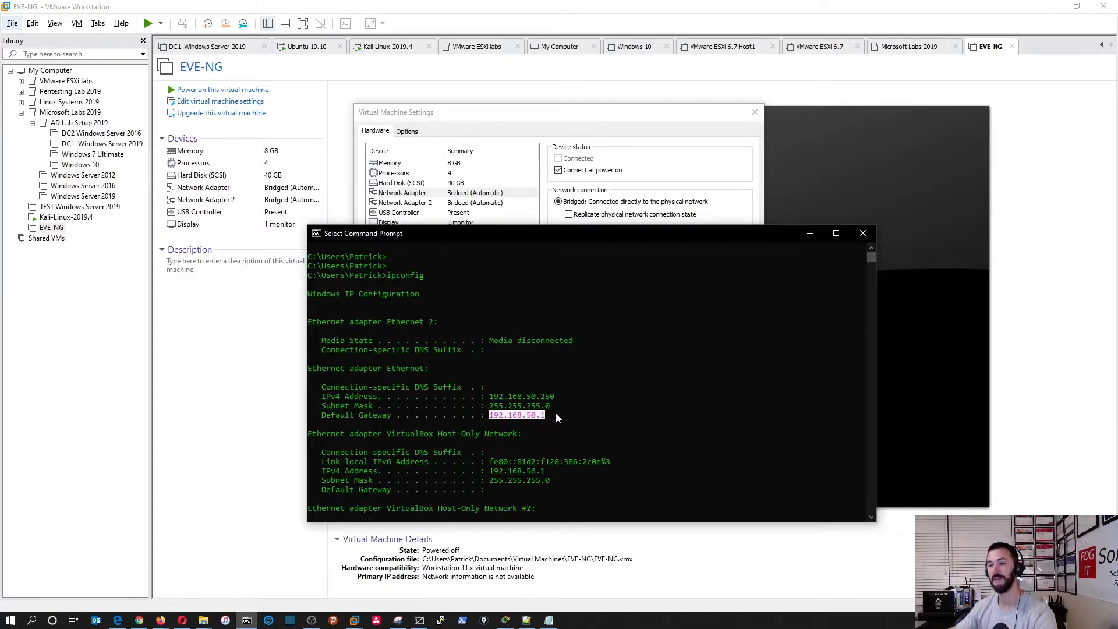
mouse_move(781, 271)
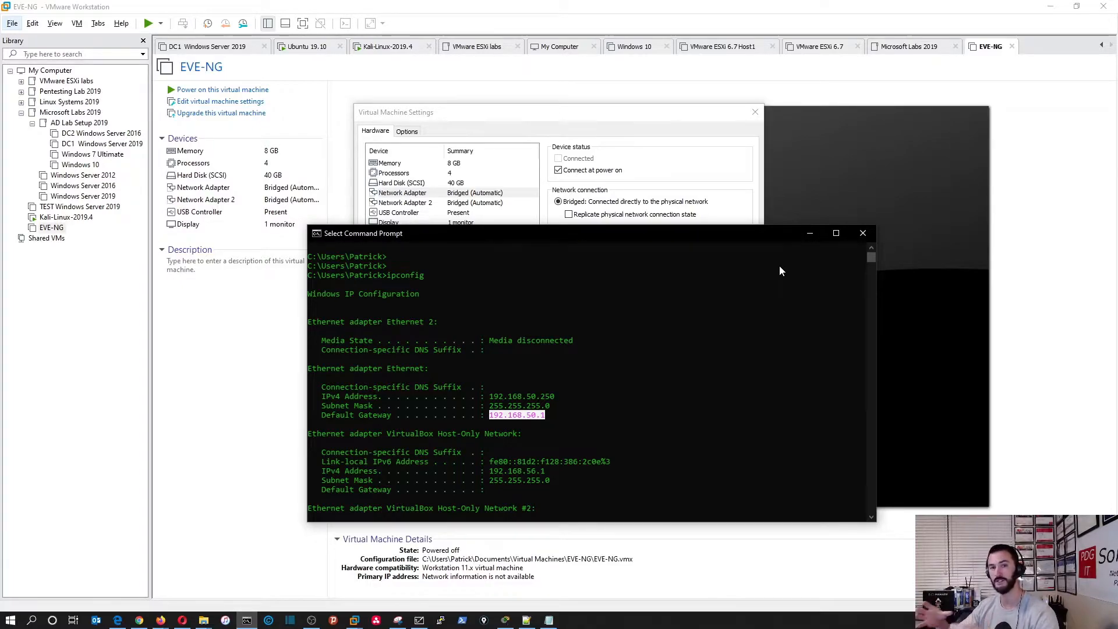
mouse_move(700, 359)
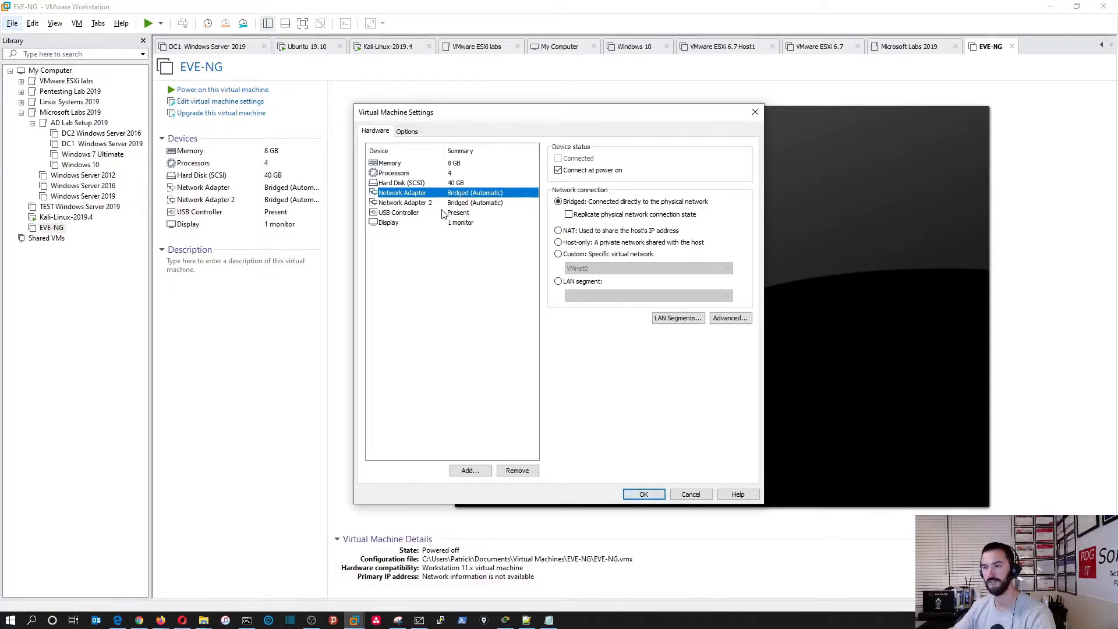
Step: Check the memory setting, close the settings with OK and power on the EVE-NG VM to its login prompt
left_click(390, 162)
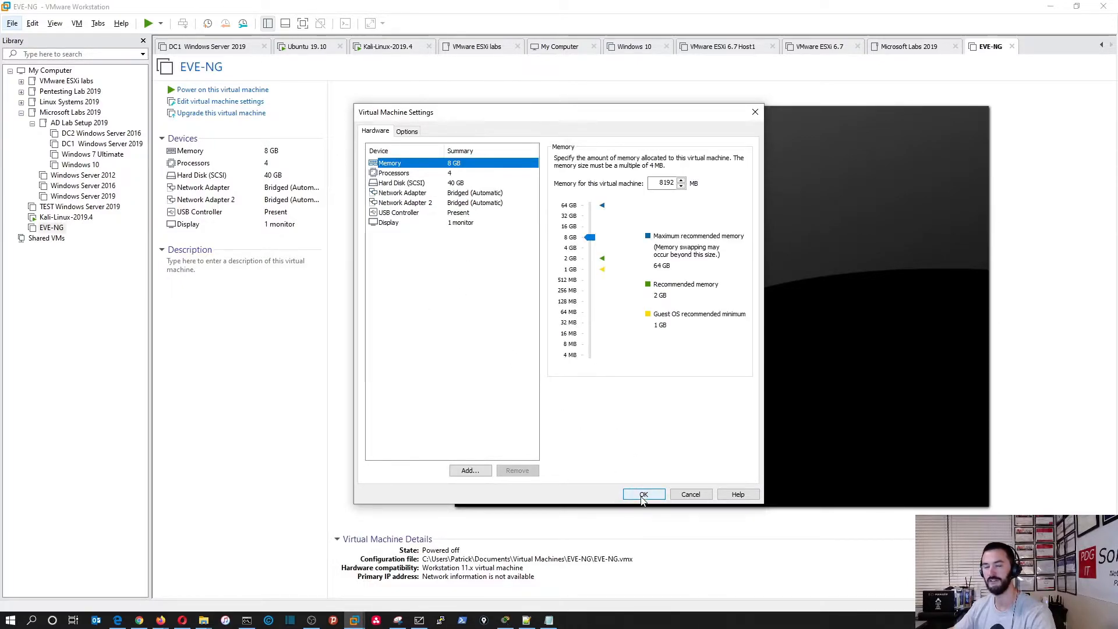
left_click(642, 494)
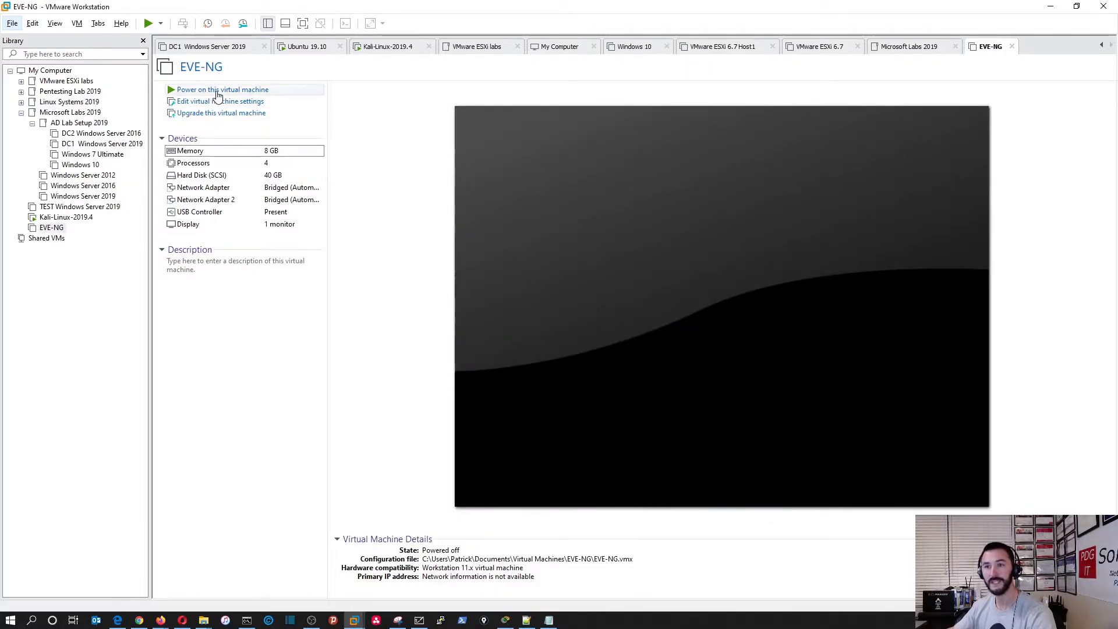
left_click(223, 89)
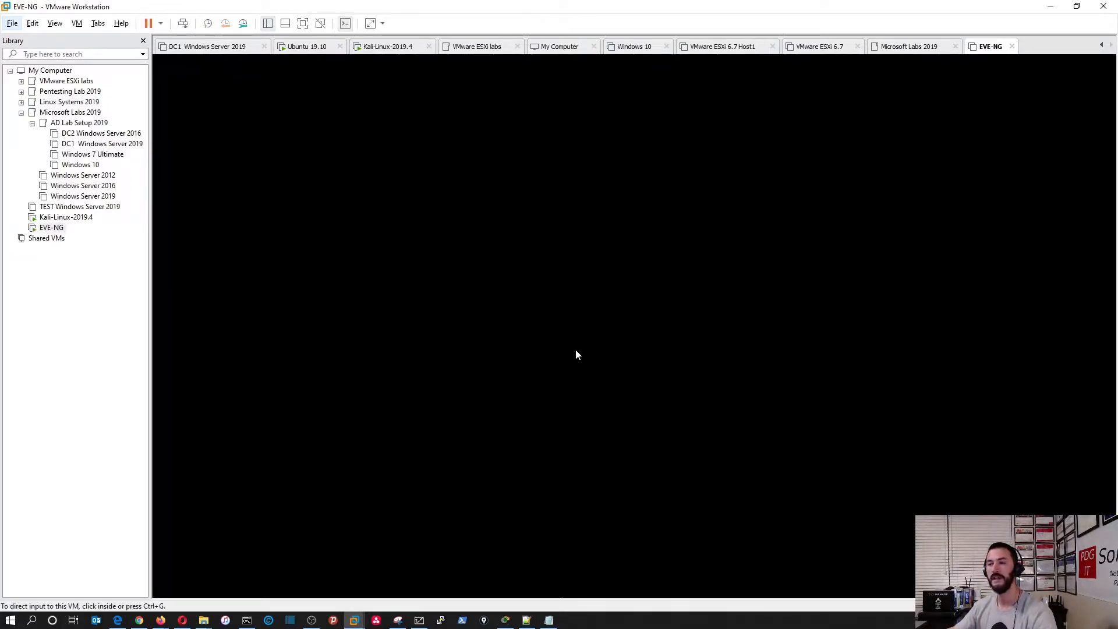
mouse_move(577, 356)
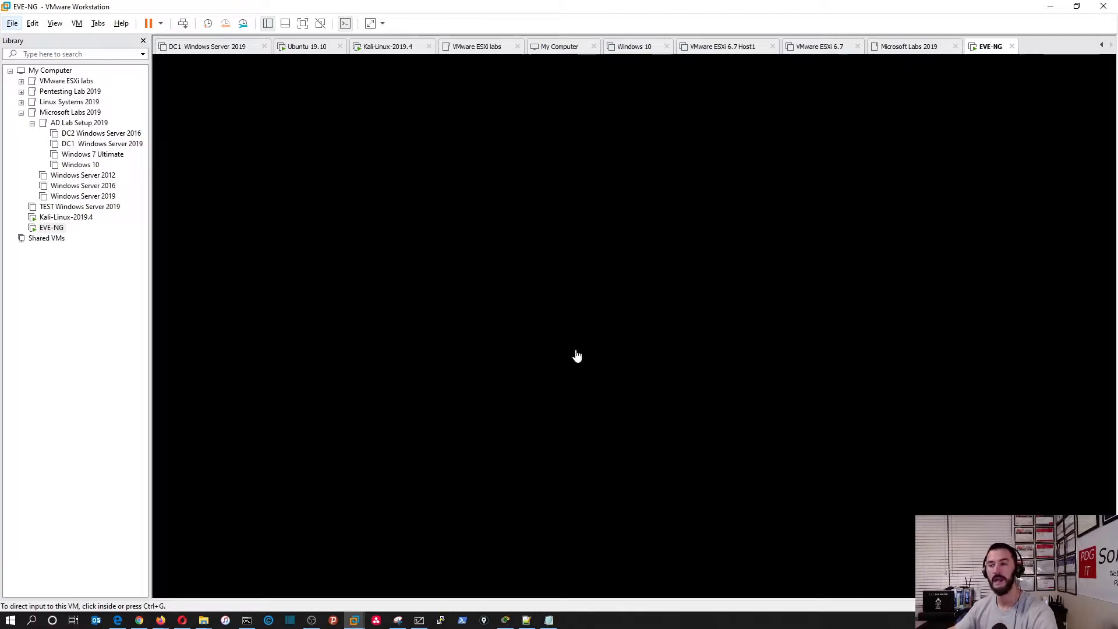
mouse_move(576, 356)
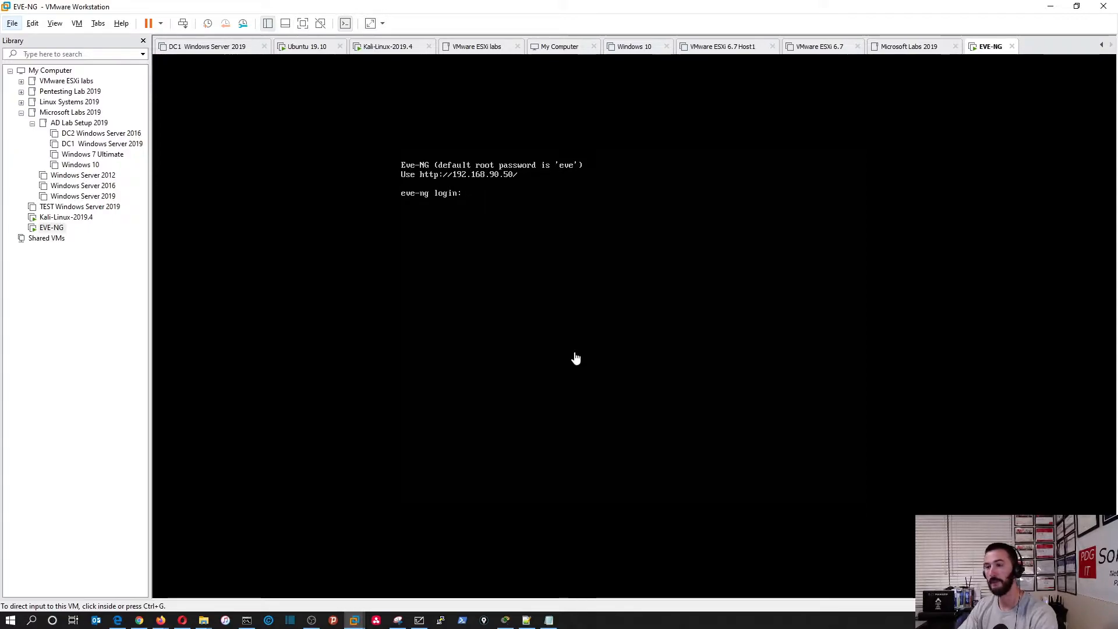
type("r")
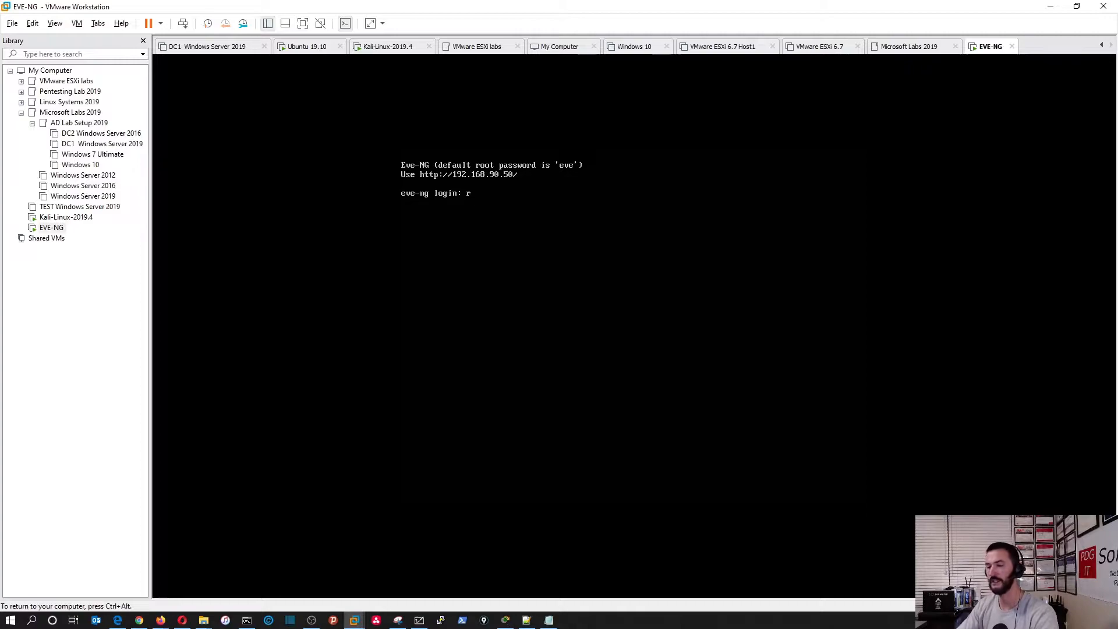
Step: Log in as root and set and repeat the new root password in the first-boot setup
key("Return")
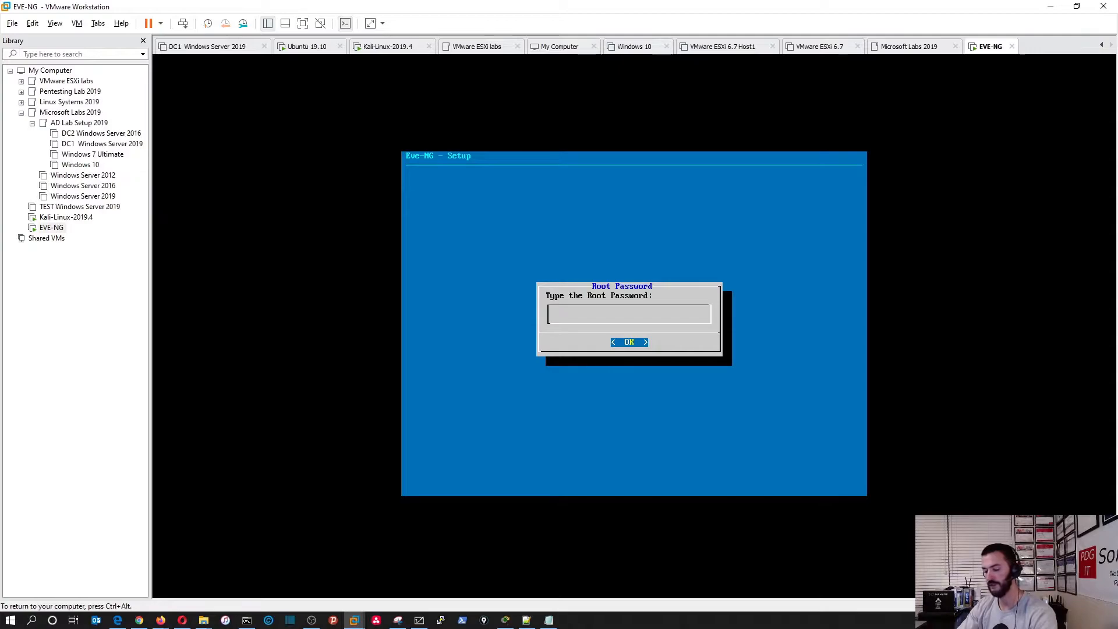
left_click(628, 342)
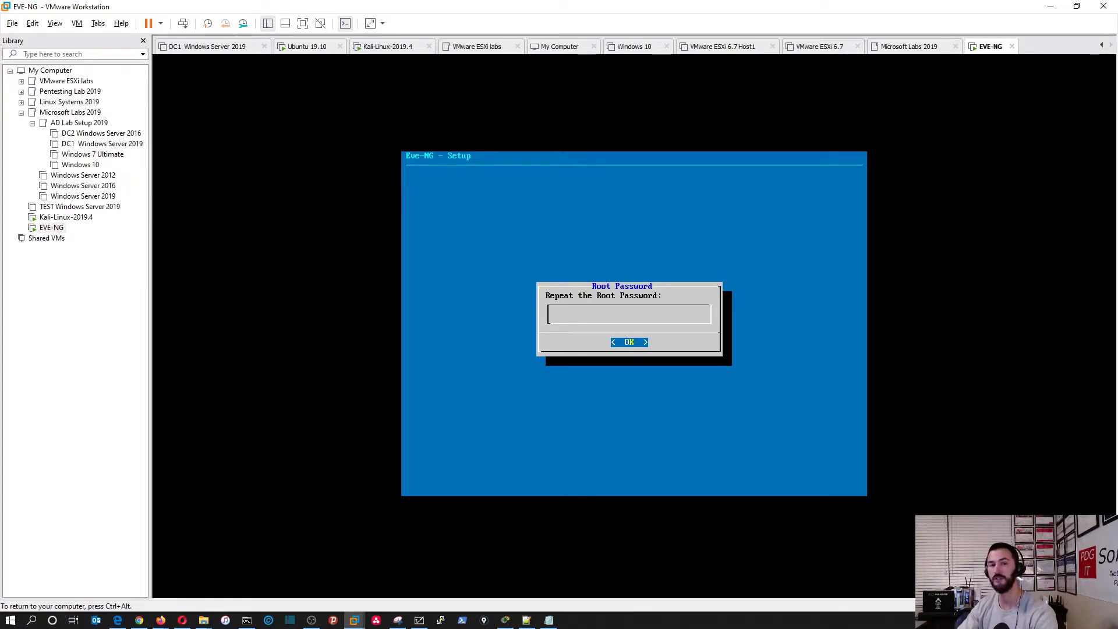
left_click(628, 342)
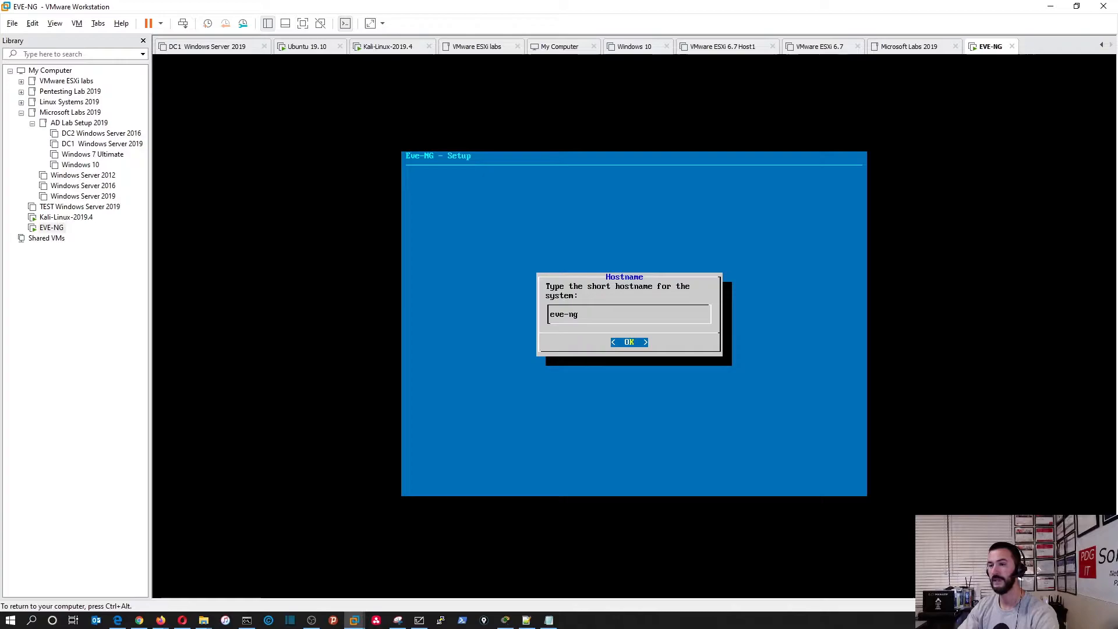
Step: Set the hostname to eve-ng-infosecpat and accept the default DNS domain name
type("-")
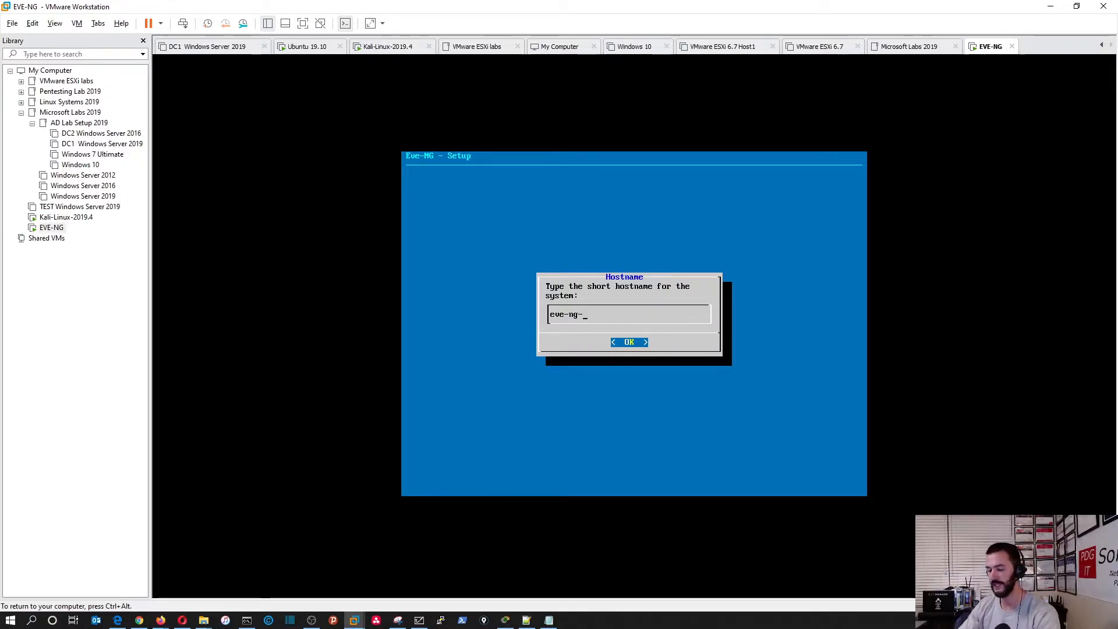
type("infos")
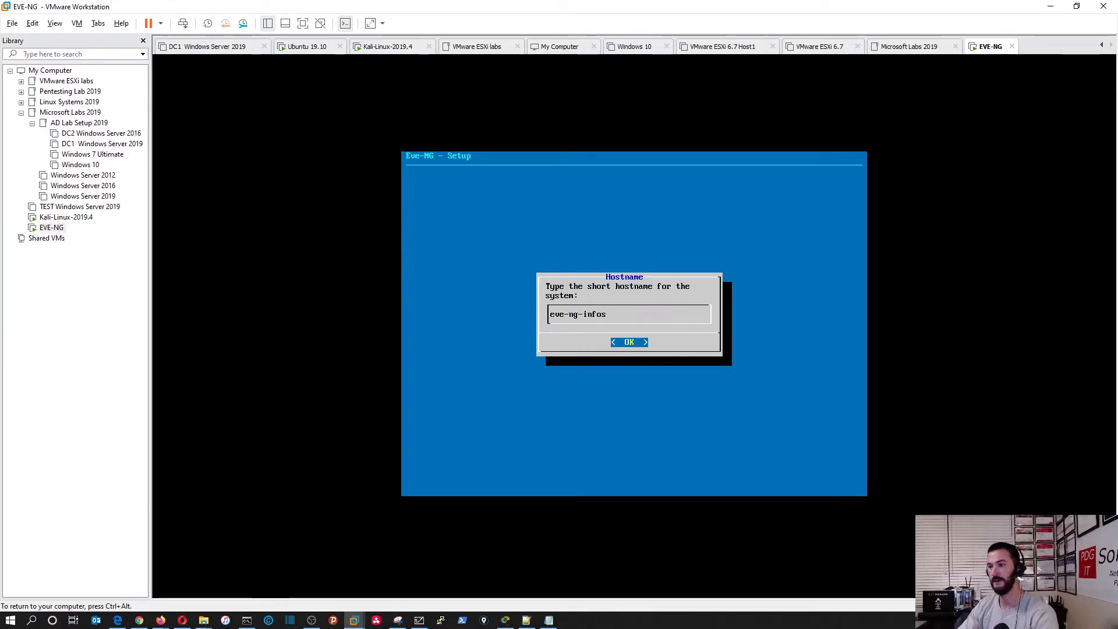
left_click(629, 343)
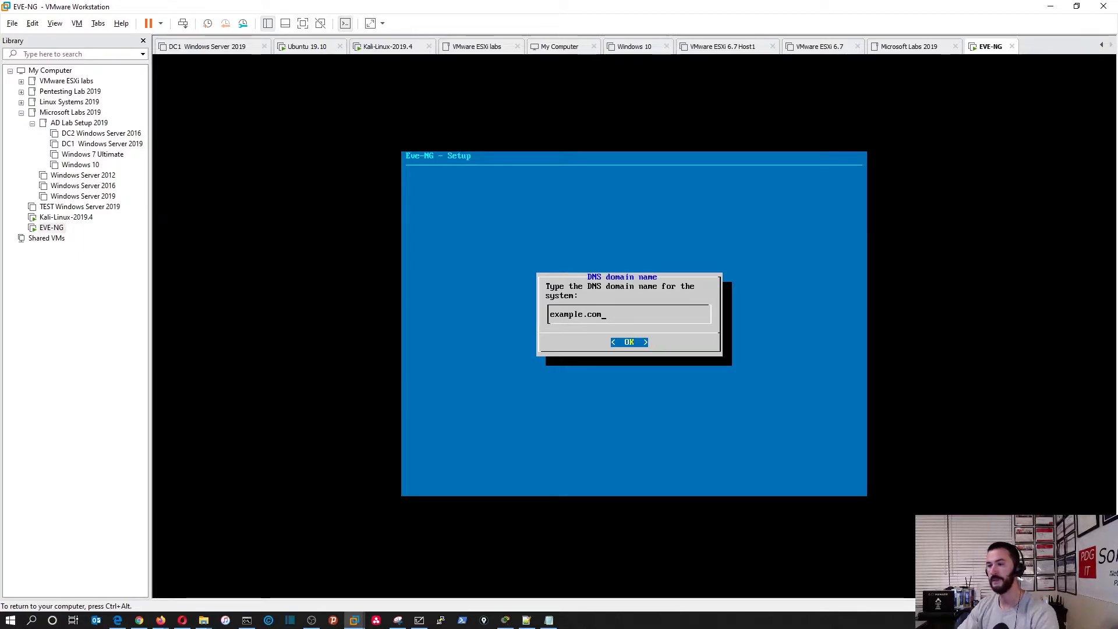
left_click(629, 342)
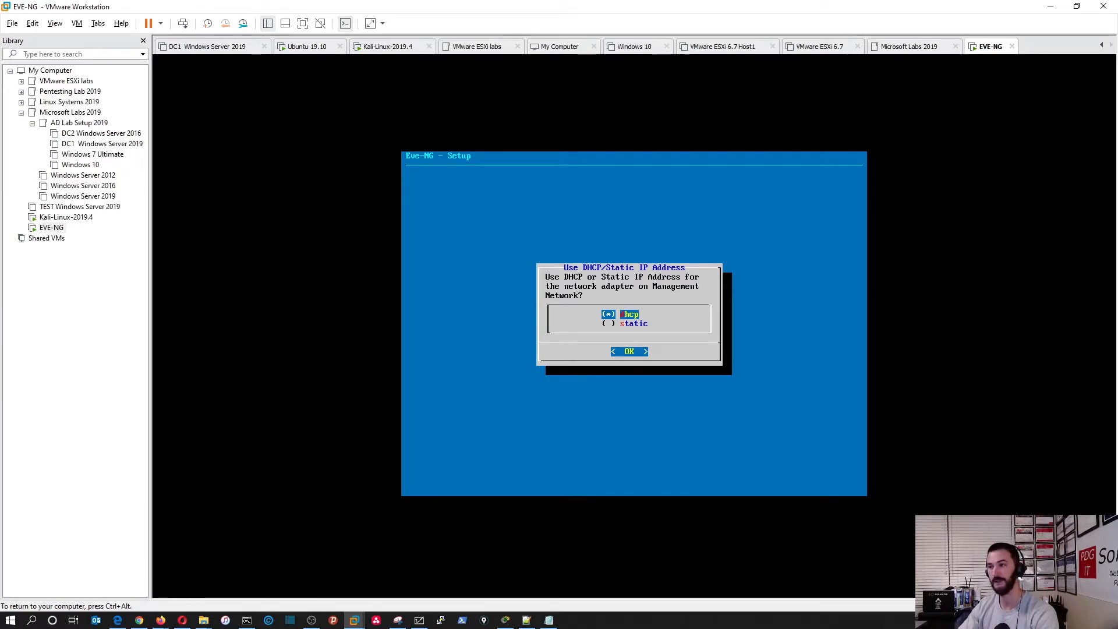
Step: Keep DHCP for the management network, leave the NTP server empty and choose a direct connection
left_click(629, 351)
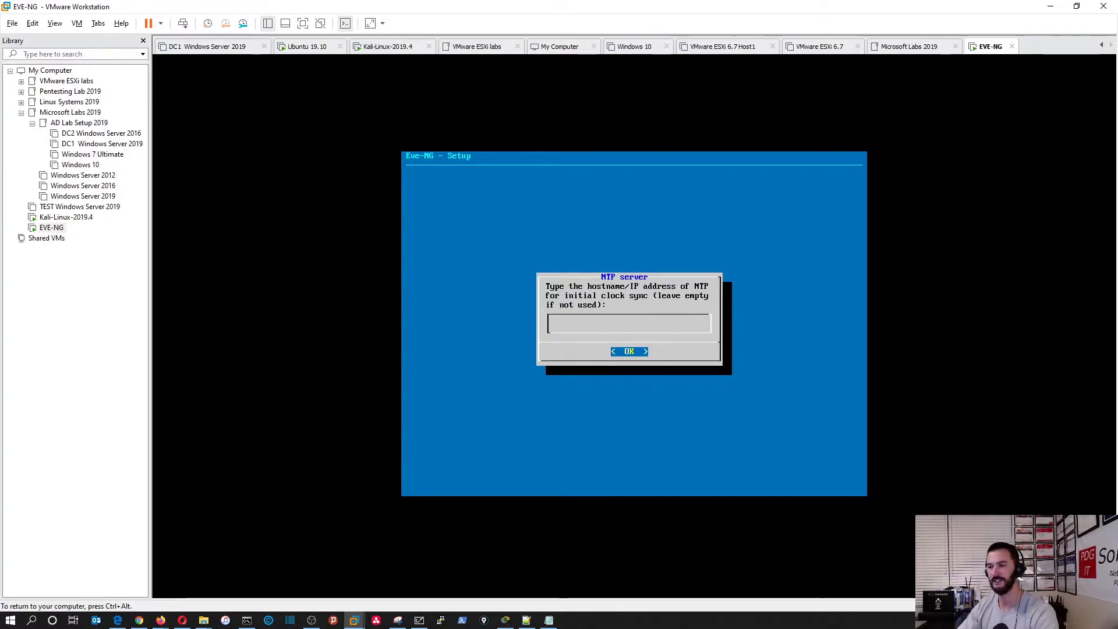
left_click(628, 350)
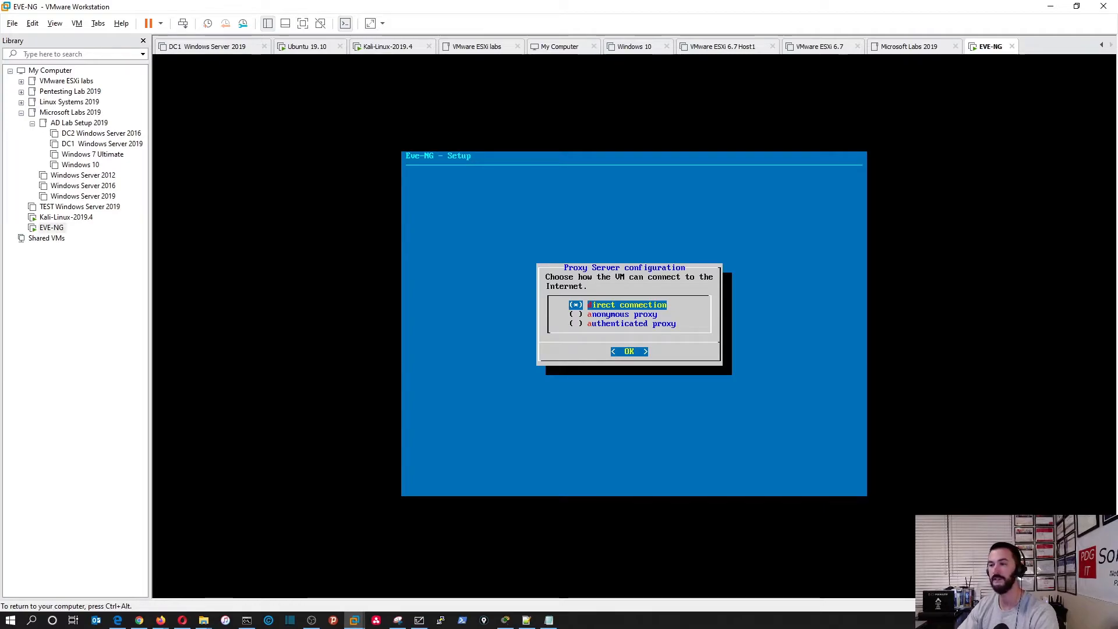
left_click(629, 351)
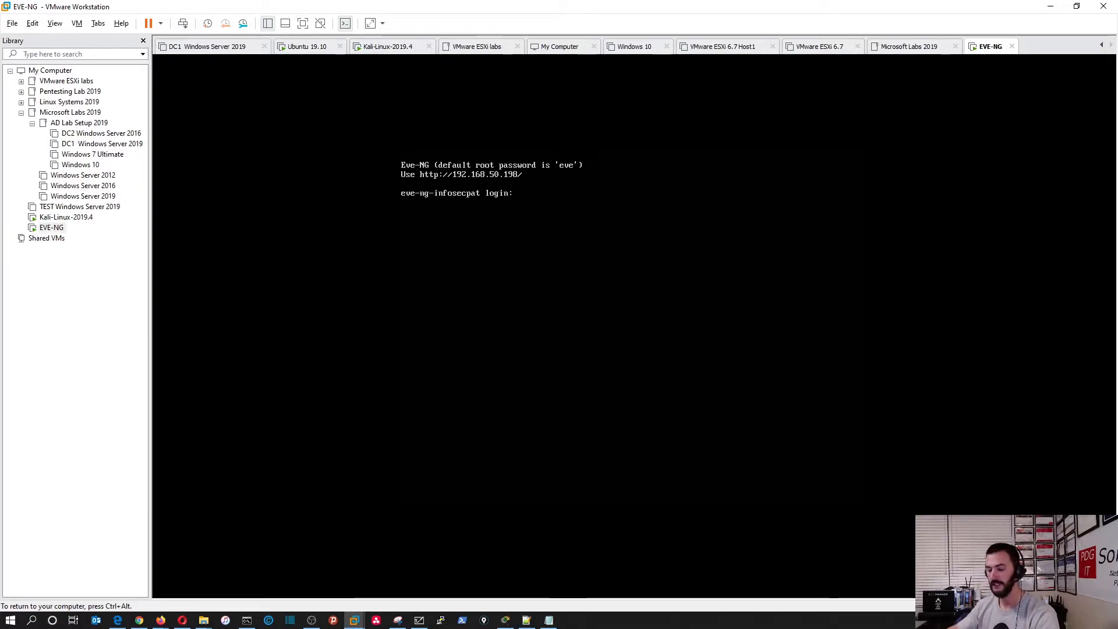
Step: Log in to the EVE-NG console as root with password eve
type("rpp")
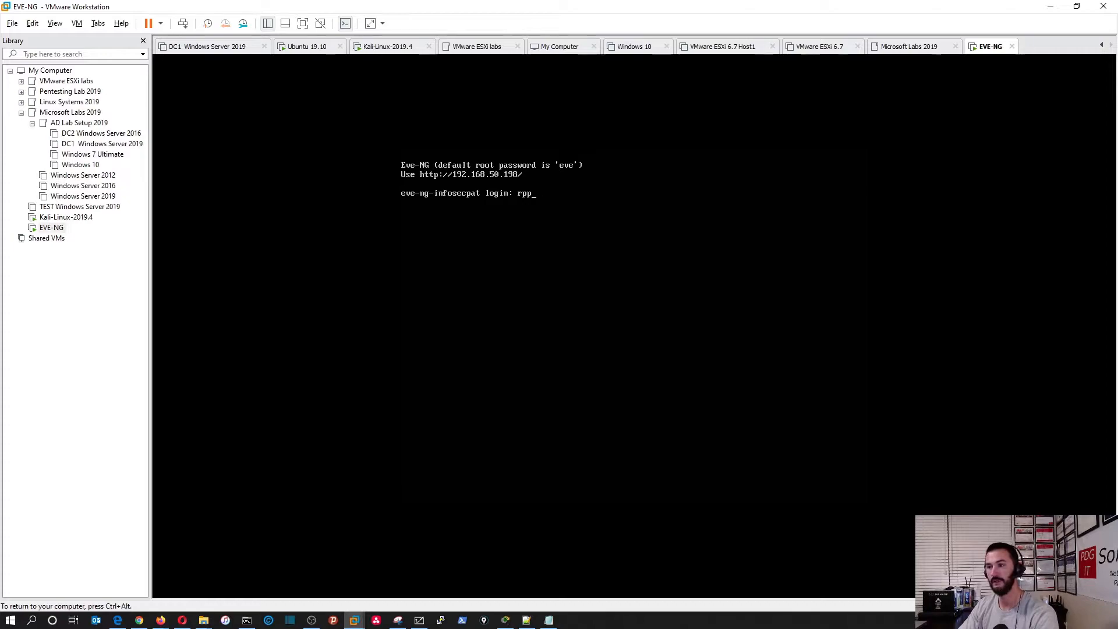
type("root")
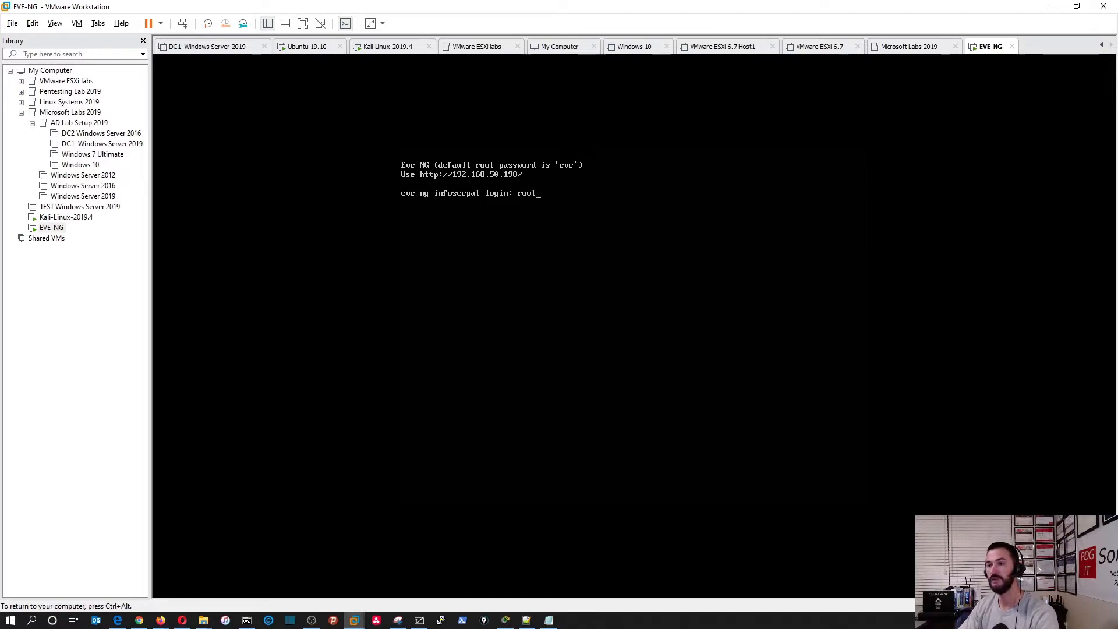
key("Return")
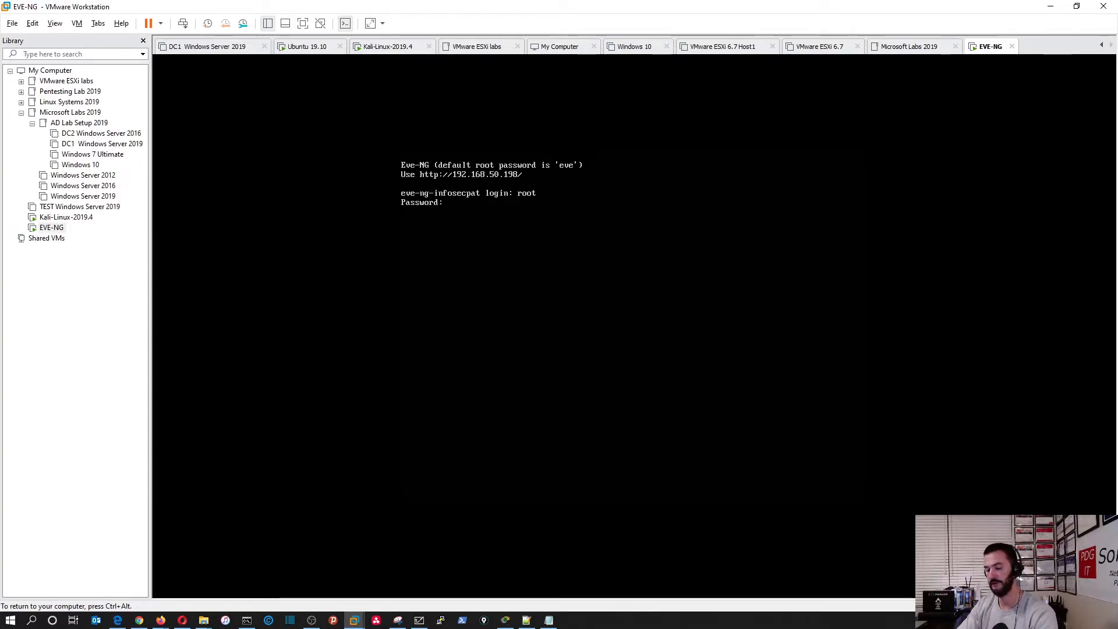
key("Return")
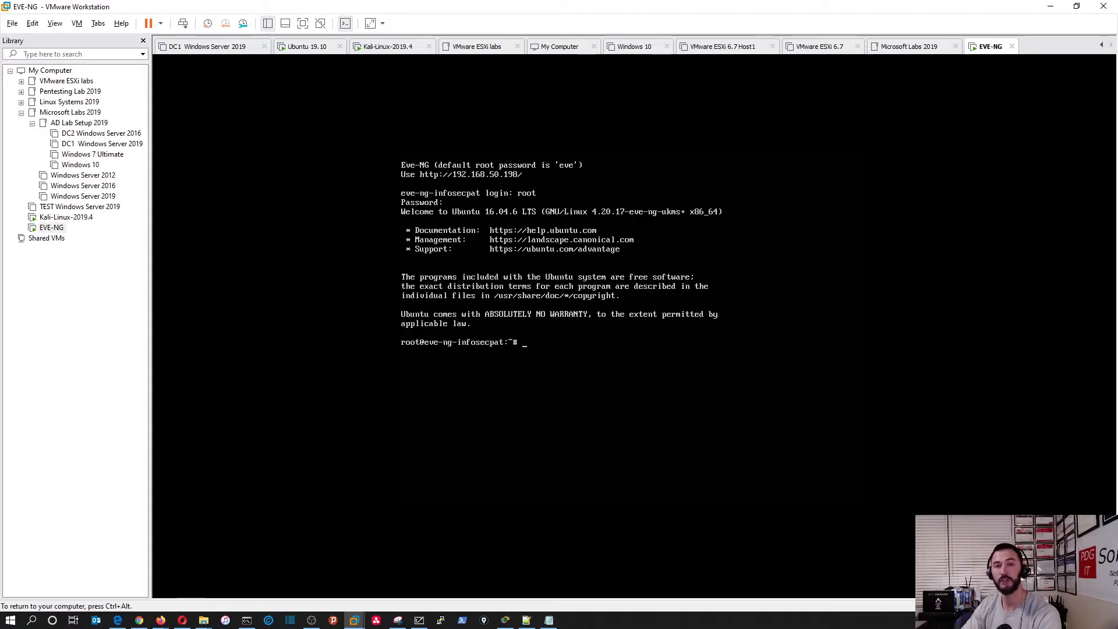
Step: Ping 8.8.8.8 and google.com to confirm the VM reaches the internet
type("p")
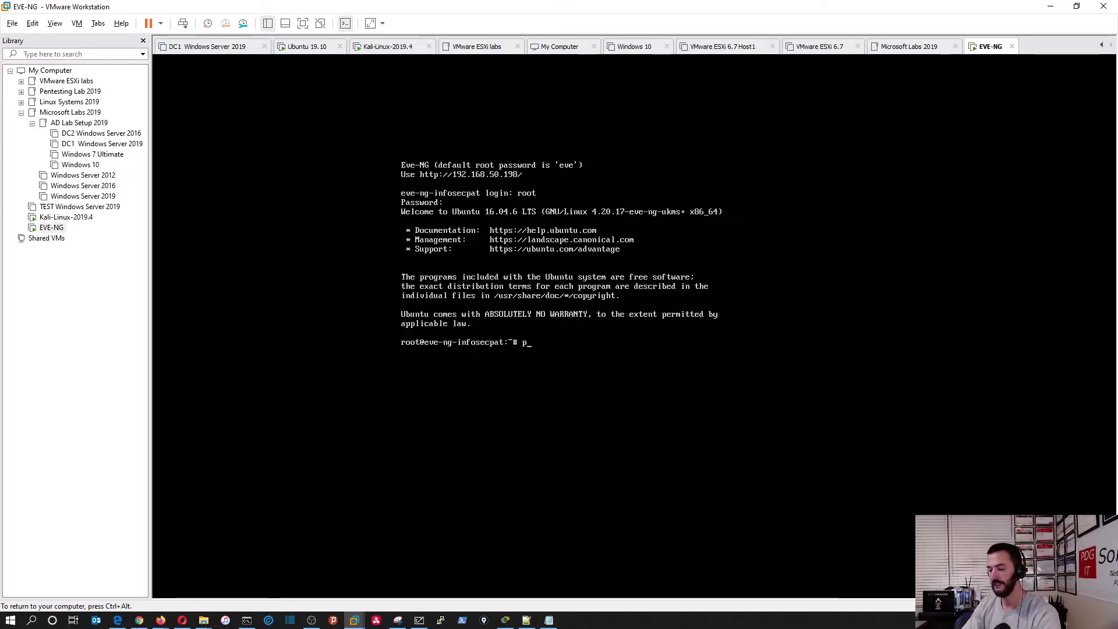
type("ing 8.")
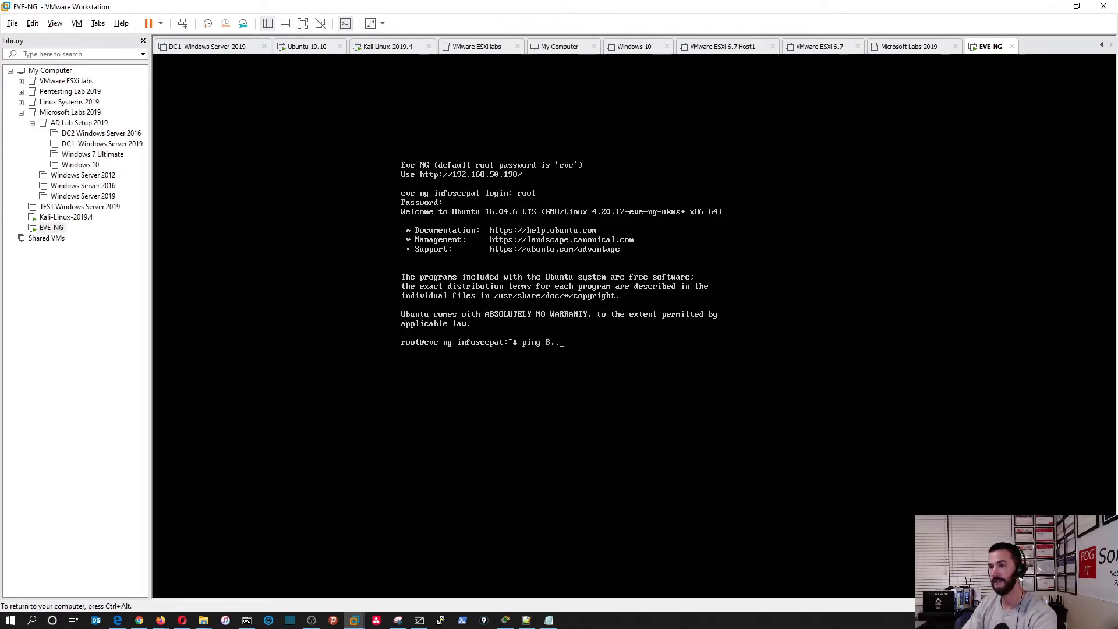
type("8.")
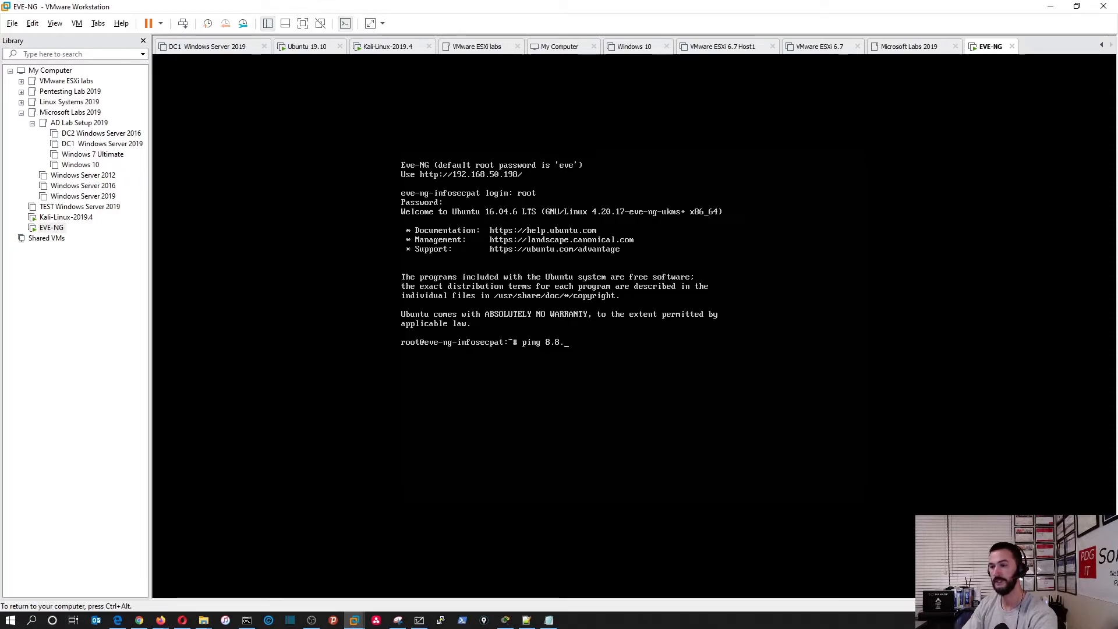
key("Return")
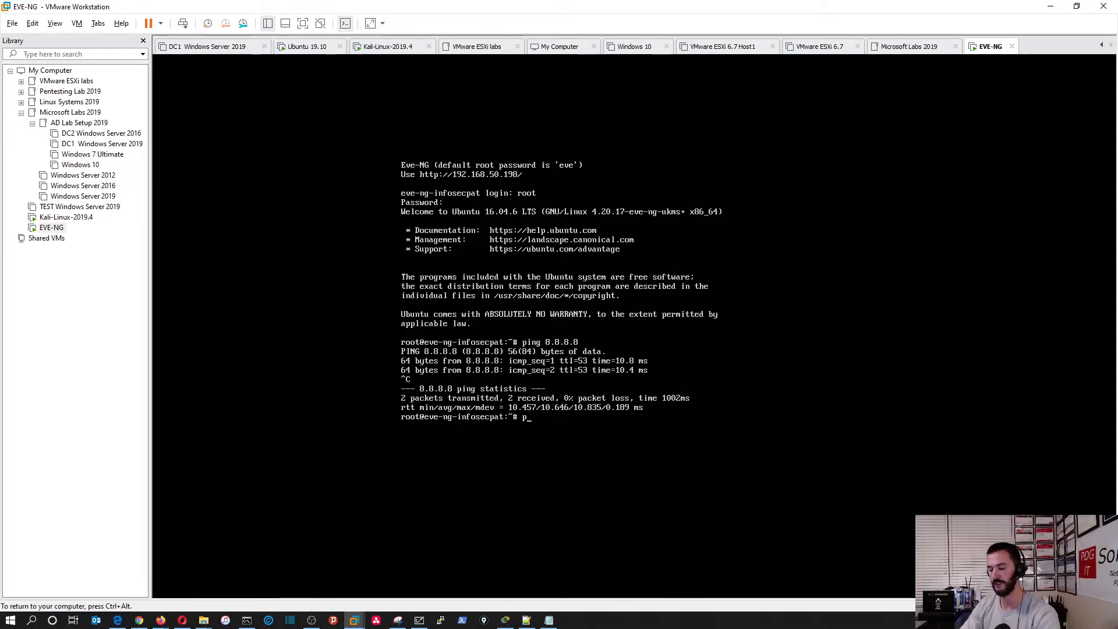
type("ping google.com")
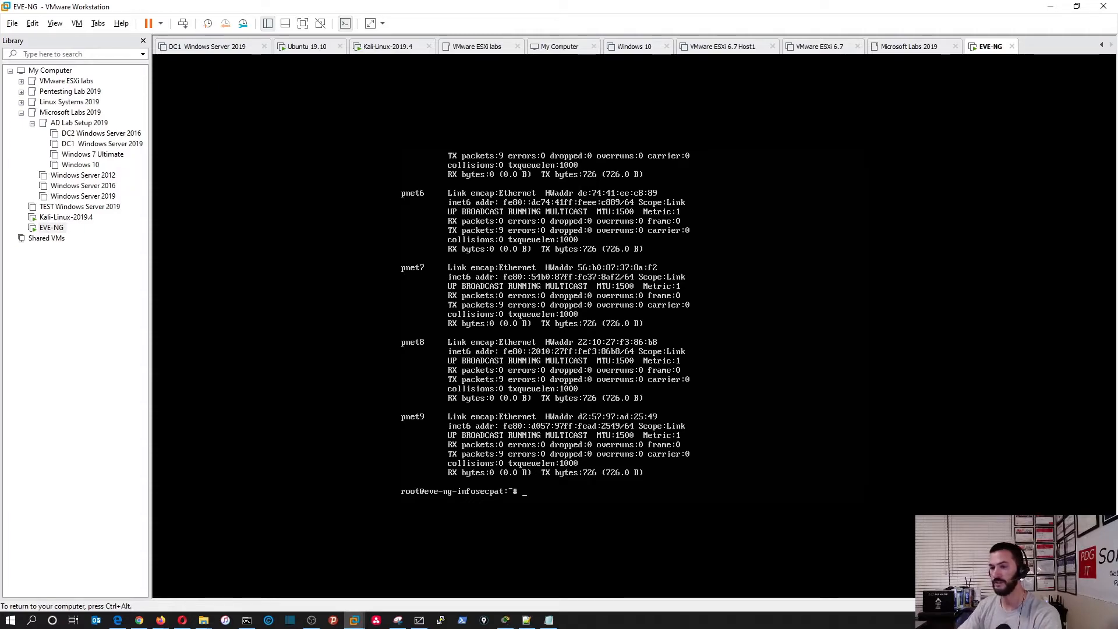
Step: Run ifconfig and ifconfig pnet1 to list the EVE-NG network interfaces
type("ifconfig")
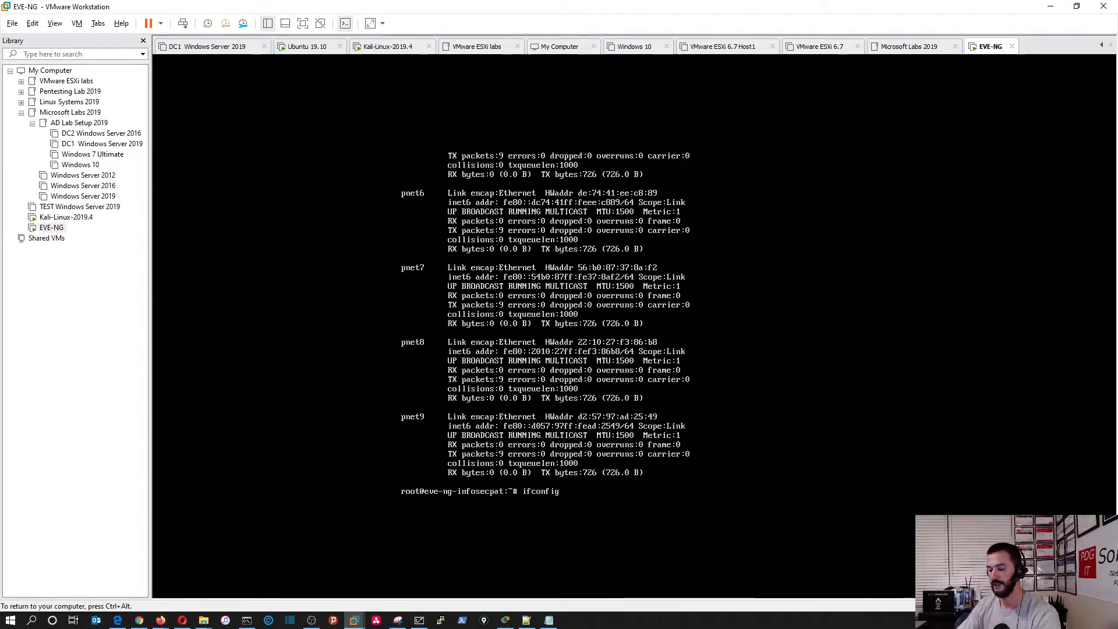
type("pnet1")
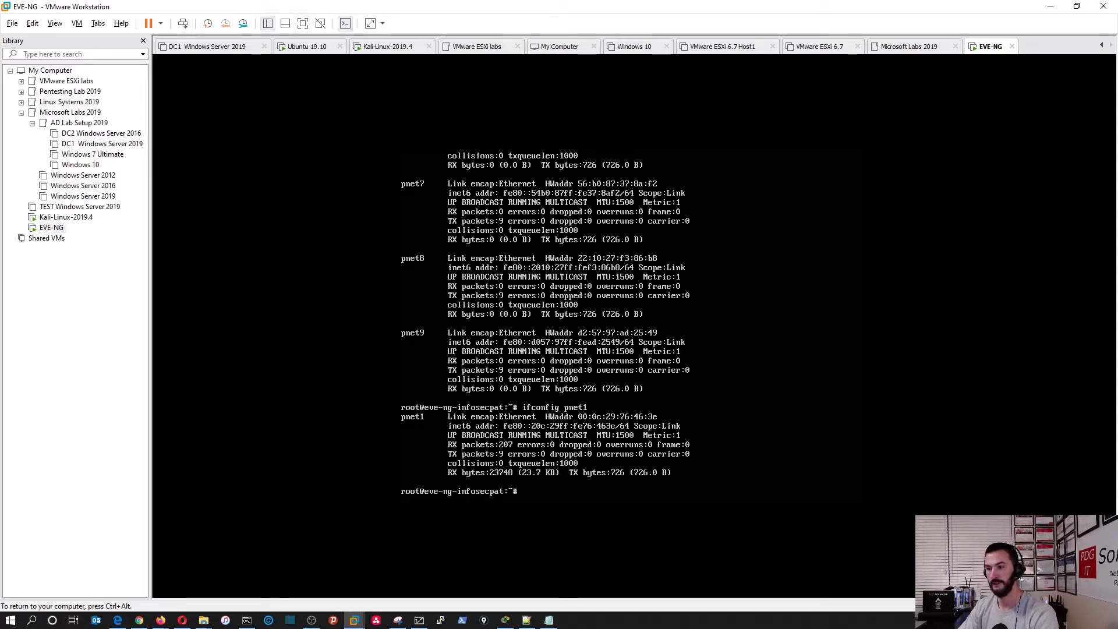
type("ifconfig pnet1")
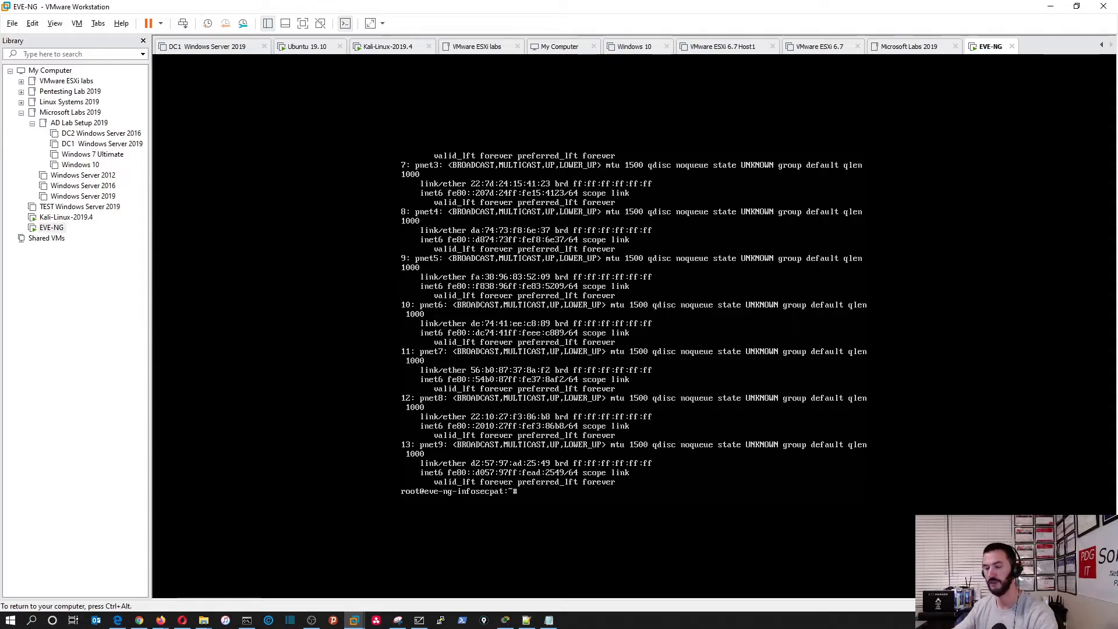
mouse_move(615, 395)
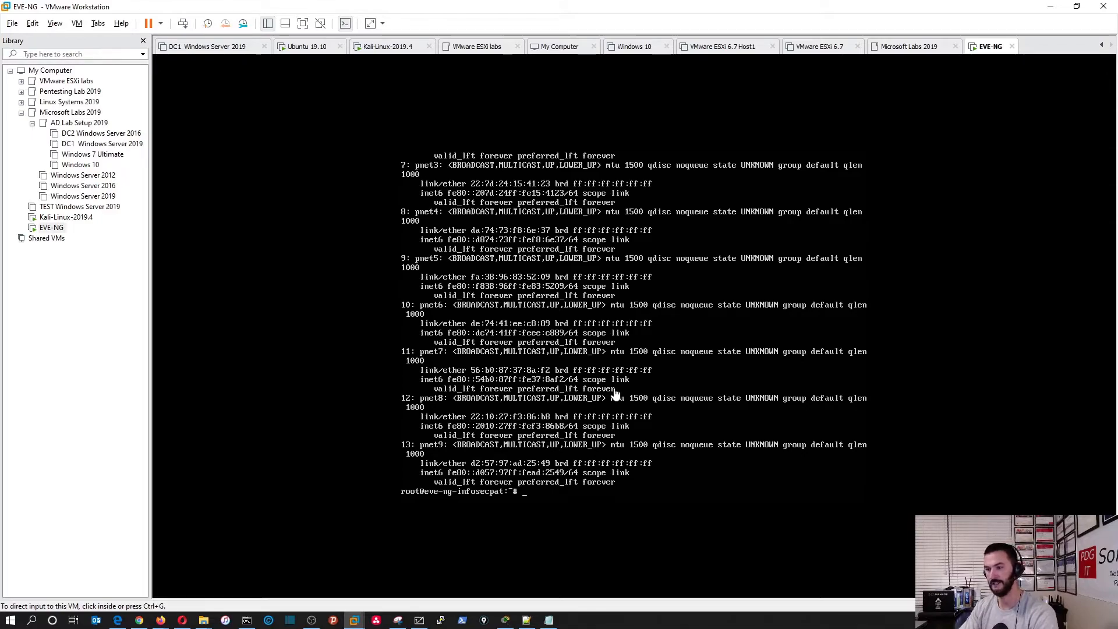
Step: Exit the root session so the console returns to its login prompt
type("ex")
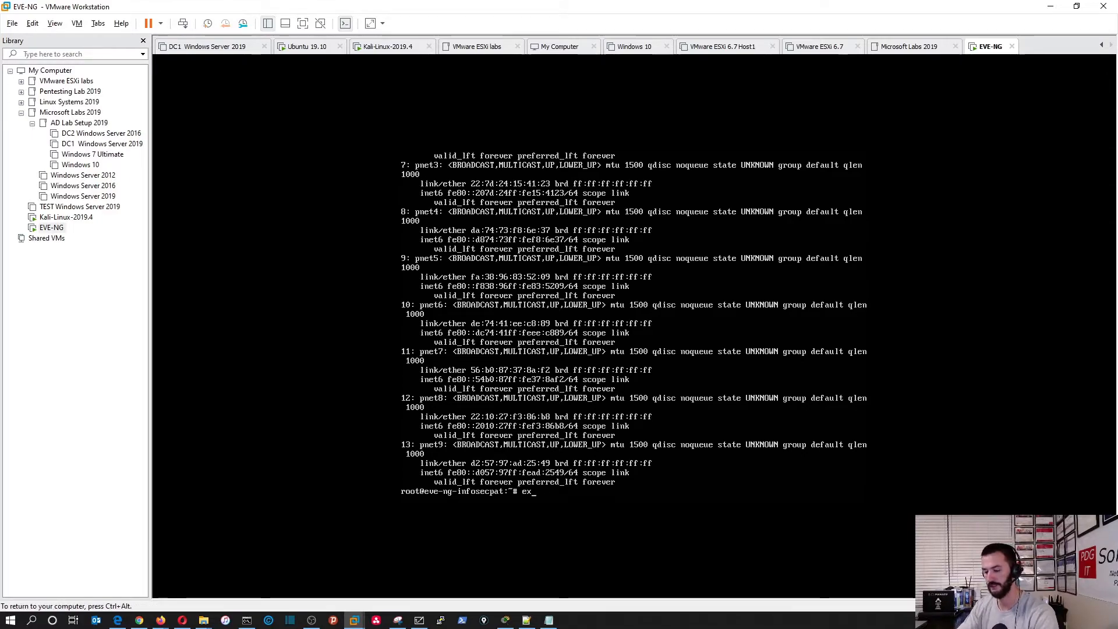
key("Return")
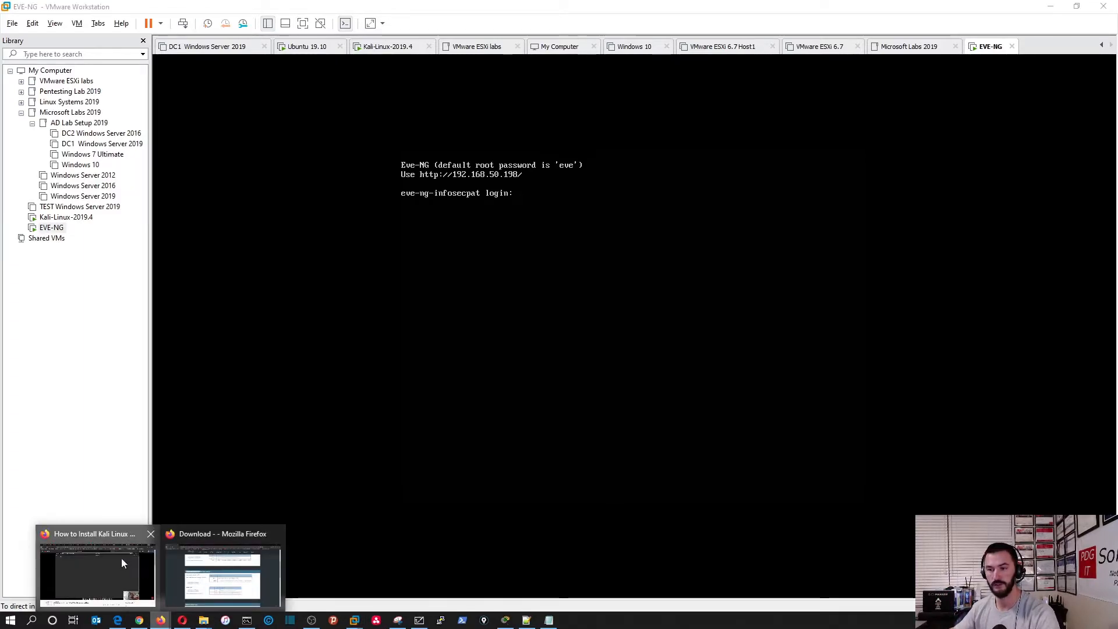
left_click(221, 571)
type("192.168.")
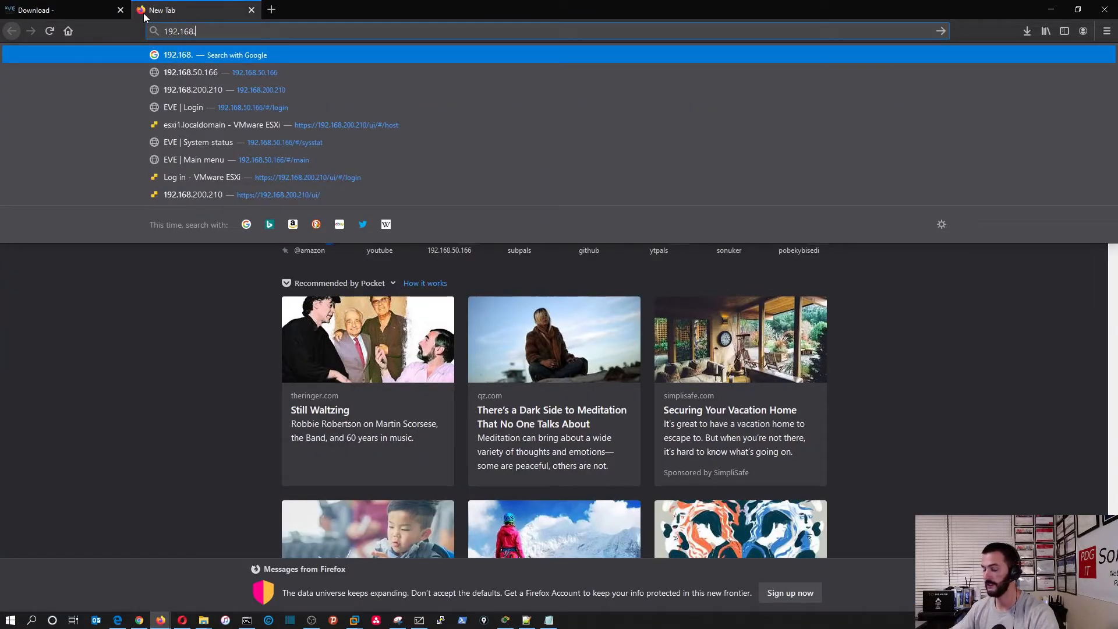
type("50.198/#/login")
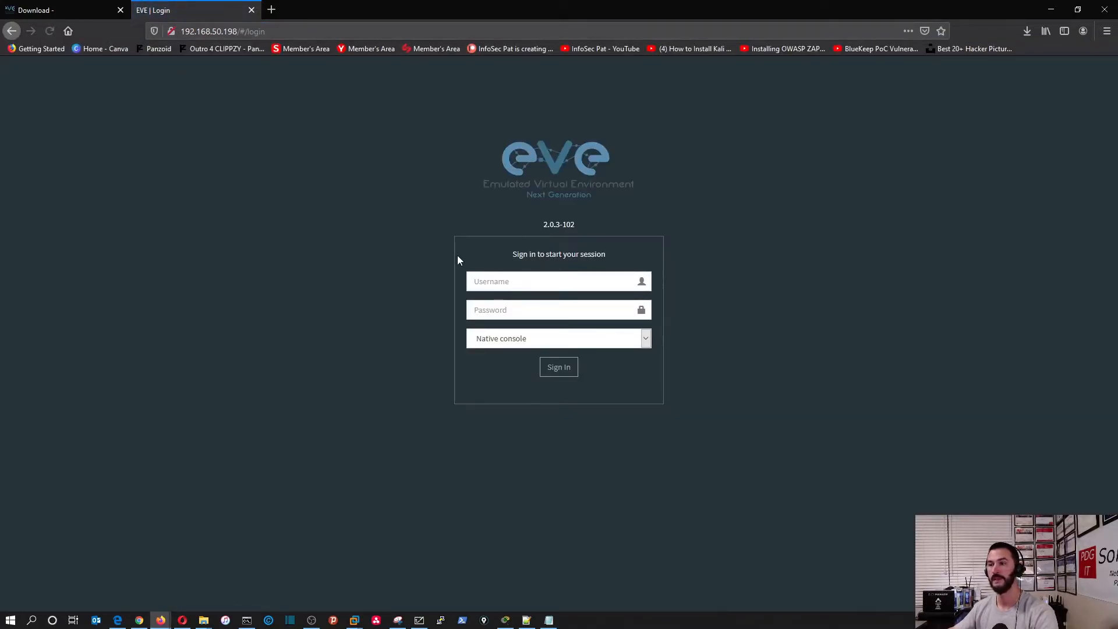
left_click(559, 281)
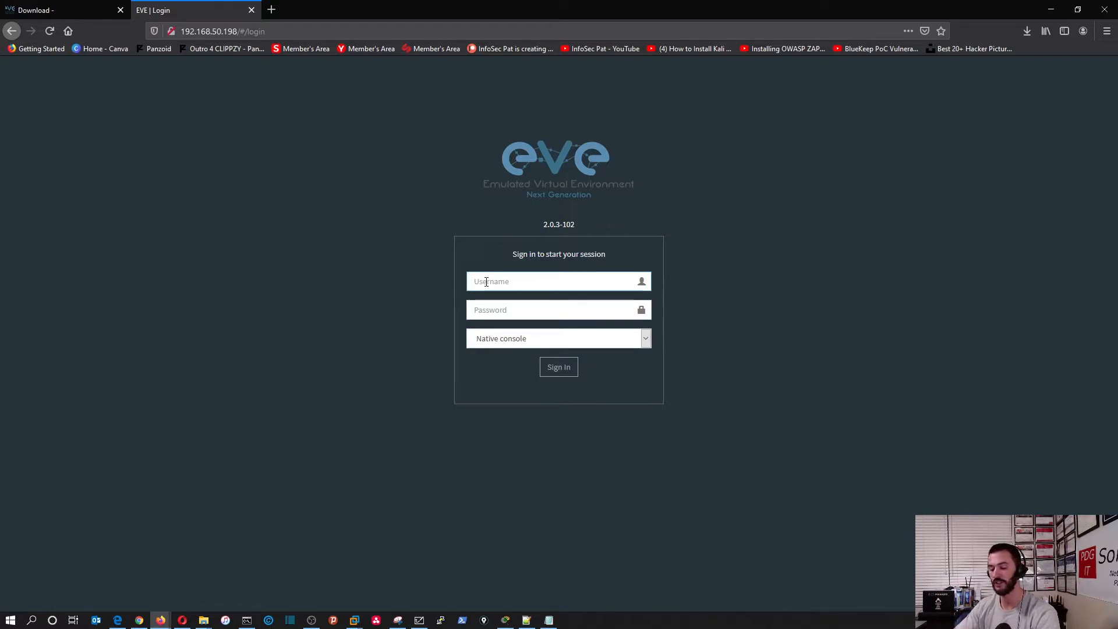
type("admin")
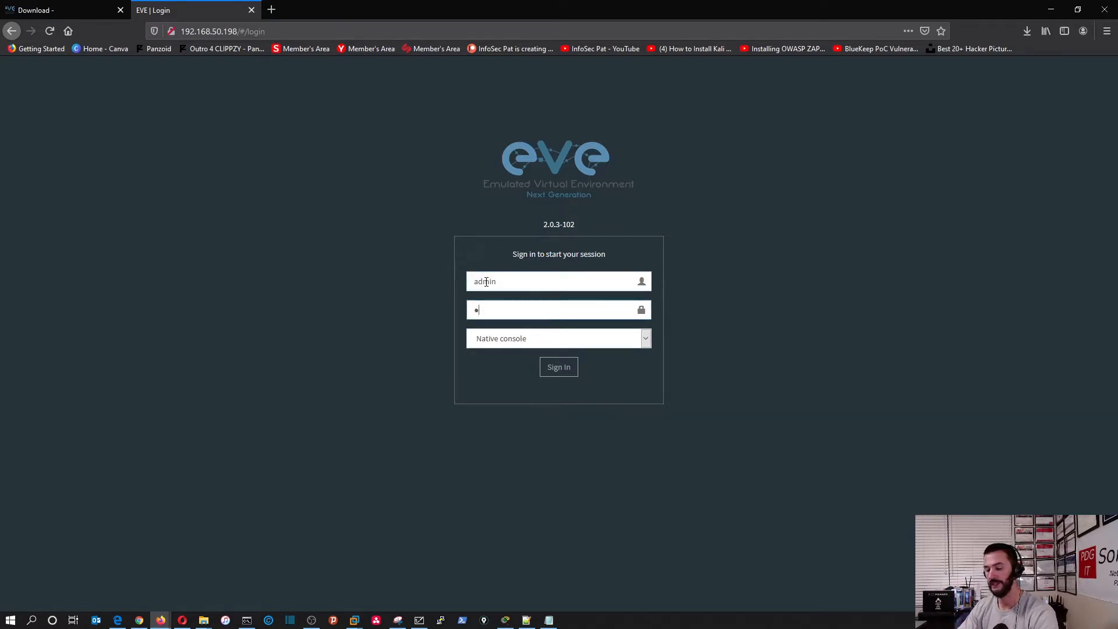
type("ev")
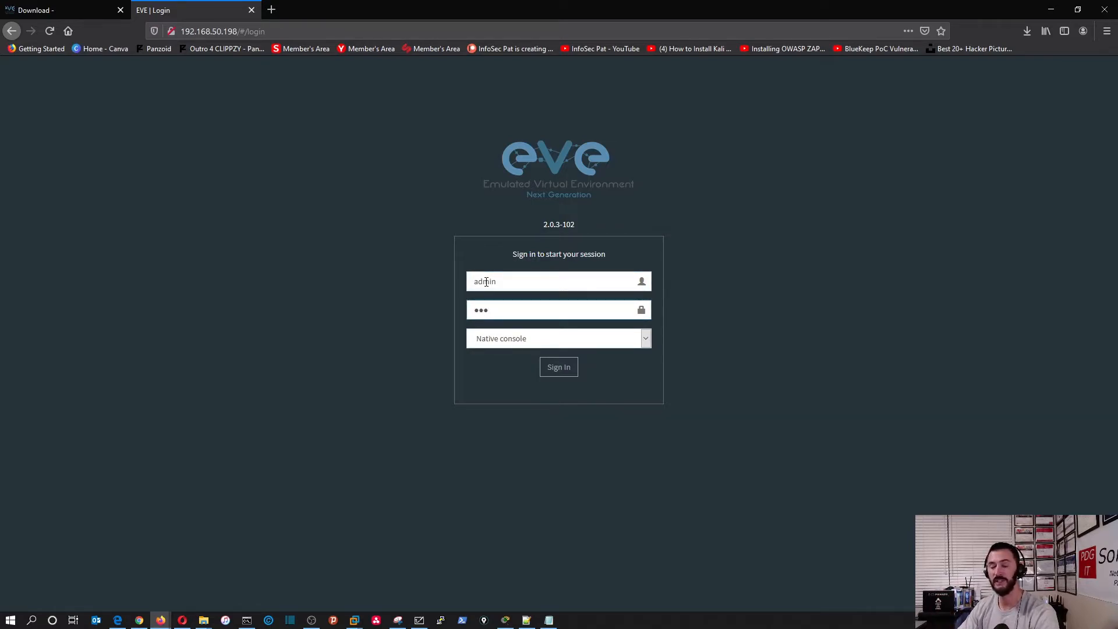
double_click(485, 281)
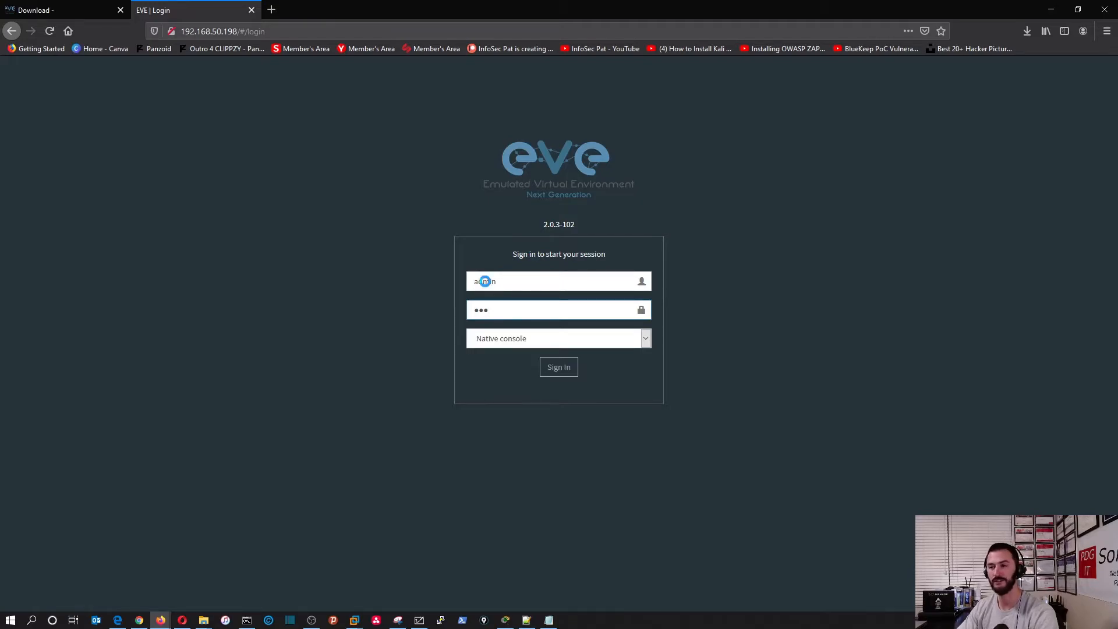
left_click(558, 366)
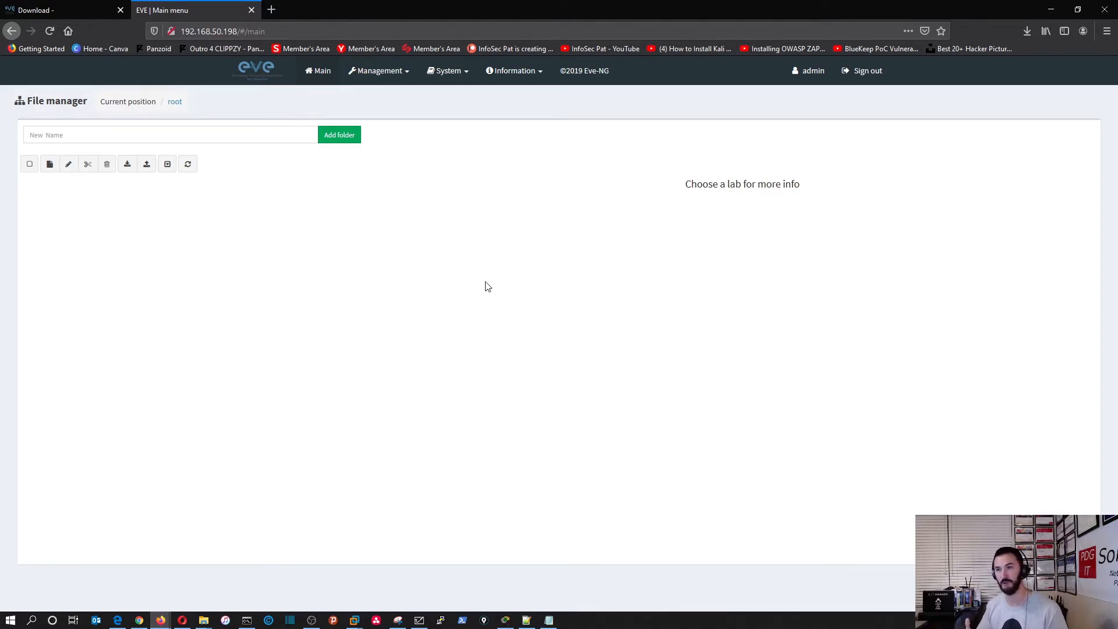
mouse_move(495, 301)
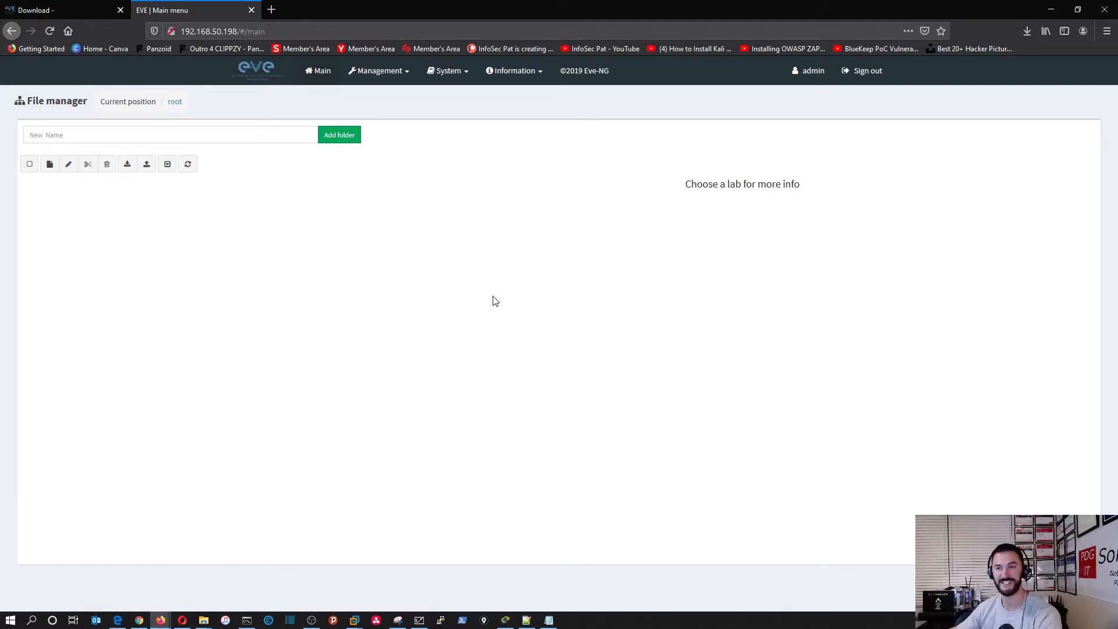
mouse_move(449, 119)
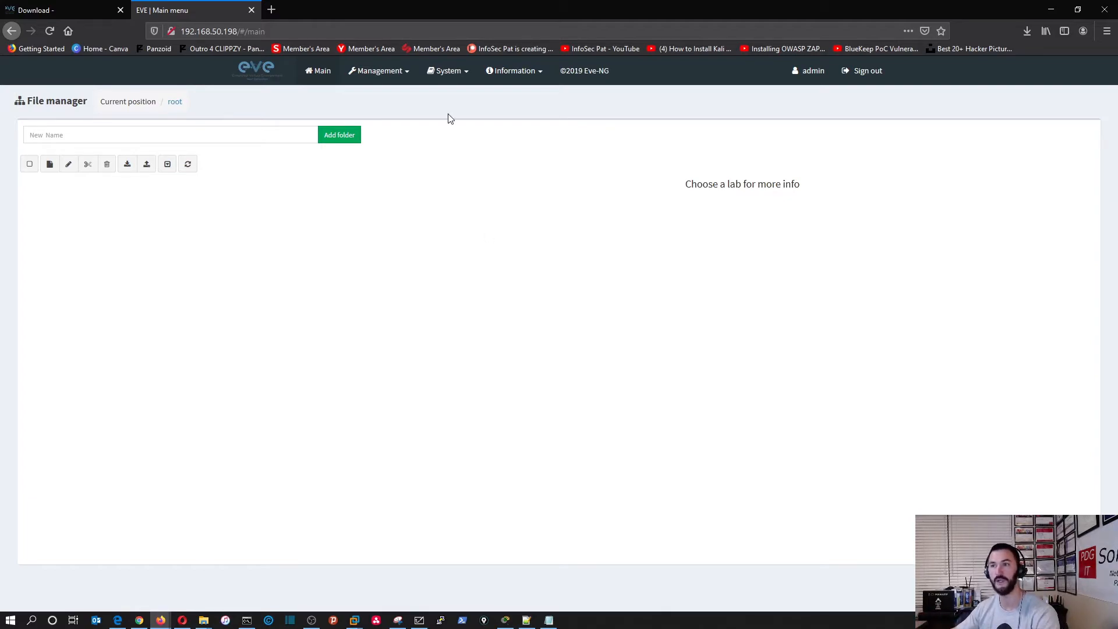
Step: Show the System status overview with CPU, memory, disk usage and node counts
left_click(448, 71)
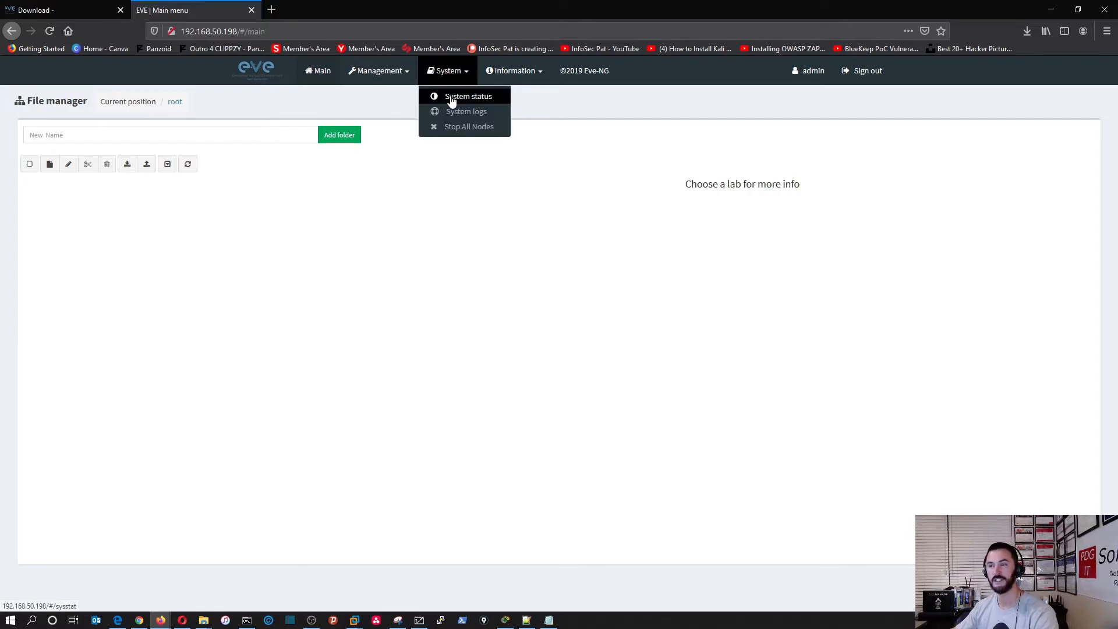
left_click(468, 96)
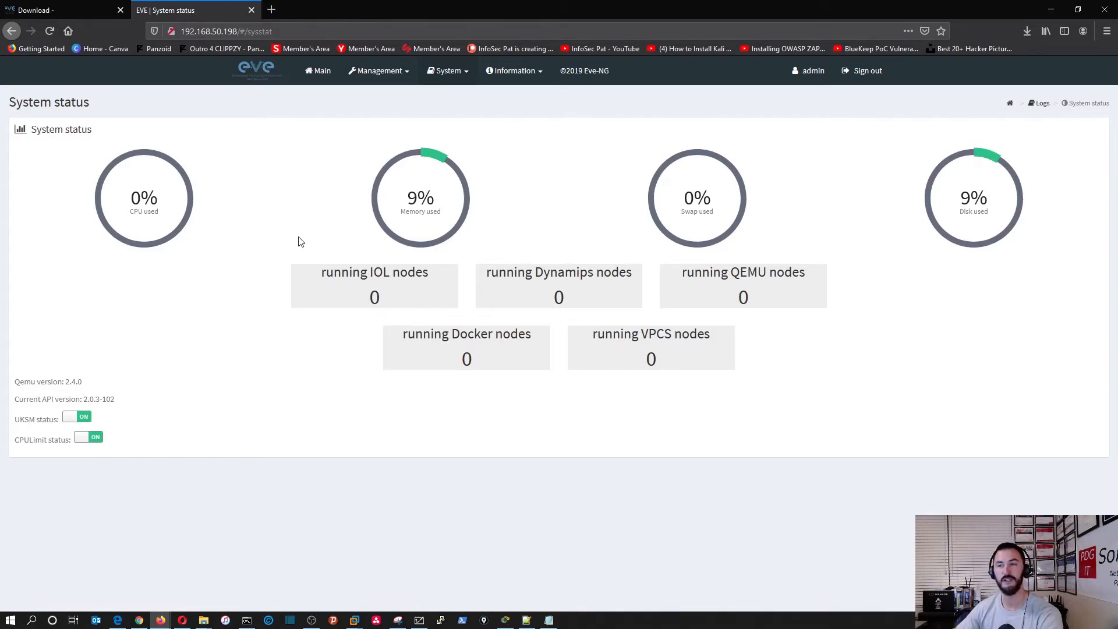
mouse_move(725, 234)
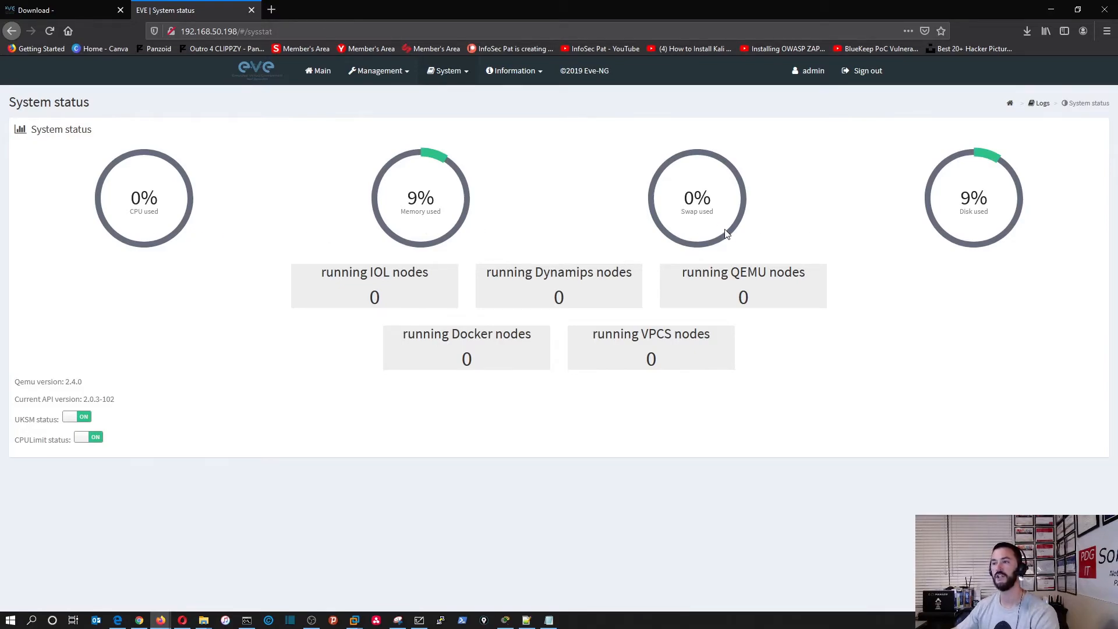
mouse_move(628, 324)
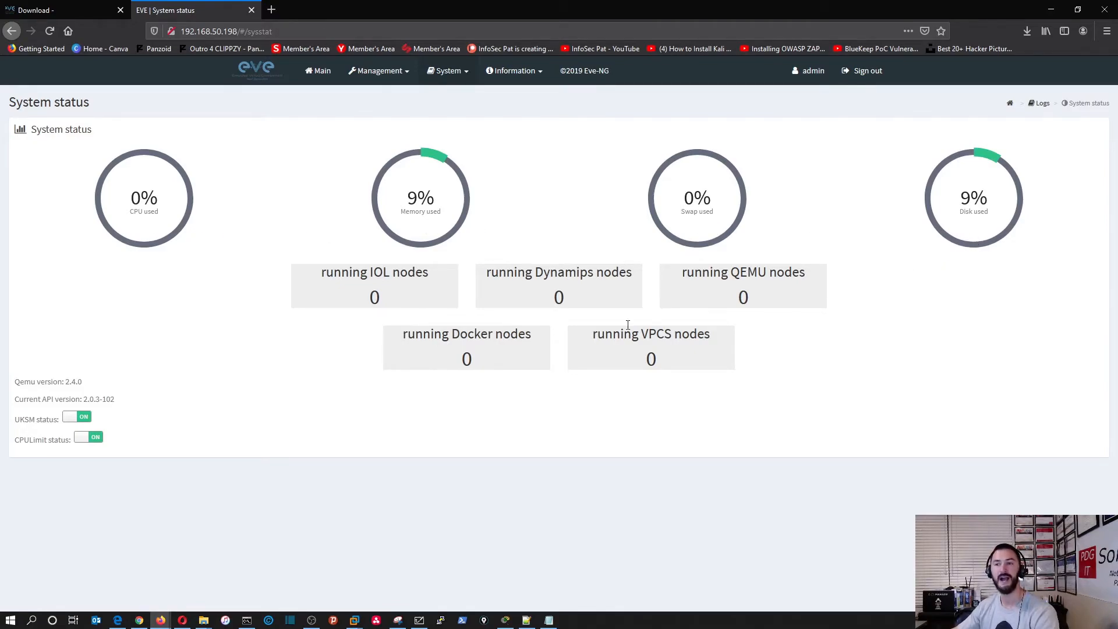
mouse_move(361, 219)
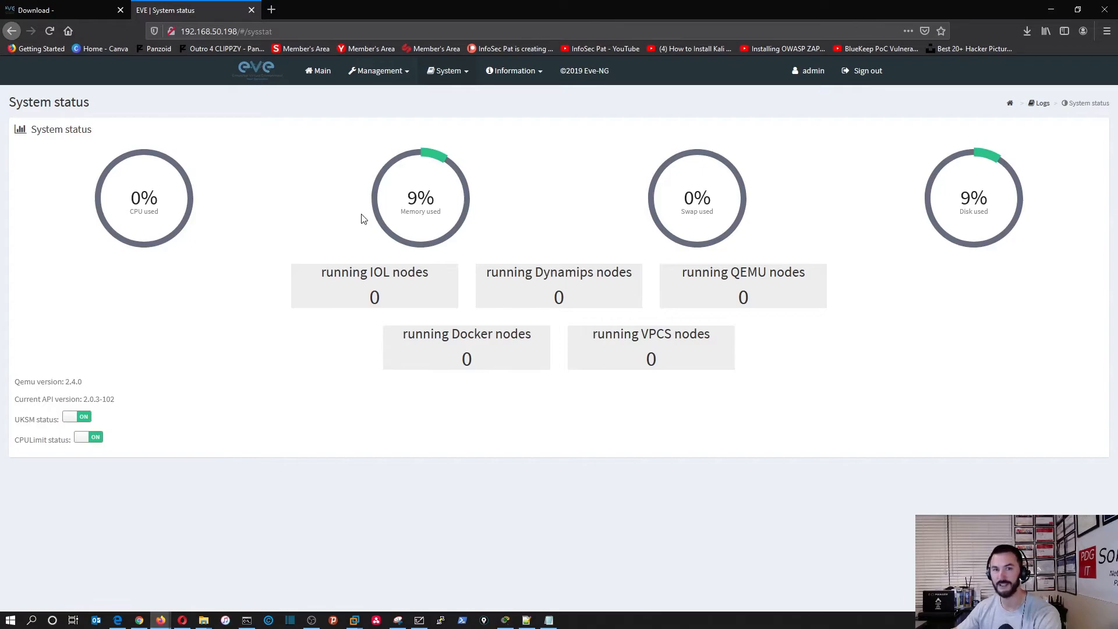
mouse_move(283, 228)
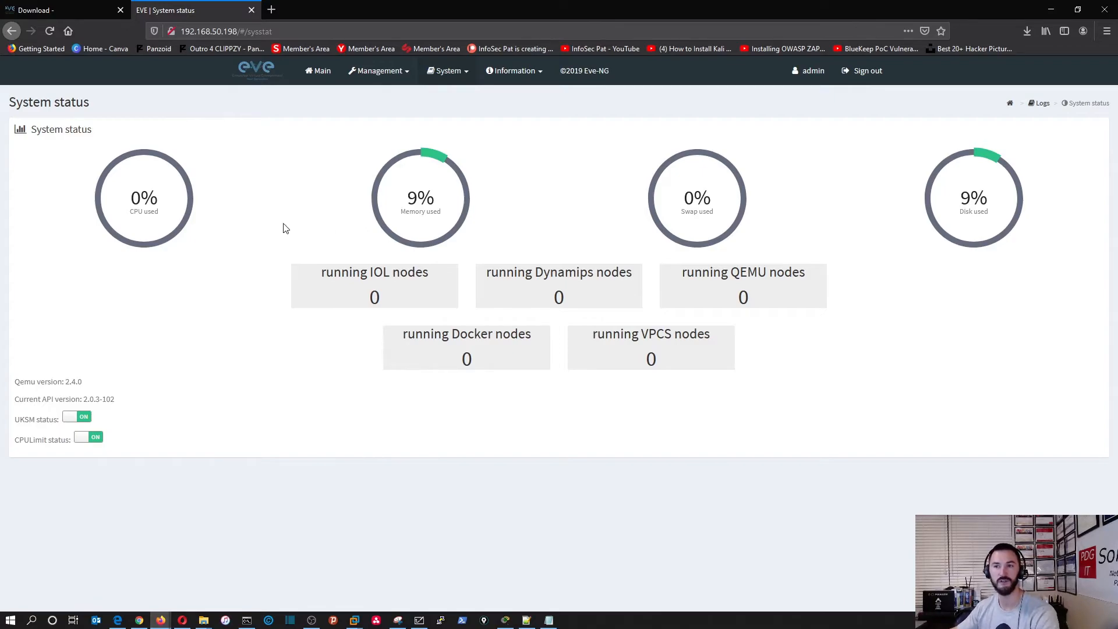
mouse_move(150, 225)
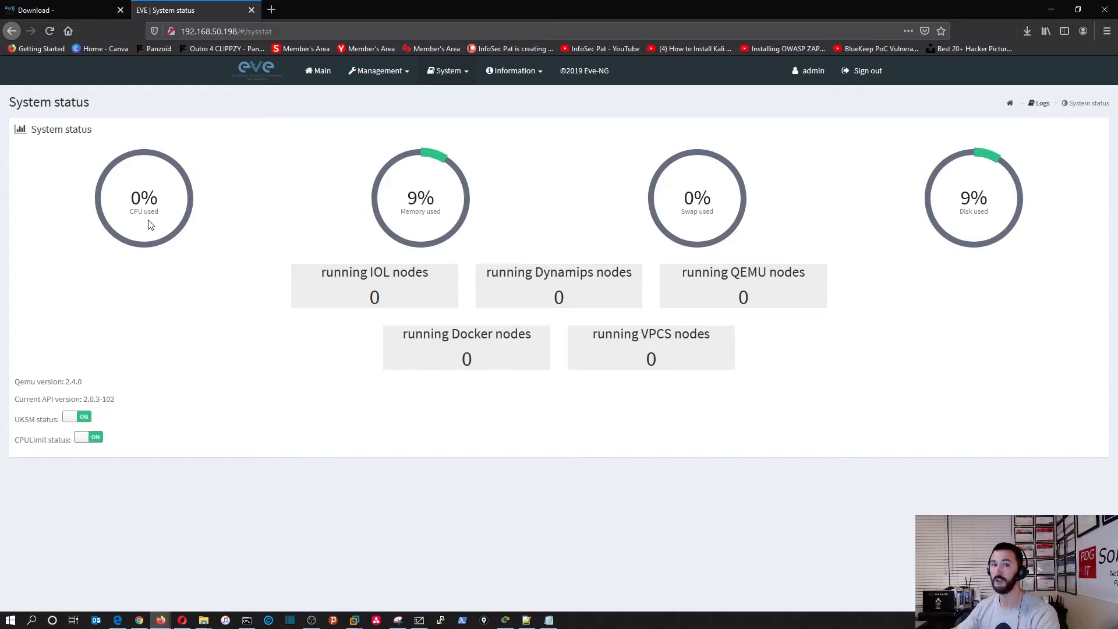
mouse_move(434, 223)
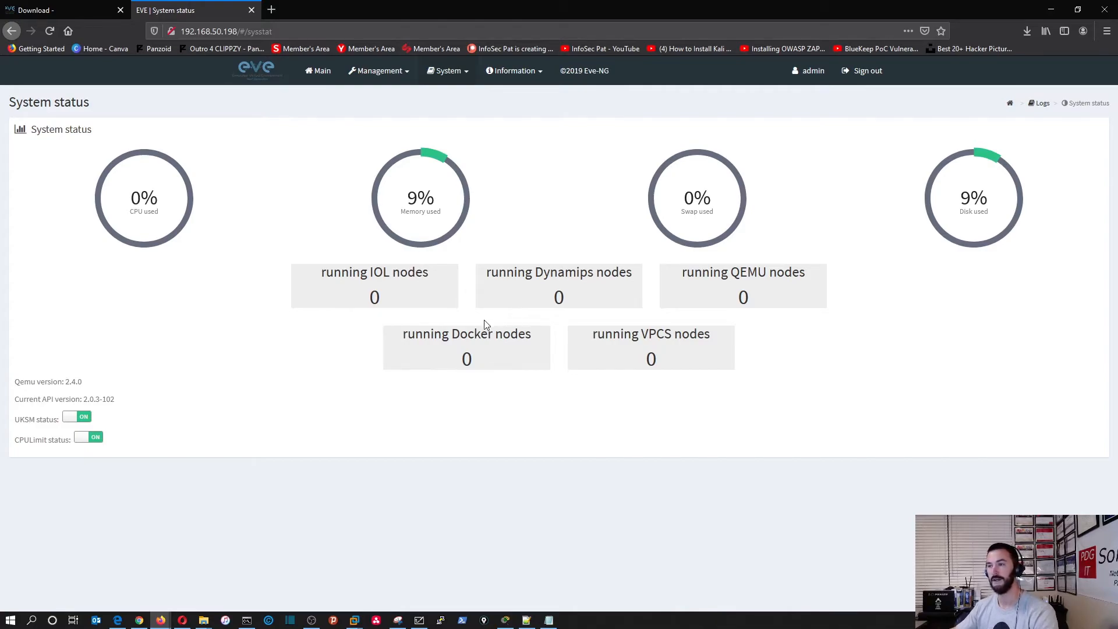
mouse_move(511, 123)
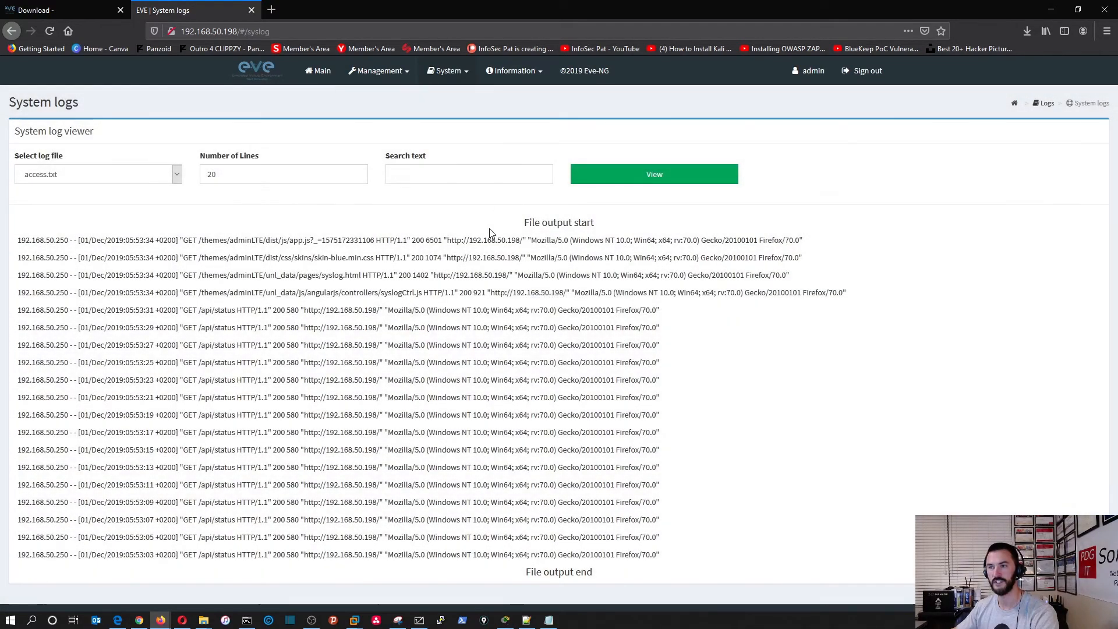
mouse_move(50, 380)
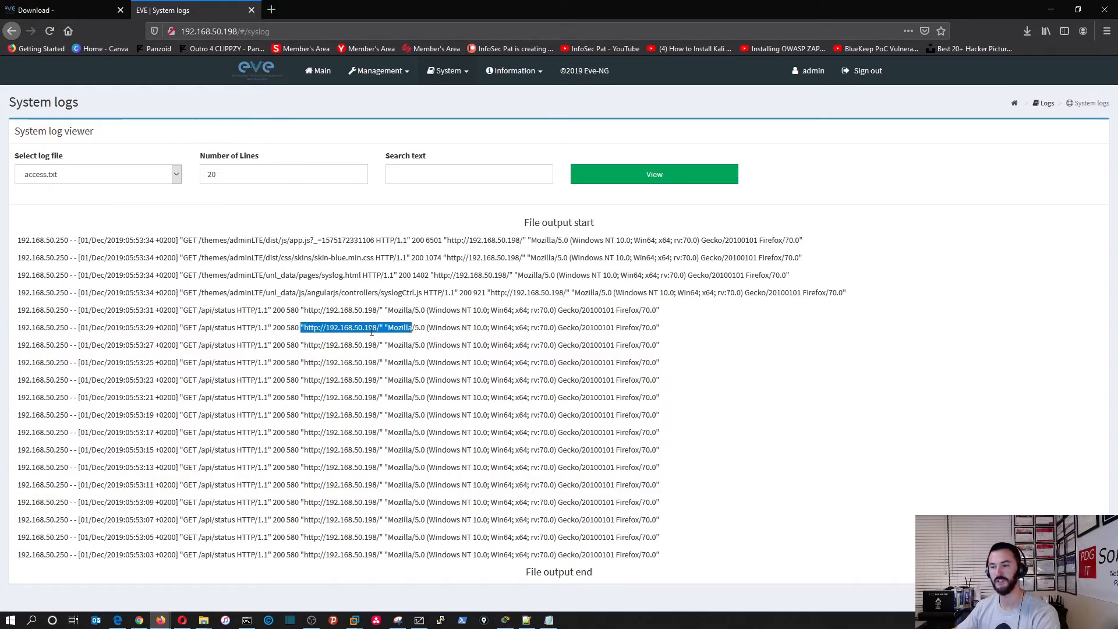
Step: Display the last 20 lines of access.txt in the System logs viewer
left_click(186, 204)
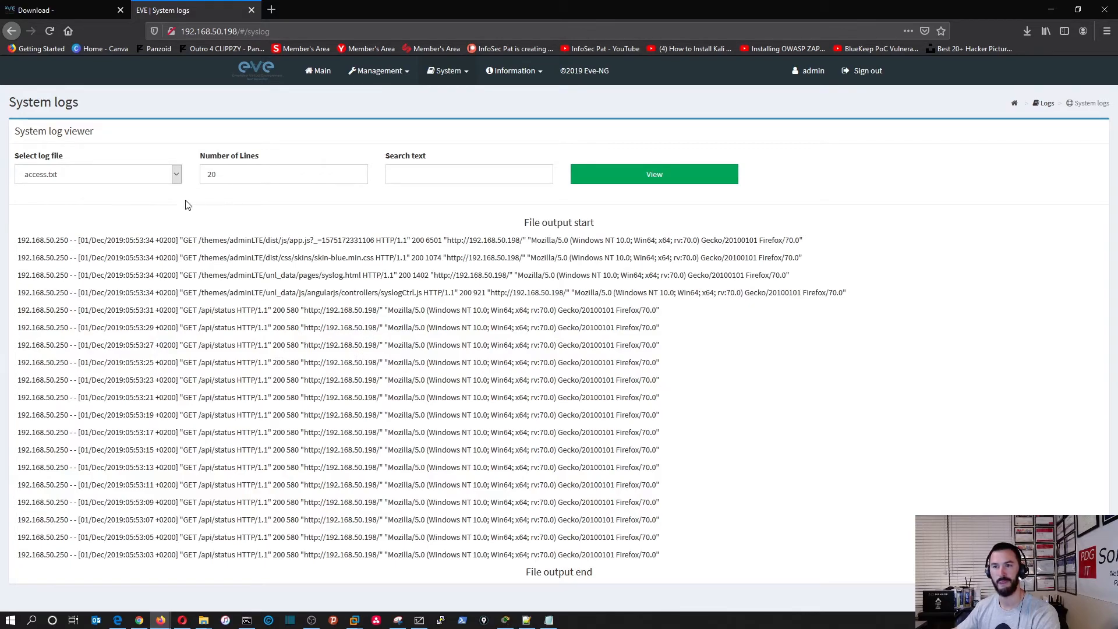
left_click(653, 175)
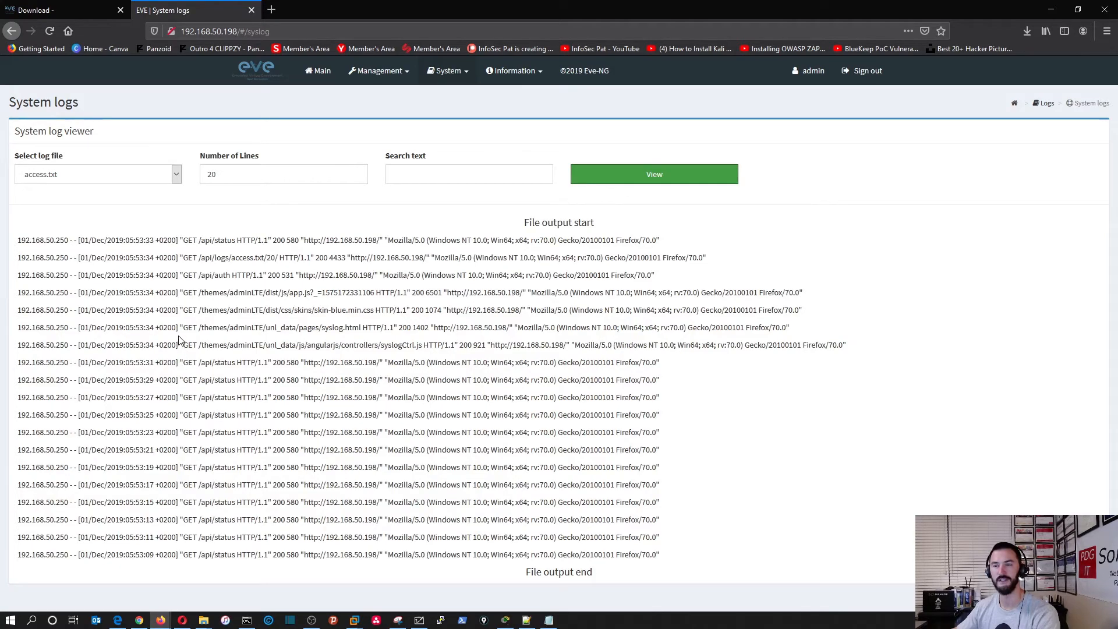
mouse_move(378, 71)
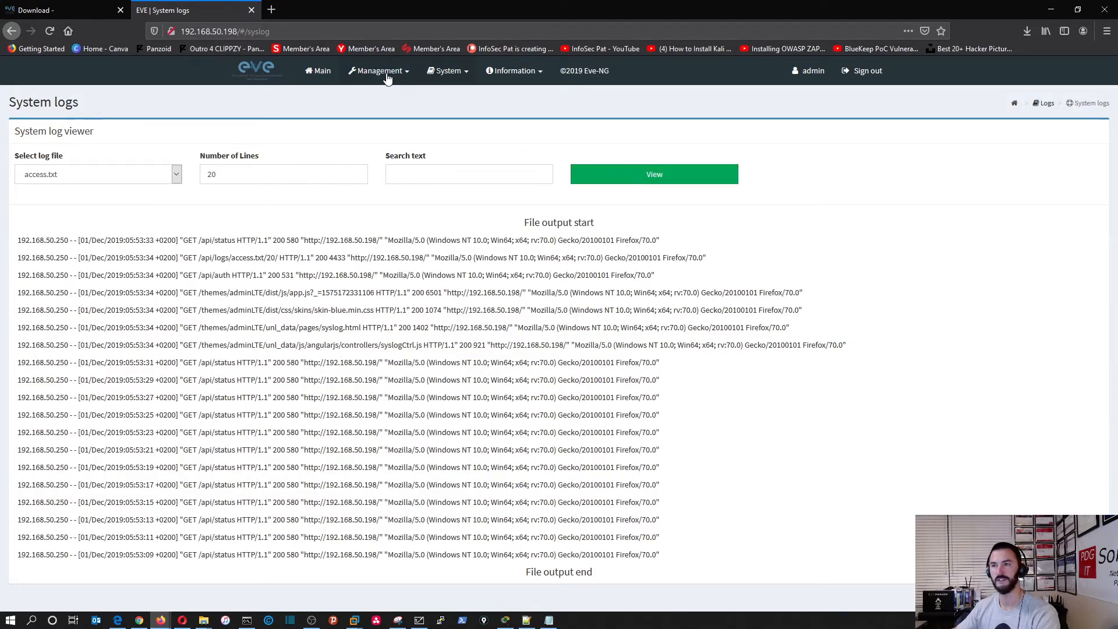
Step: Reach User management and bring up the admin account's Edit User form
left_click(378, 70)
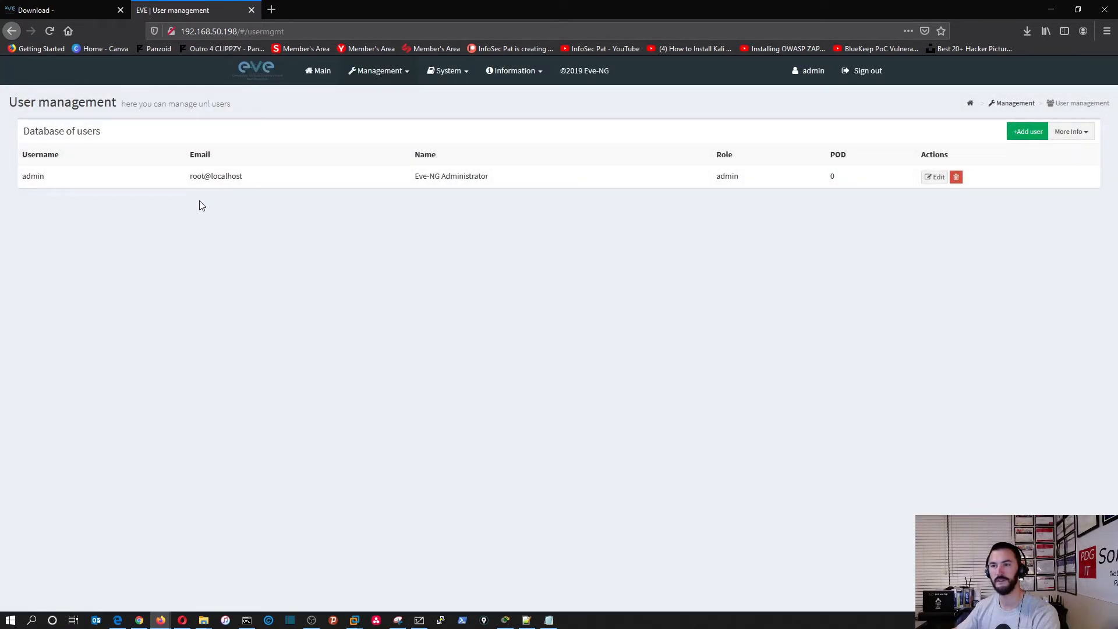
mouse_move(189, 158)
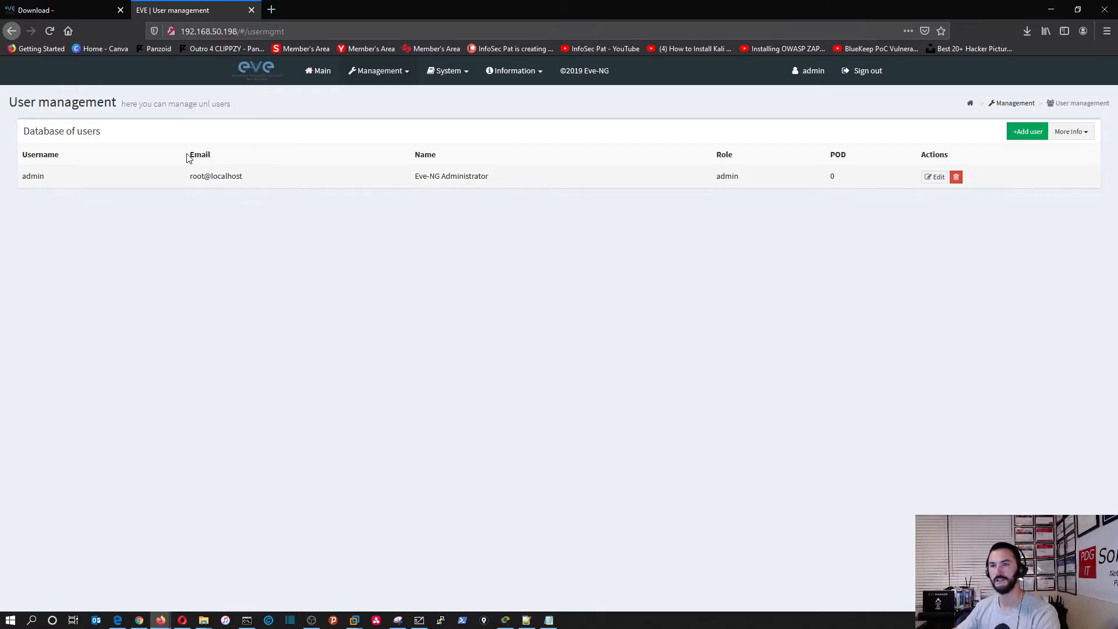
left_click(318, 71)
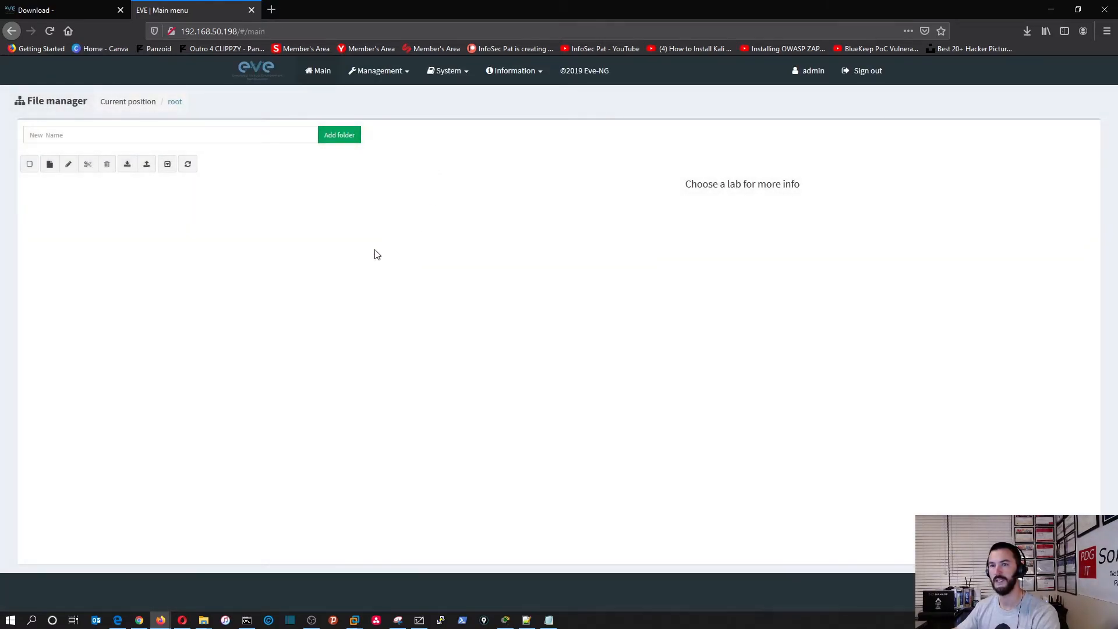
left_click(514, 70)
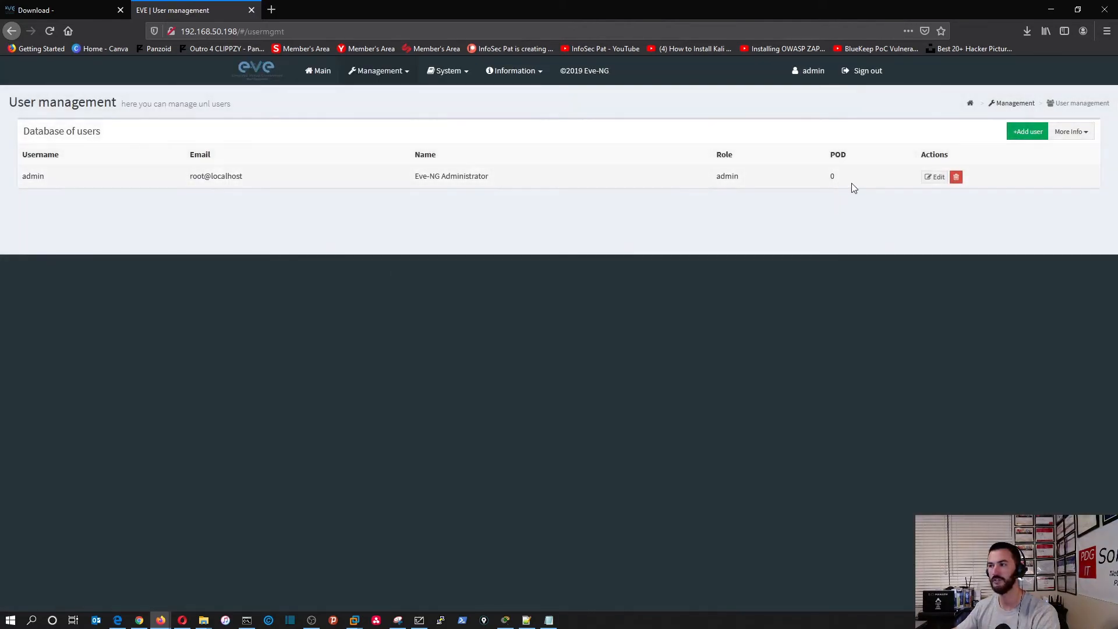
mouse_move(909, 185)
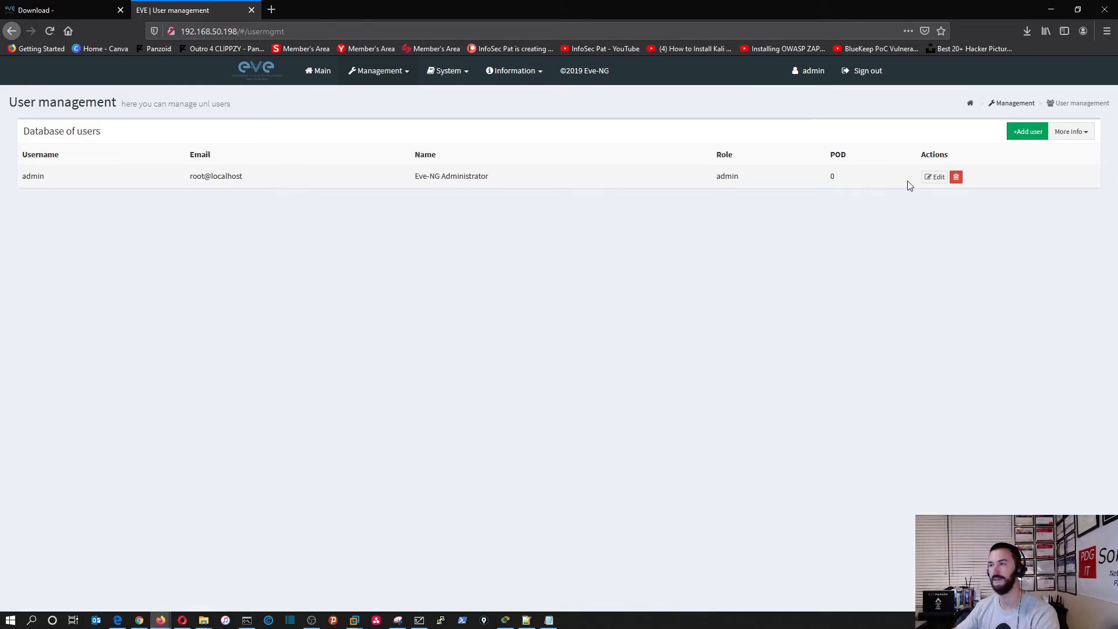
left_click(933, 176)
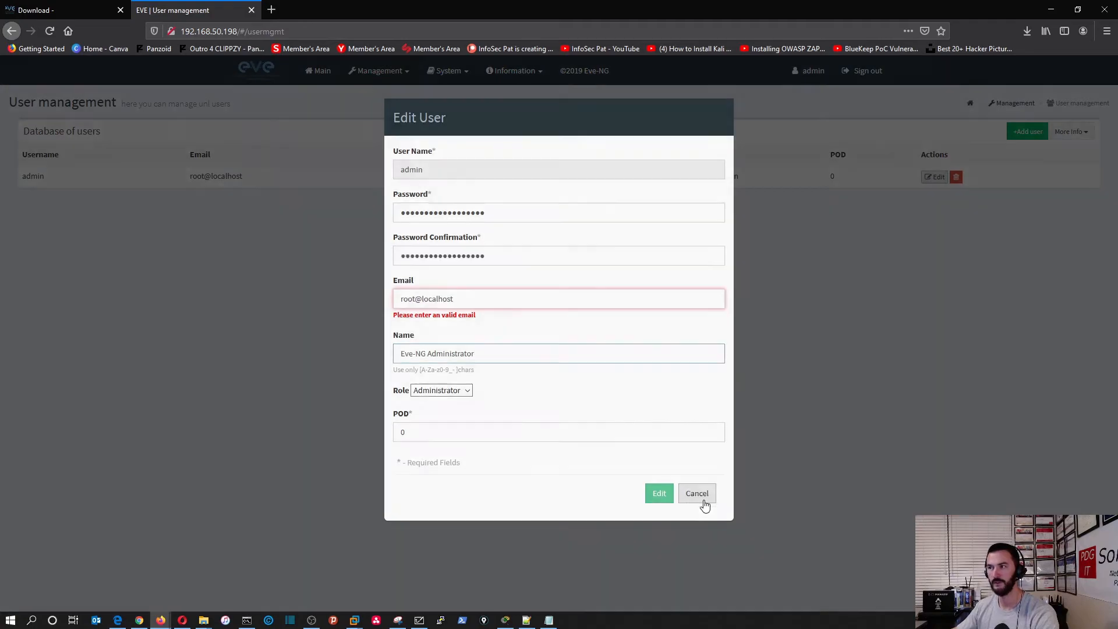
Step: Cancel the admin edit without changes and return to the main lab file manager
left_click(695, 493)
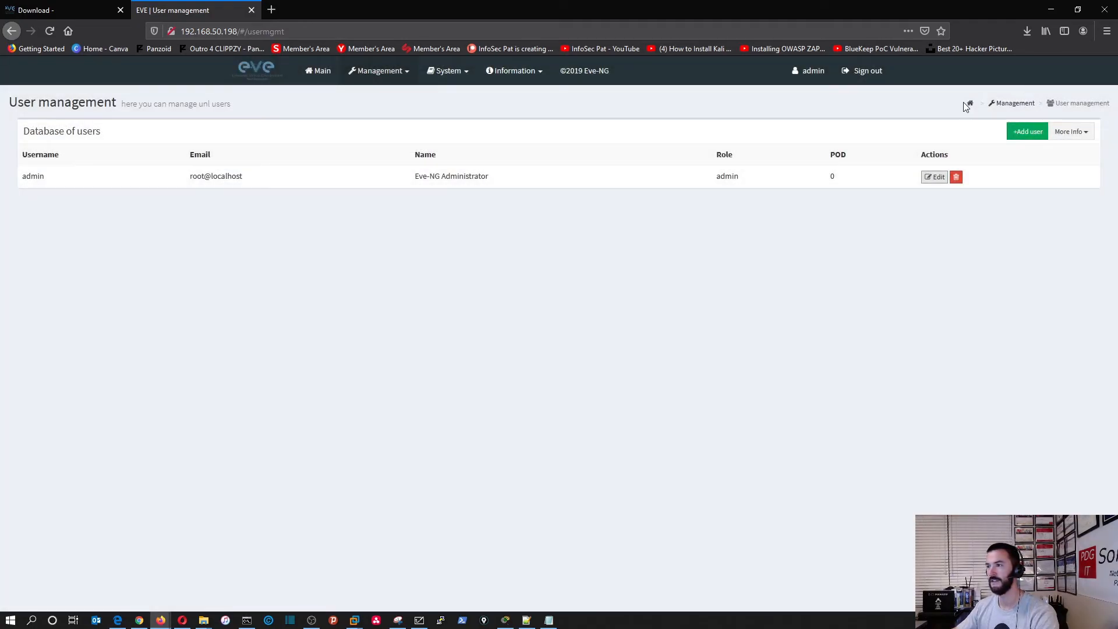
left_click(318, 70)
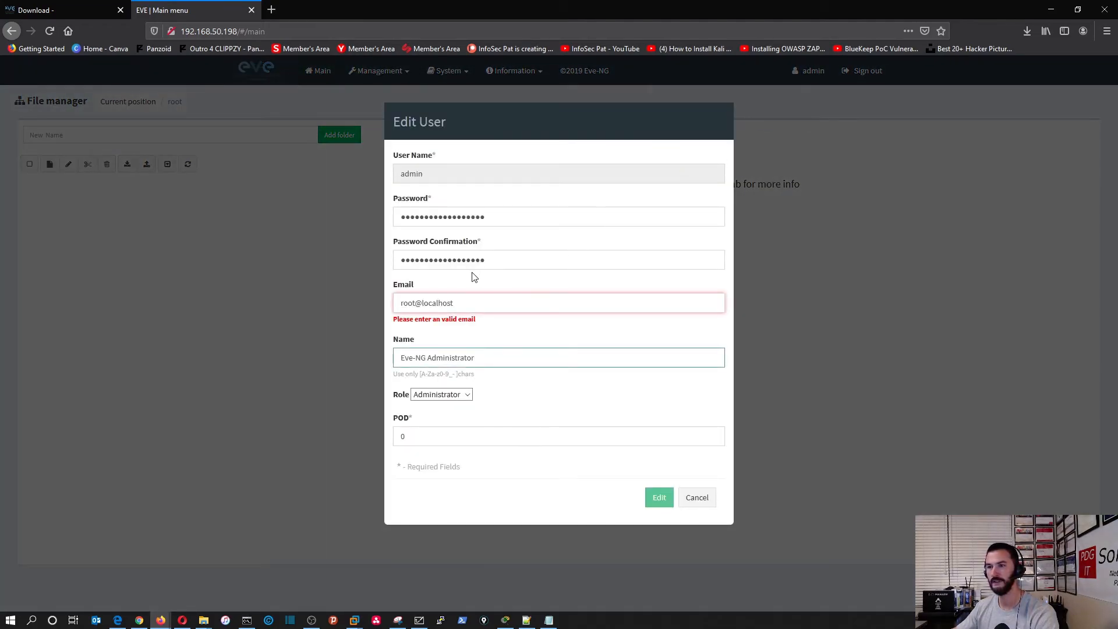
left_click(696, 497)
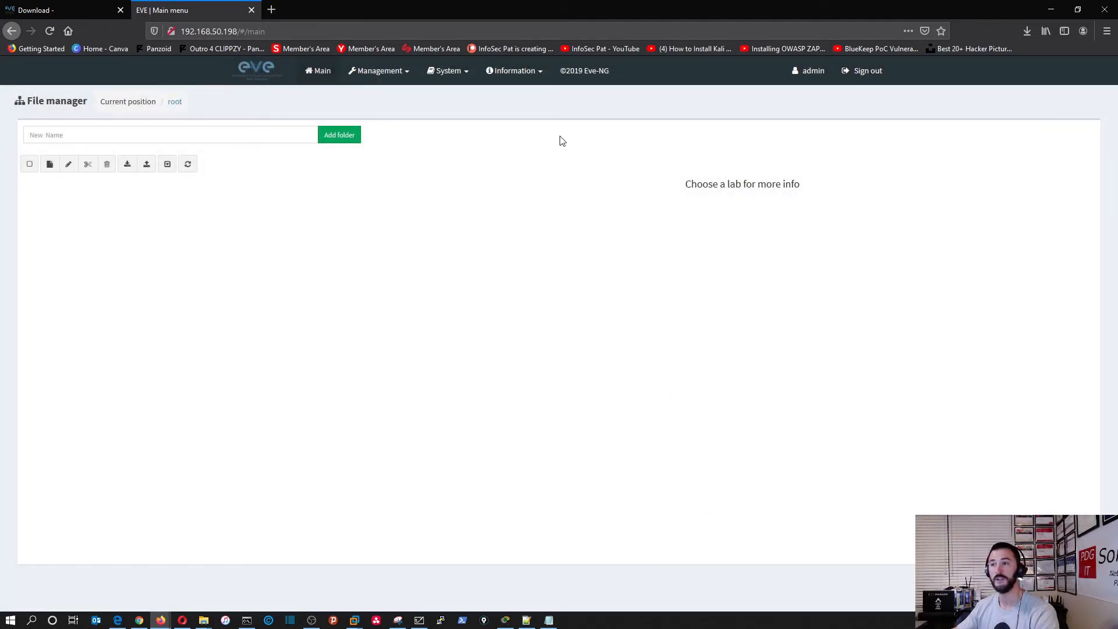
mouse_move(404, 299)
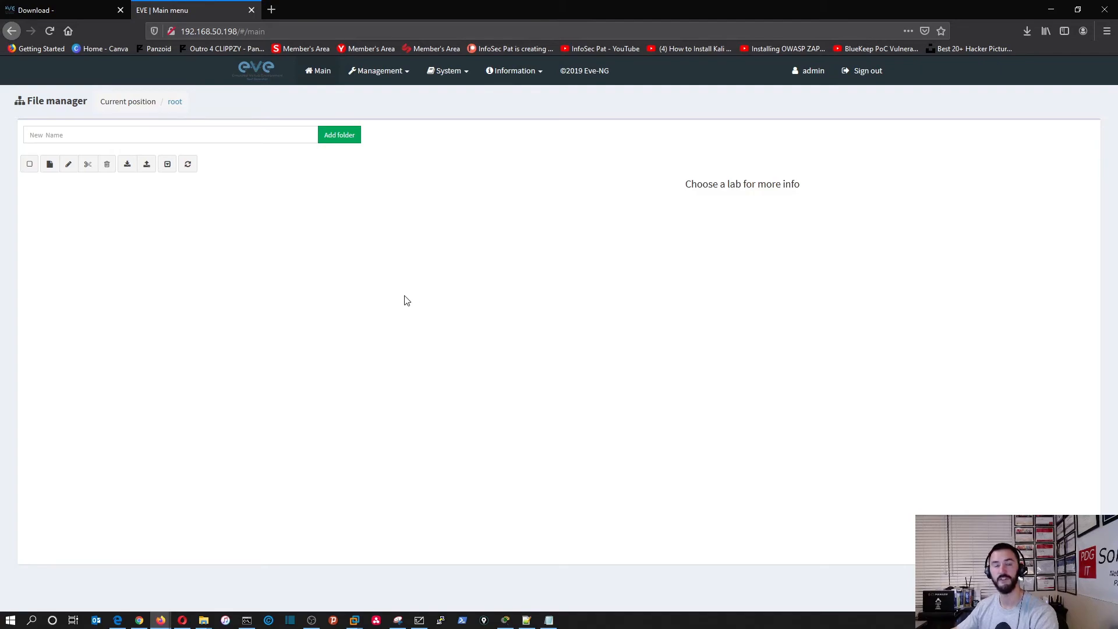
mouse_move(362, 343)
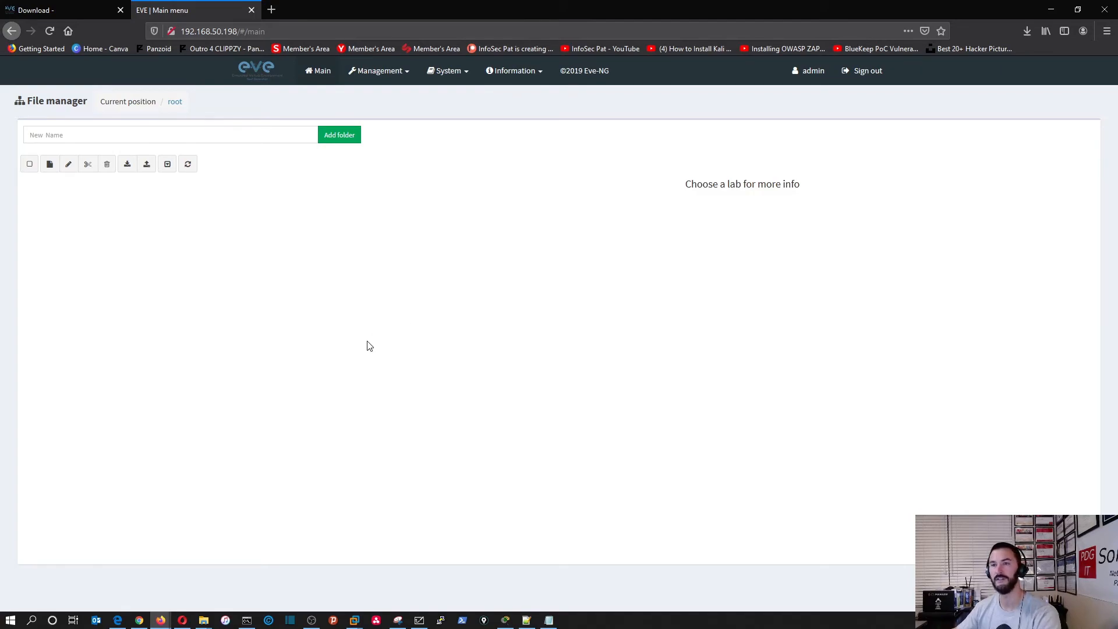
mouse_move(429, 369)
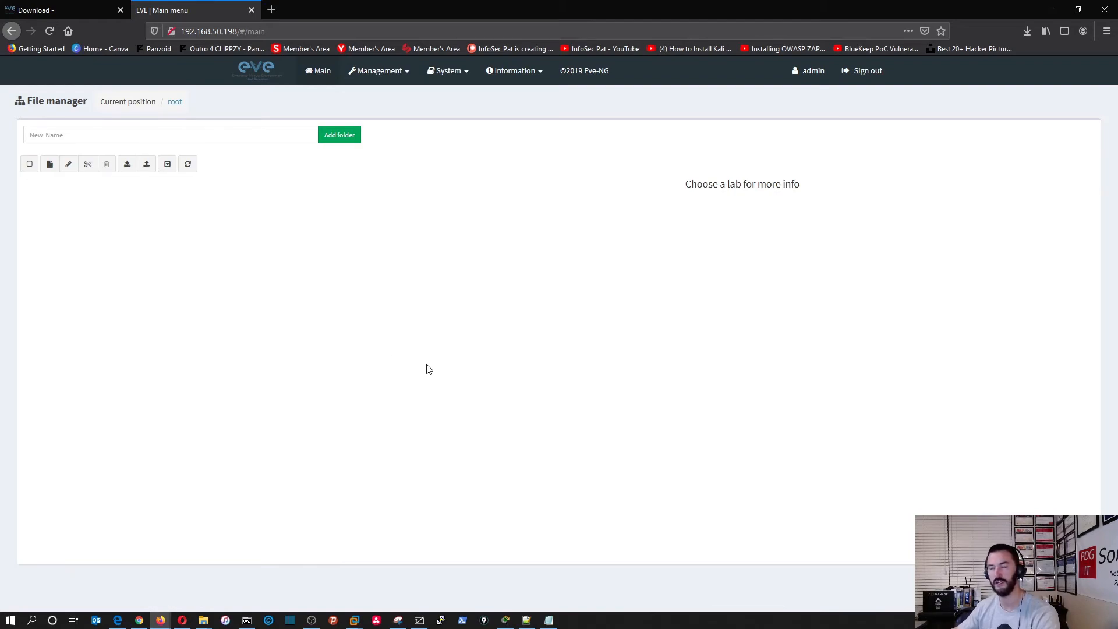
Step: Bring VMware Workstation forward at the EVE-NG console login prompt
left_click(354, 619)
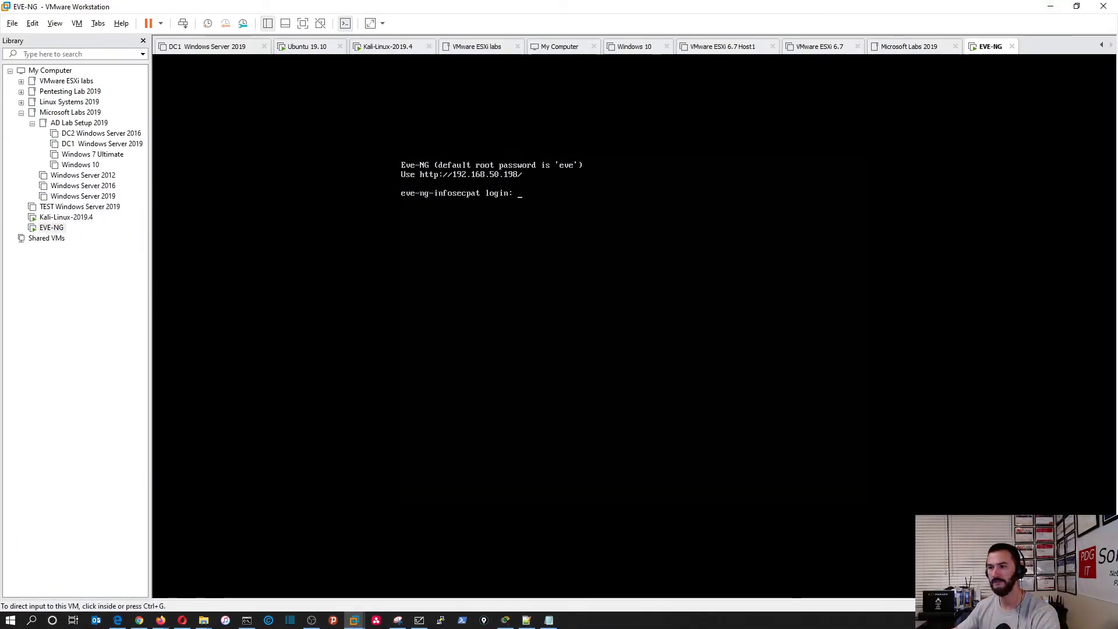
Step: Log in as root and run 'shutdown -h now' so the VM shows Powered off
type("root")
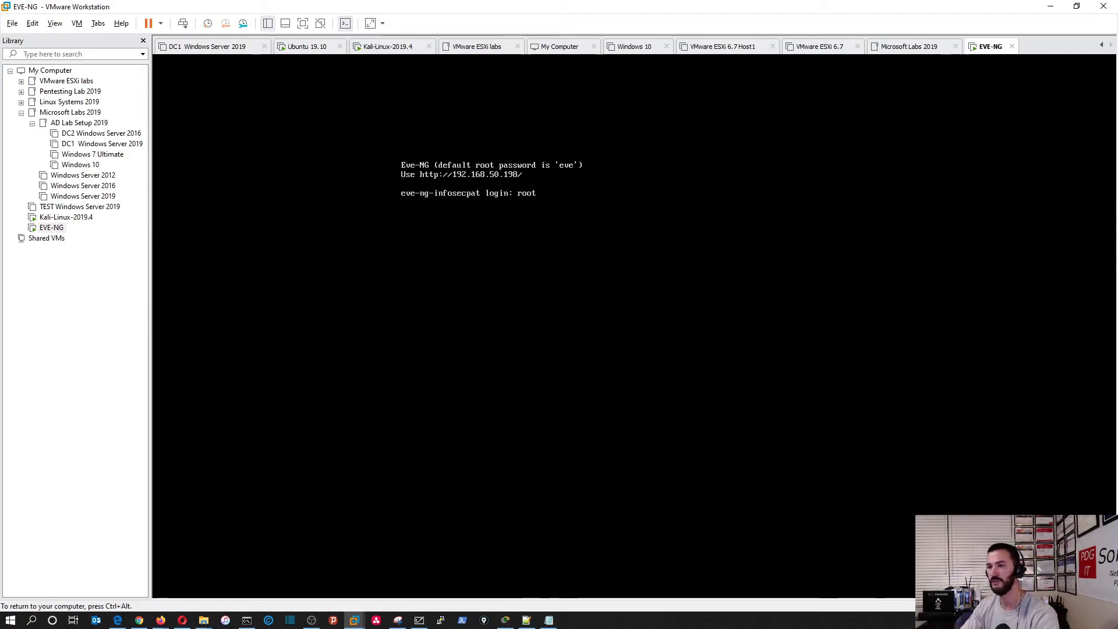
key("Return")
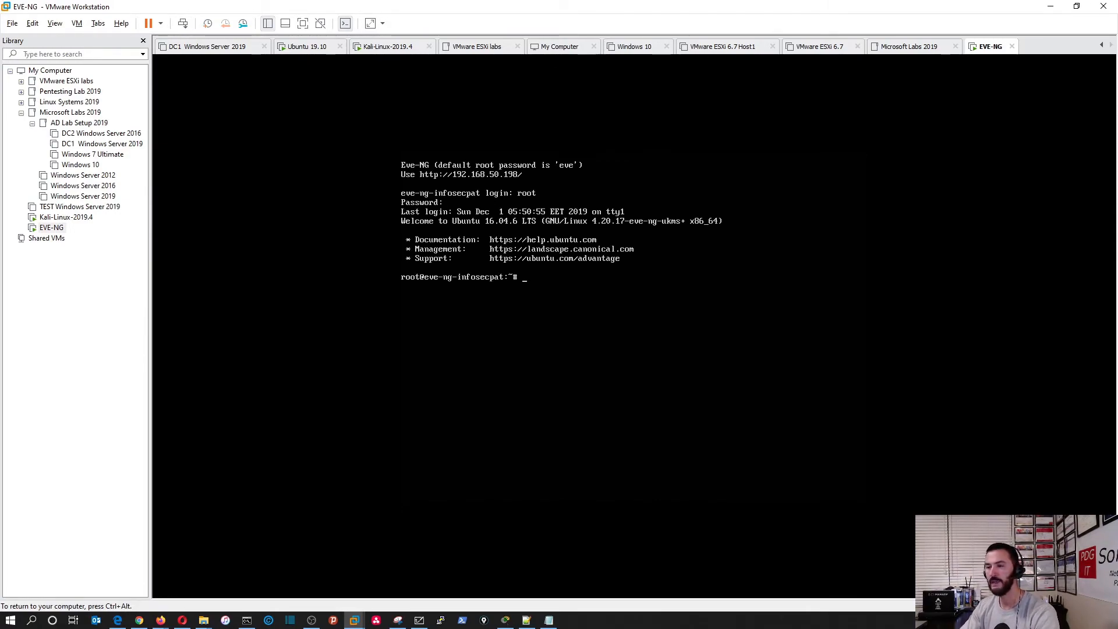
type("shu")
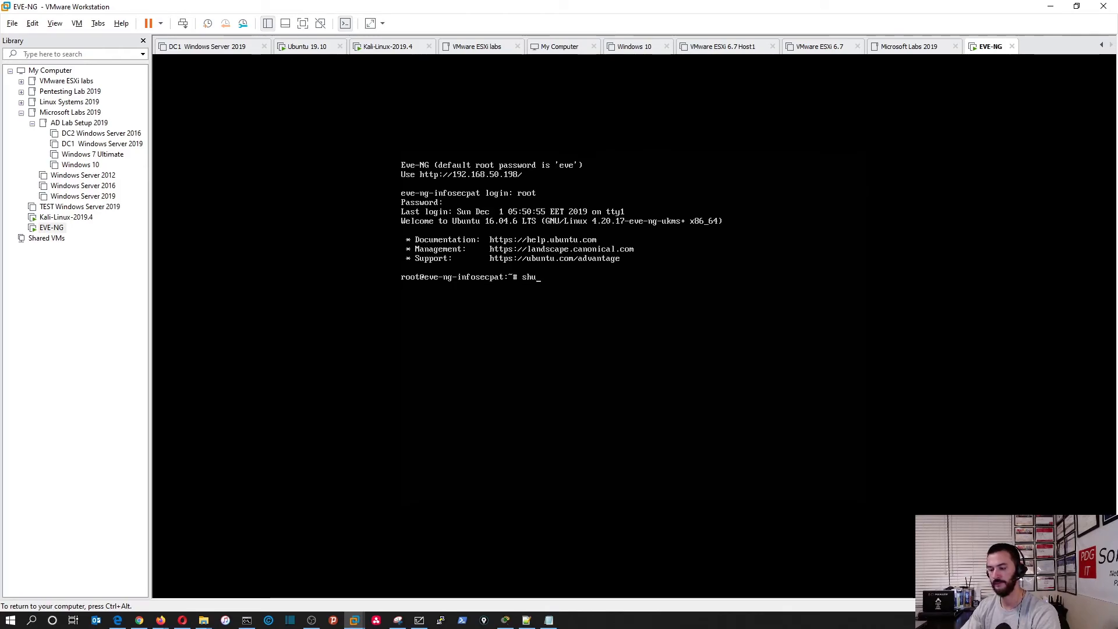
type("tdown")
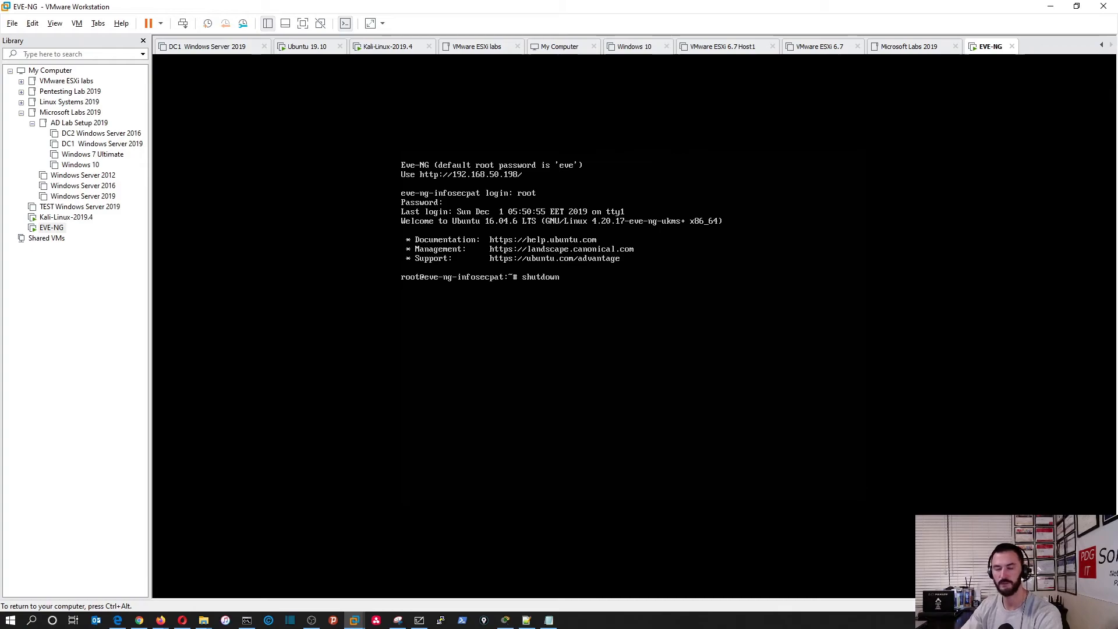
type("-")
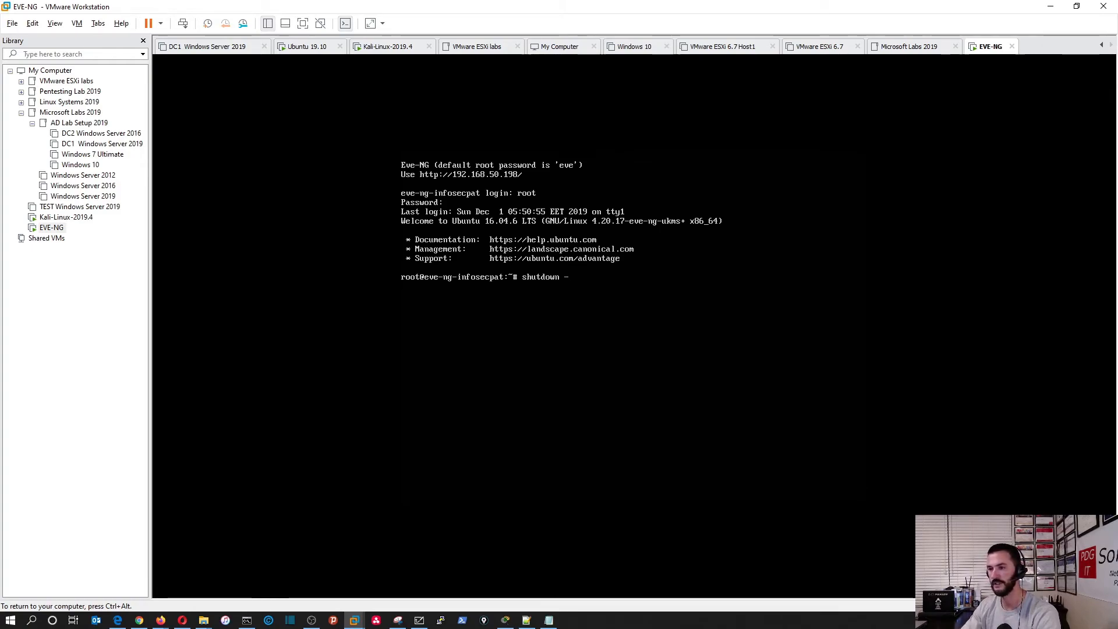
type("h no")
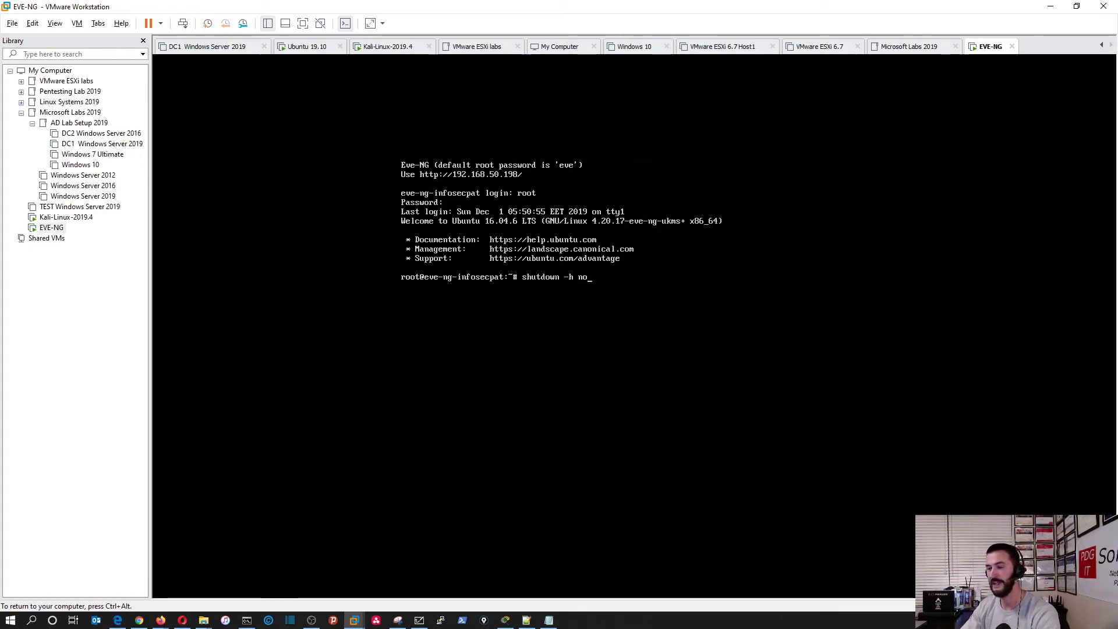
key("Return")
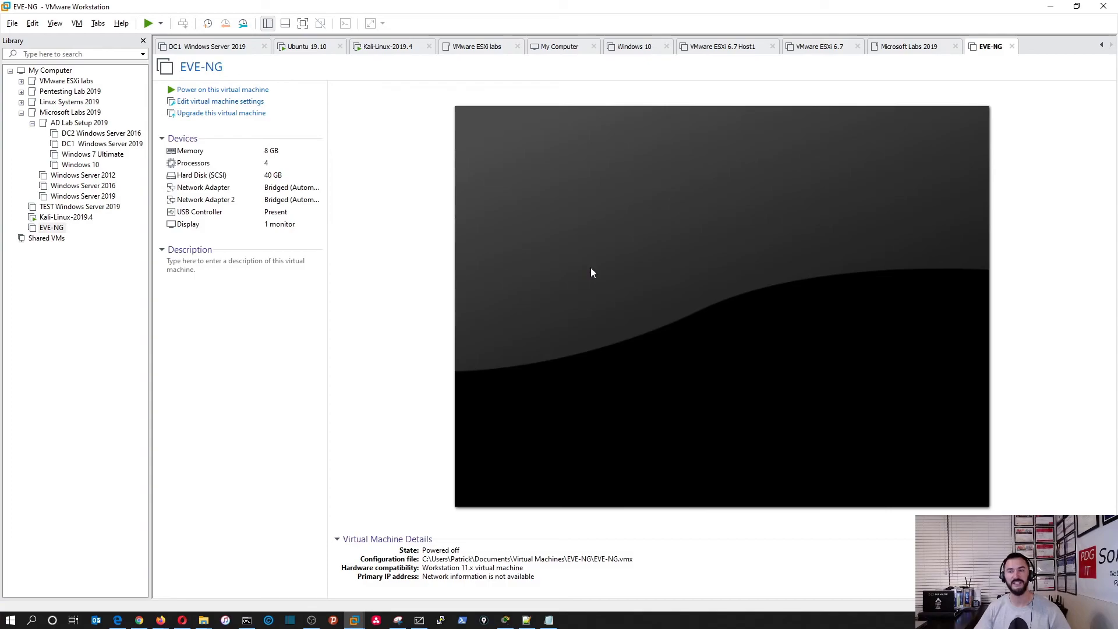
mouse_move(428, 619)
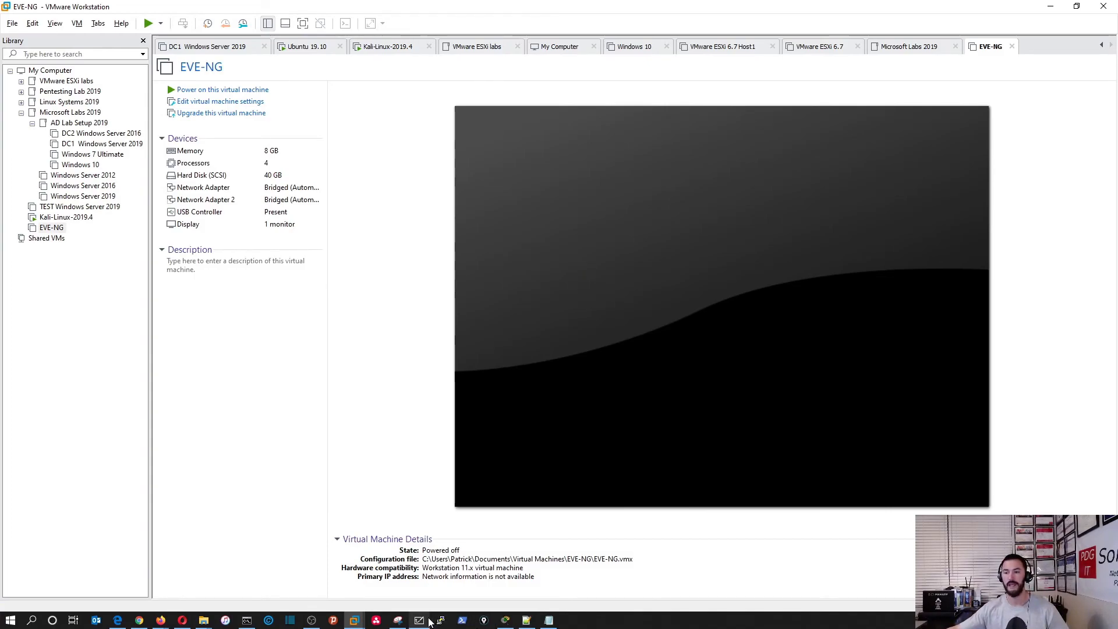
Step: Bring up Microsoft Whiteboard from the taskbar
left_click(419, 620)
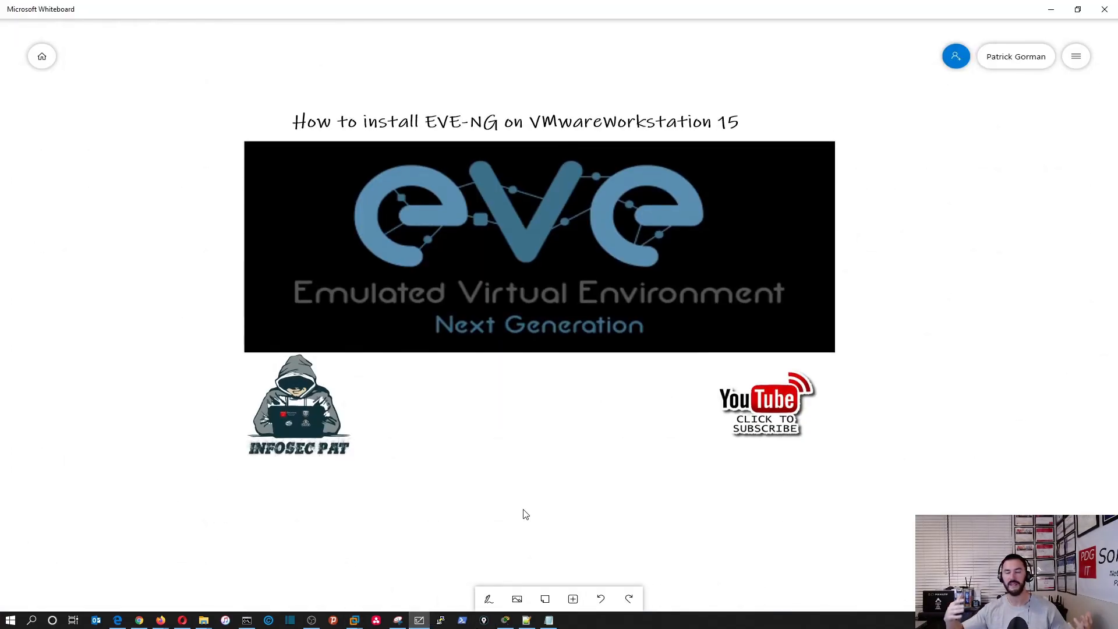